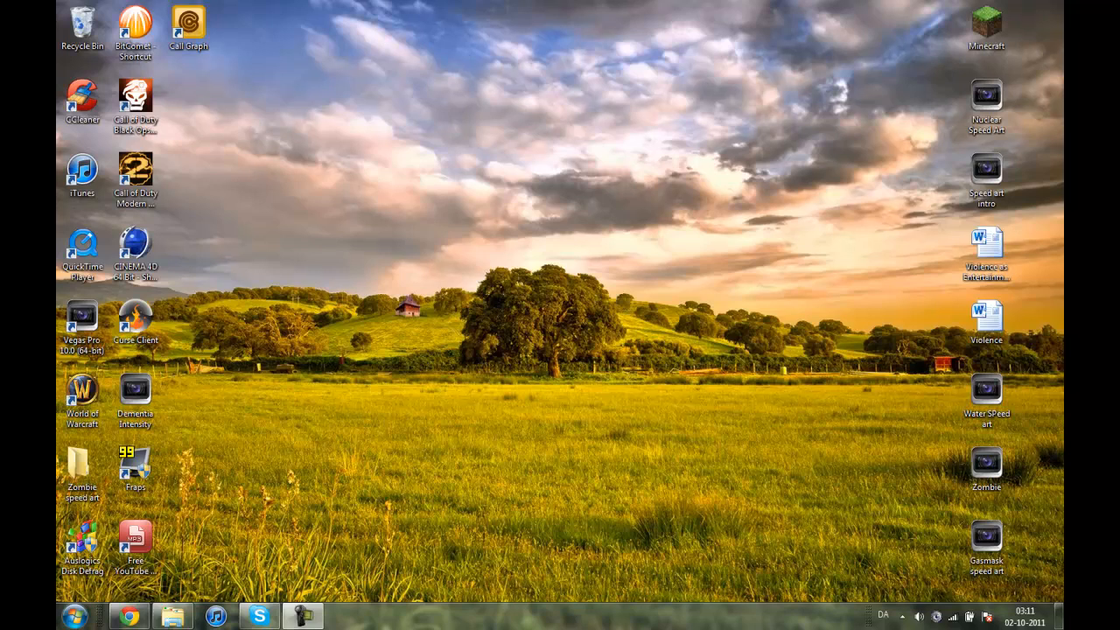
pyautogui.moveTo(207, 7)
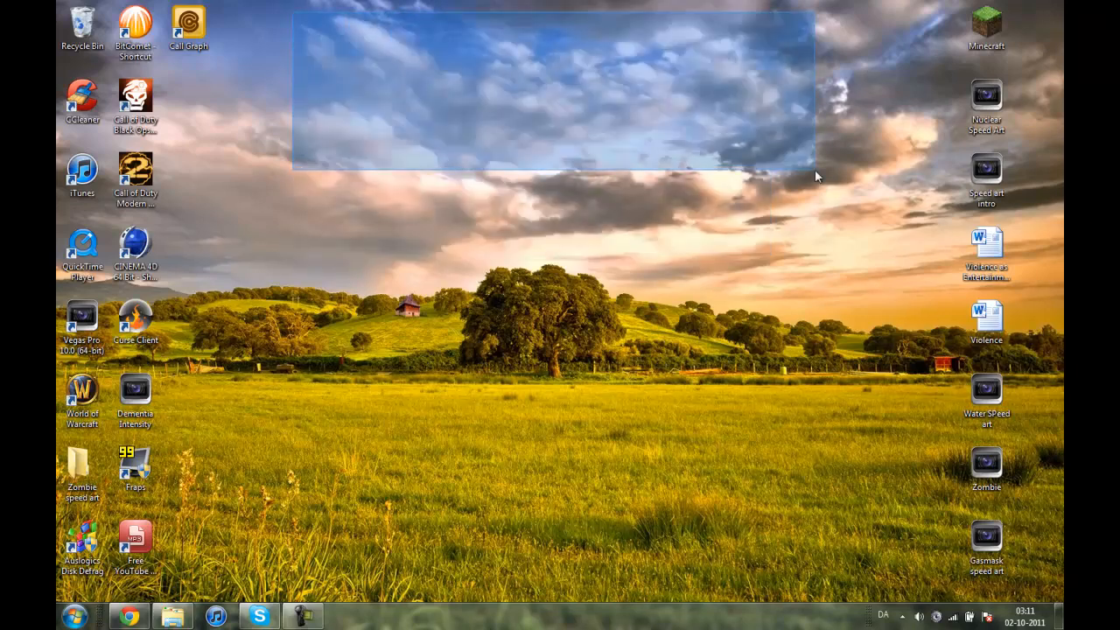
# - Search Google Images in Chrome for 'zombies' to show a grid of zombie pictures
pyautogui.moveTo(819, 175); pyautogui.dragTo(871, 263)
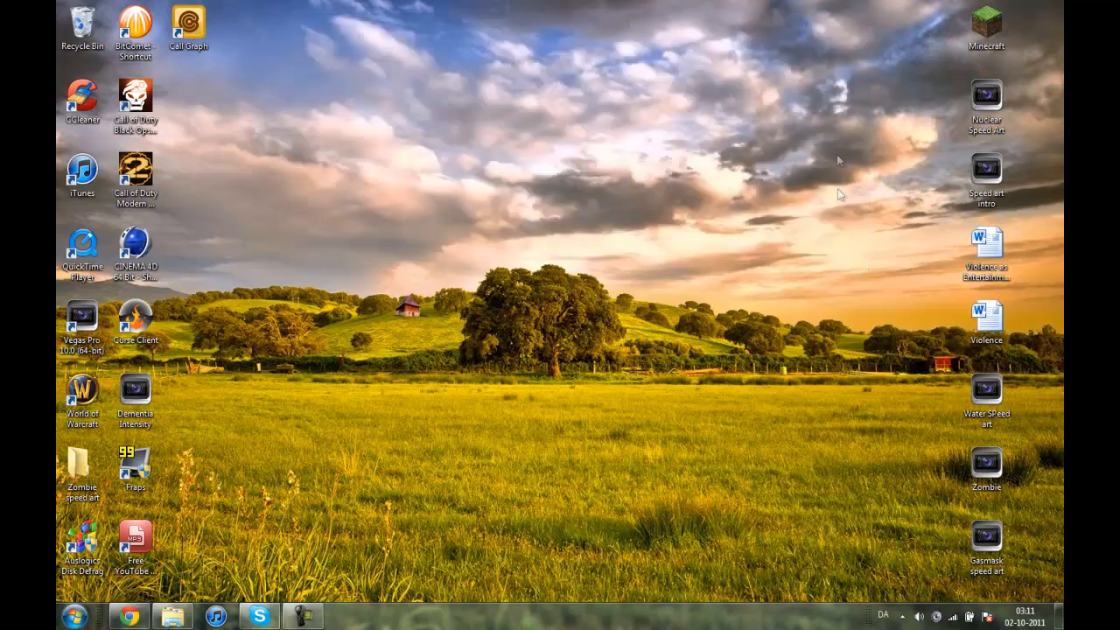
pyautogui.moveTo(836, 55)
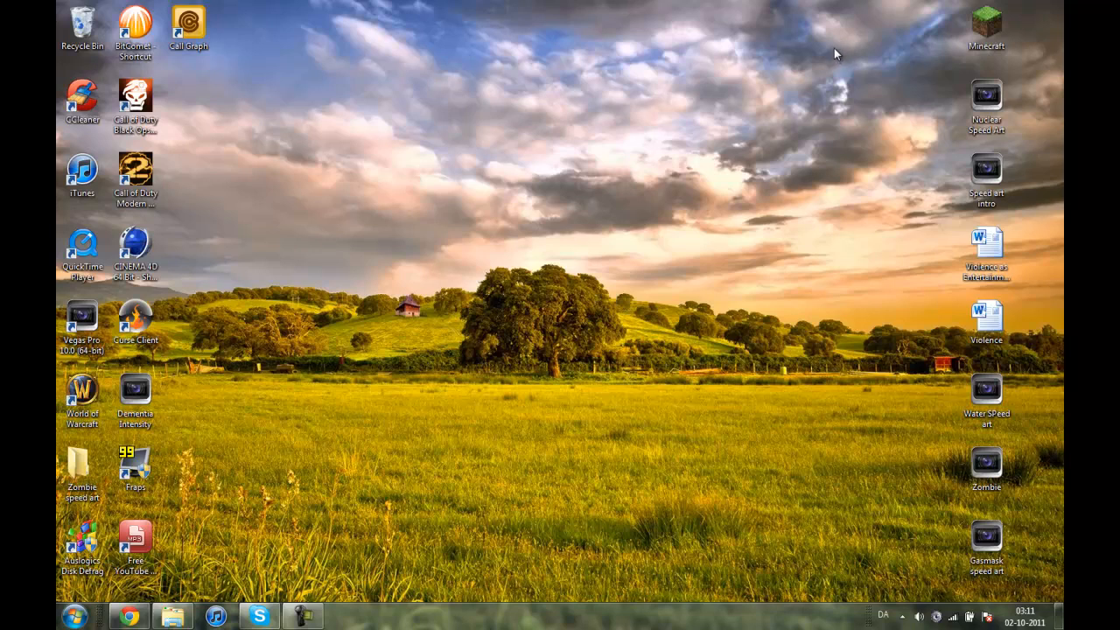
pyautogui.moveTo(839, 41)
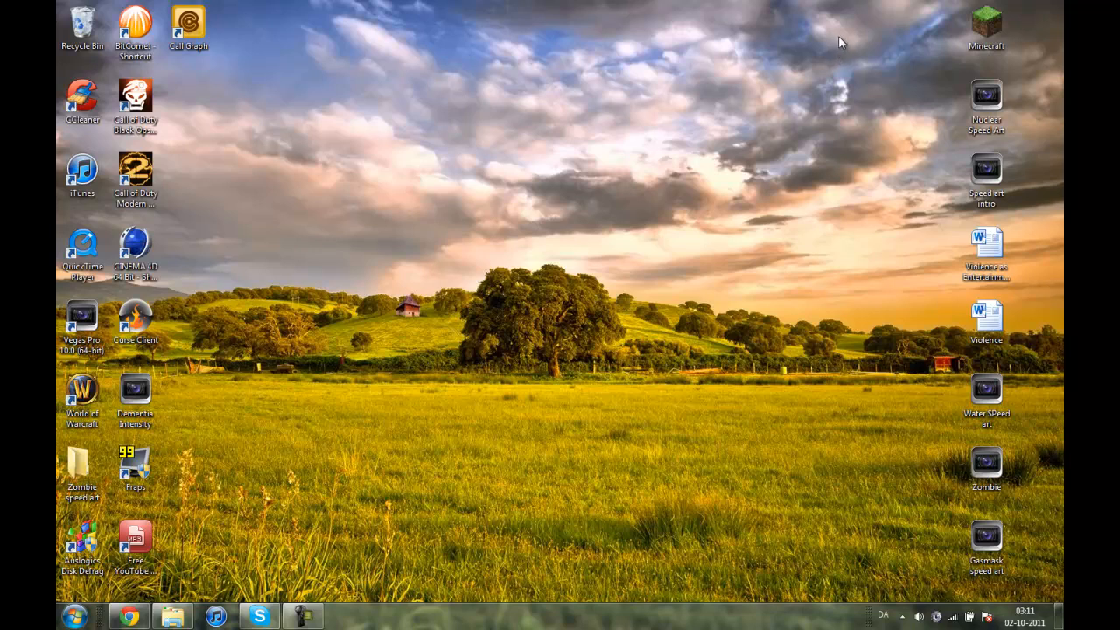
pyautogui.moveTo(835, 33)
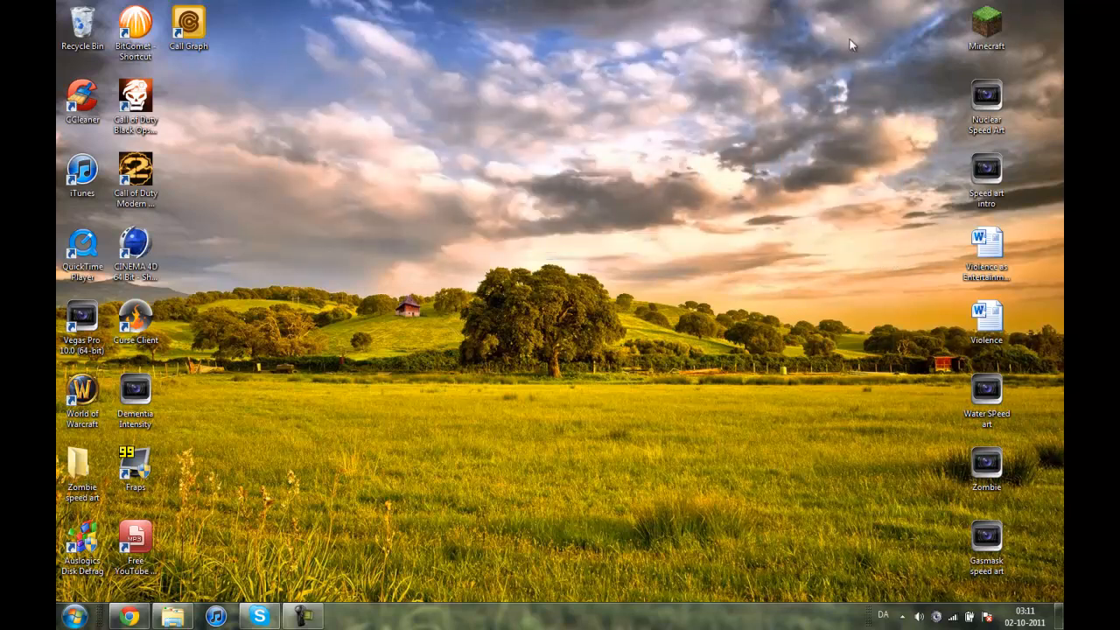
pyautogui.moveTo(319, 30)
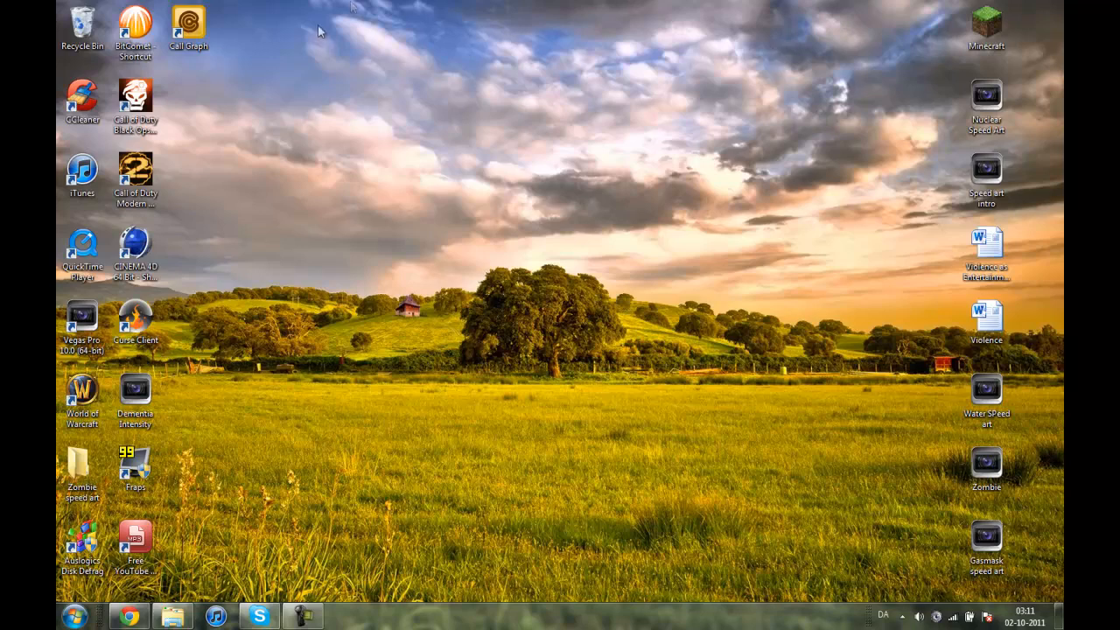
pyautogui.moveTo(322, 31); pyautogui.dragTo(878, 270)
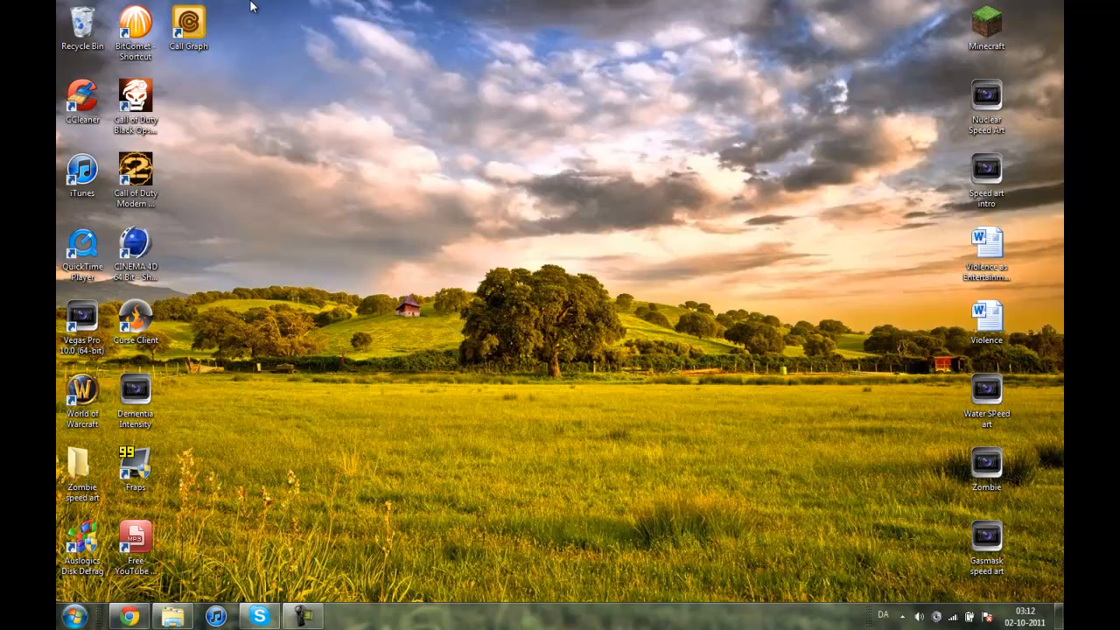
pyautogui.moveTo(250, 8); pyautogui.dragTo(479, 99)
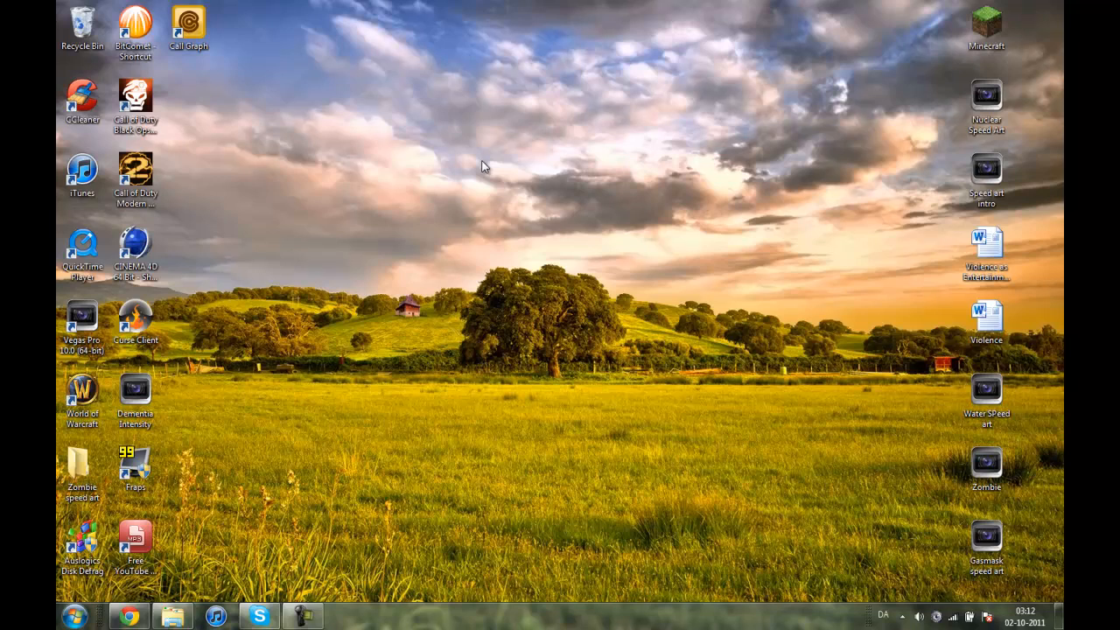
pyautogui.moveTo(299, 189)
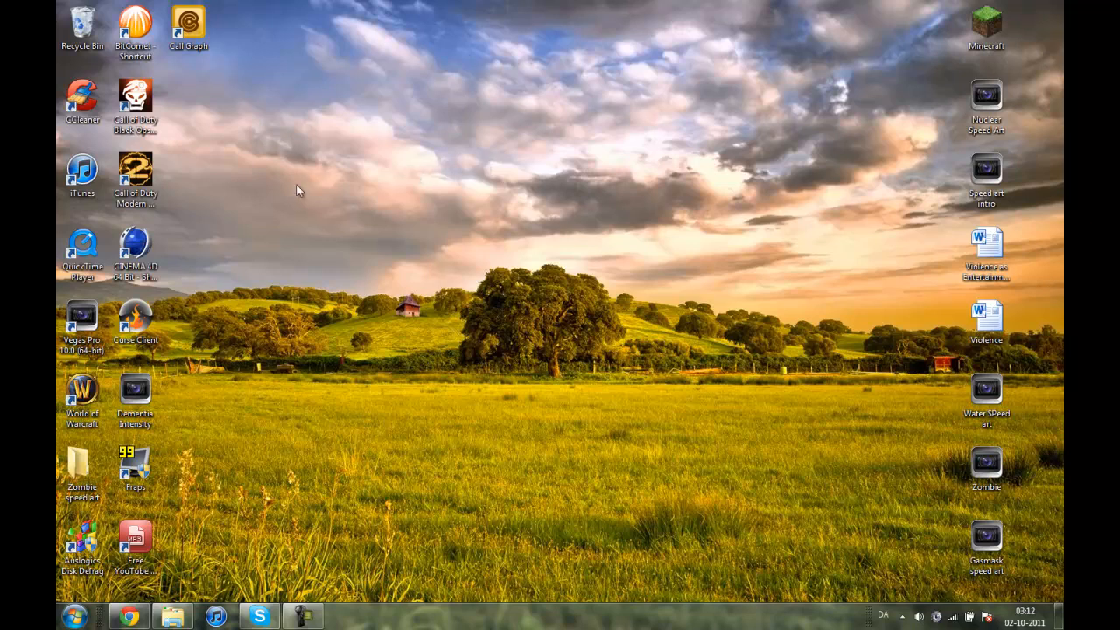
pyautogui.moveTo(331, 328)
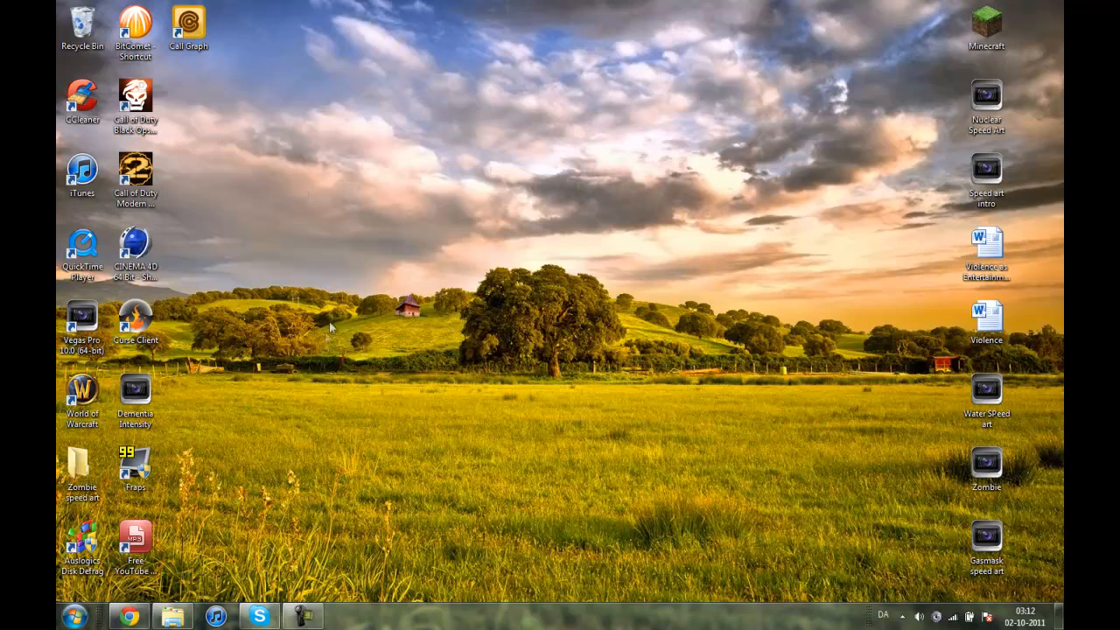
pyautogui.moveTo(270, 45)
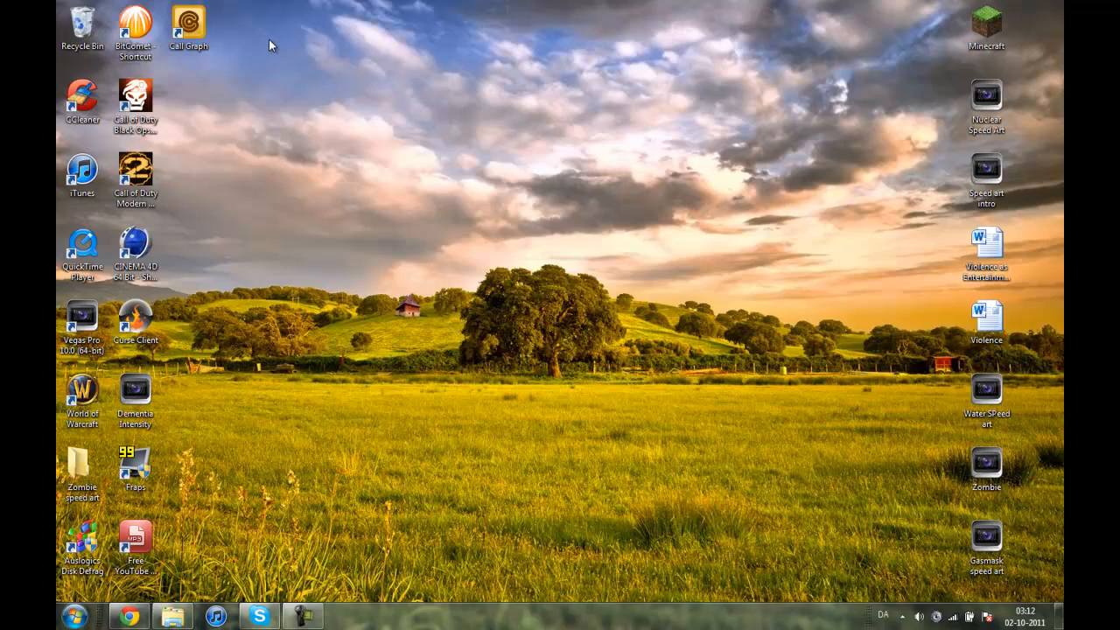
pyautogui.moveTo(272, 51)
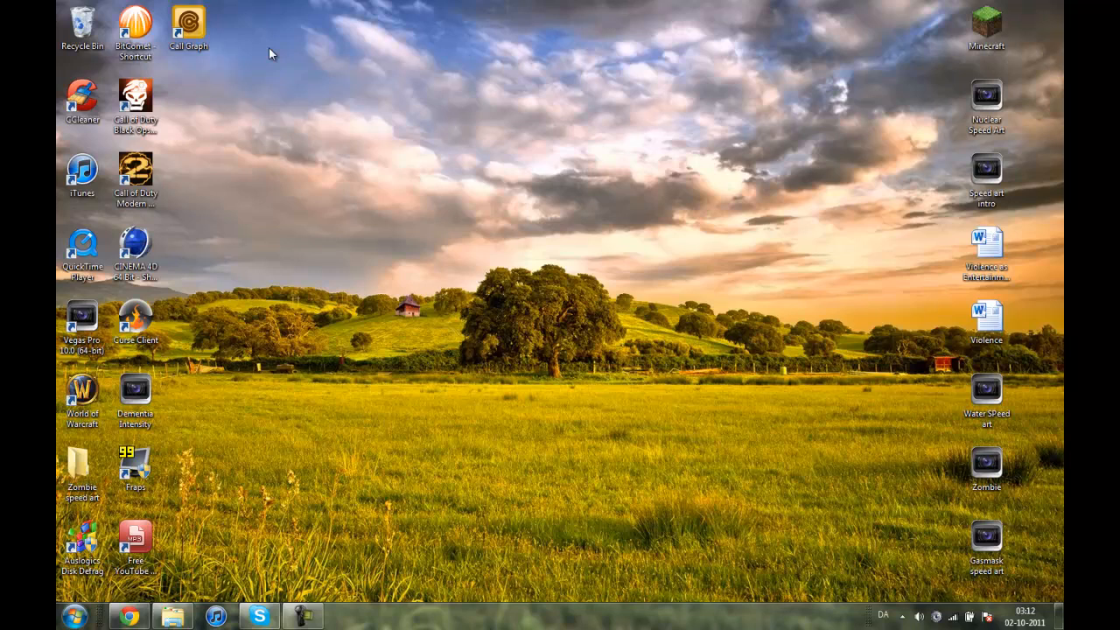
pyautogui.moveTo(266, 21)
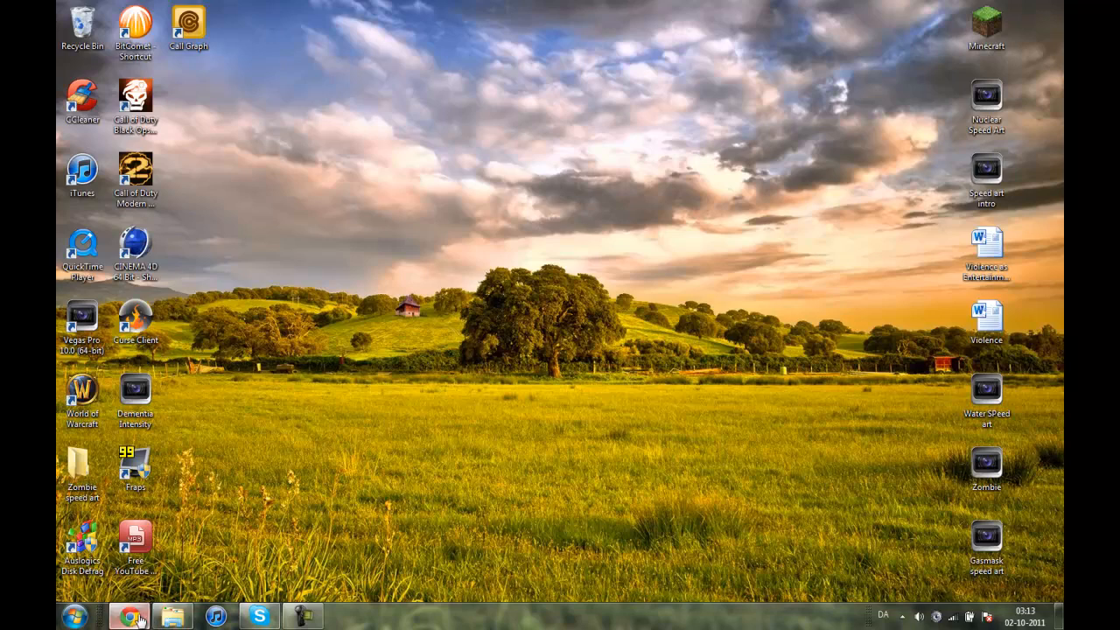
pyautogui.click(128, 616)
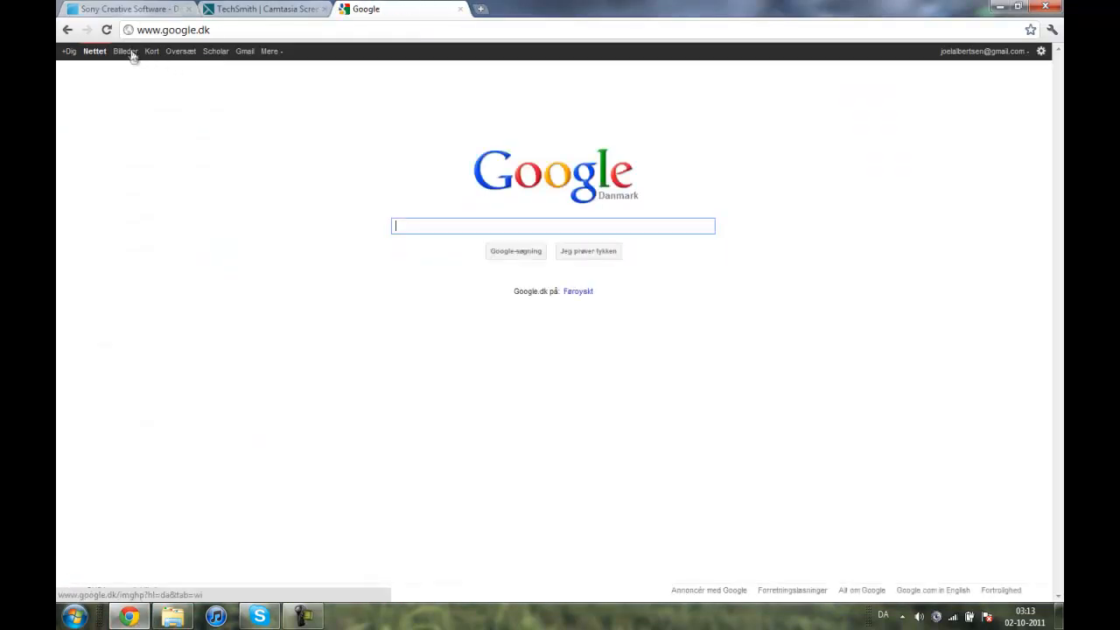
pyautogui.click(124, 51)
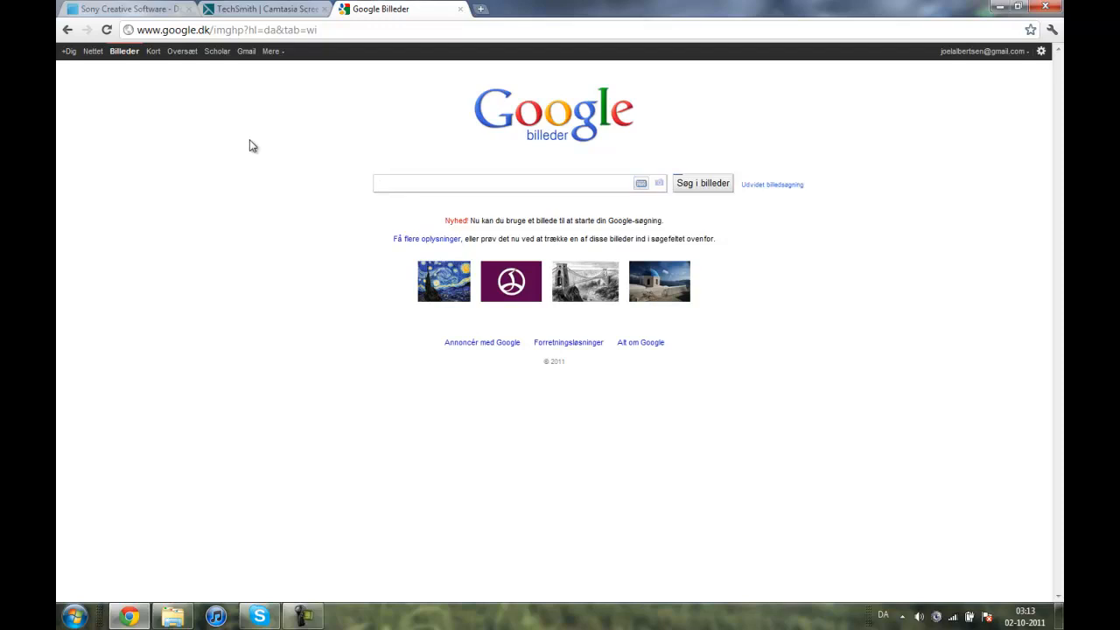
pyautogui.click(503, 183)
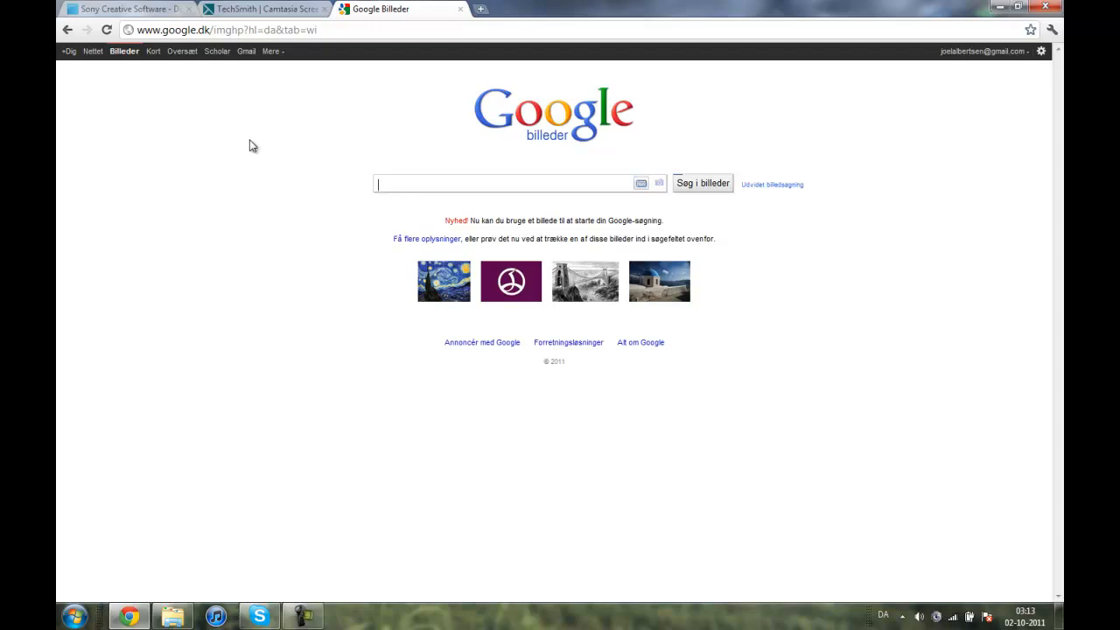
pyautogui.write('zombie')
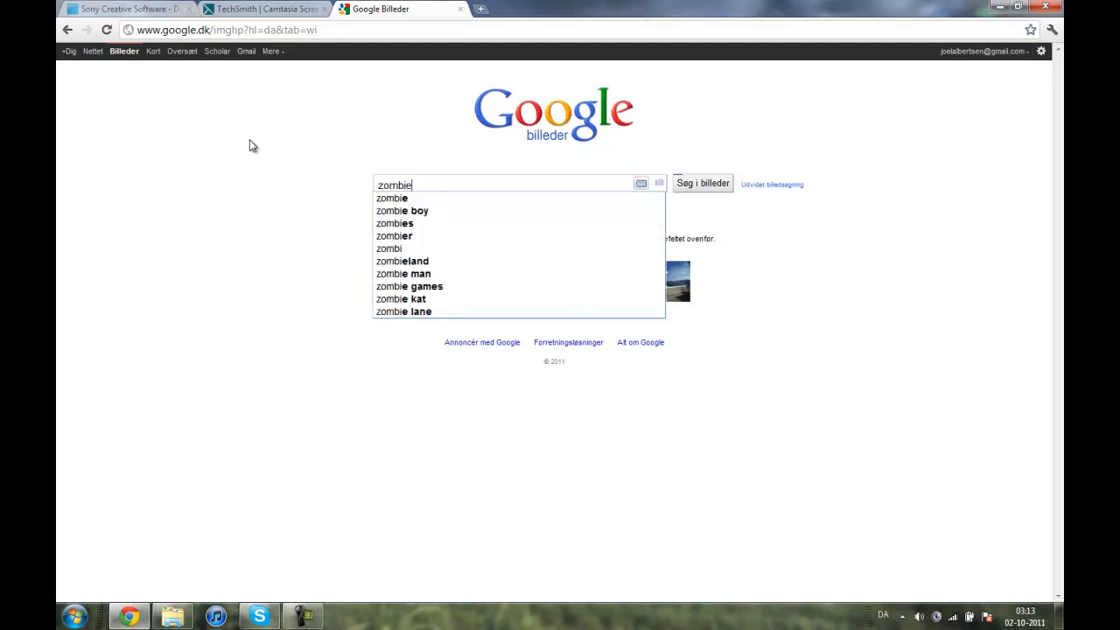
pyautogui.click(394, 223)
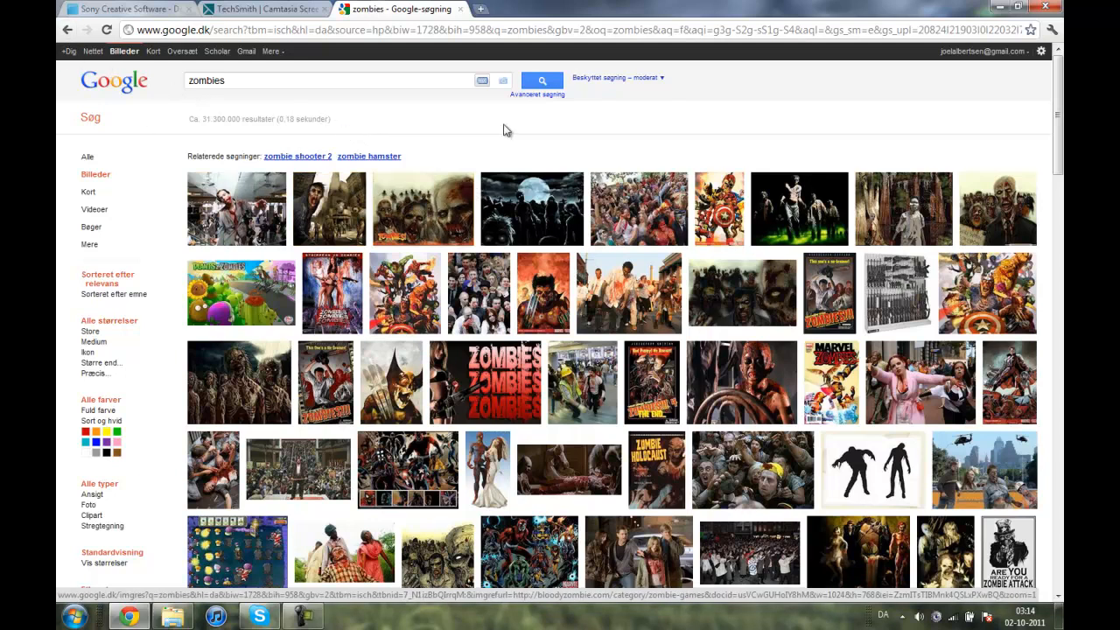
pyautogui.moveTo(500, 97)
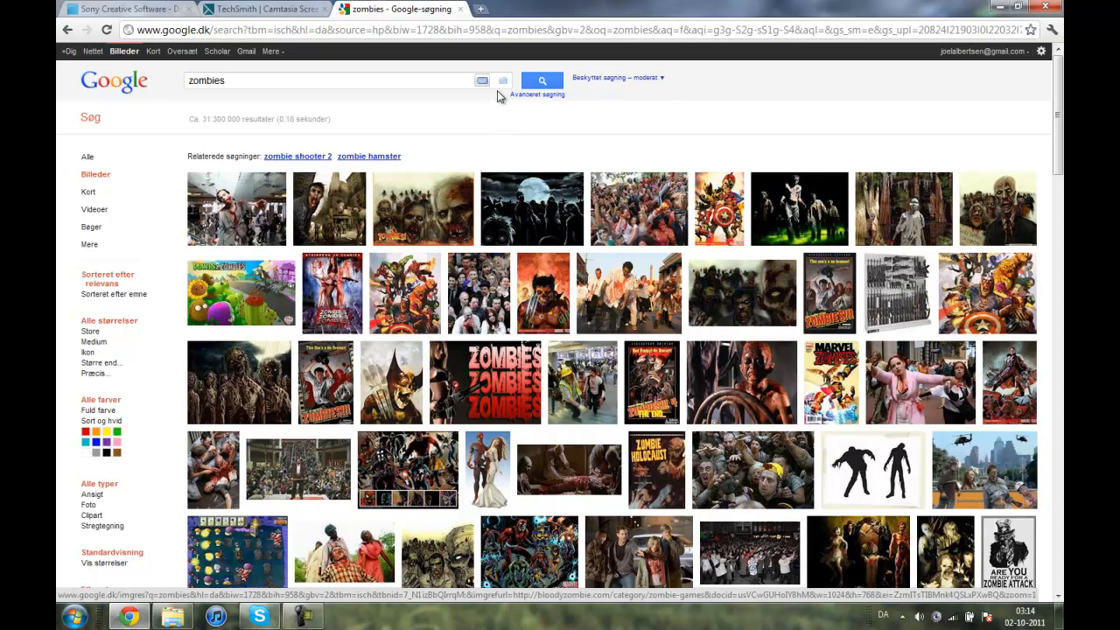
pyautogui.moveTo(468, 99)
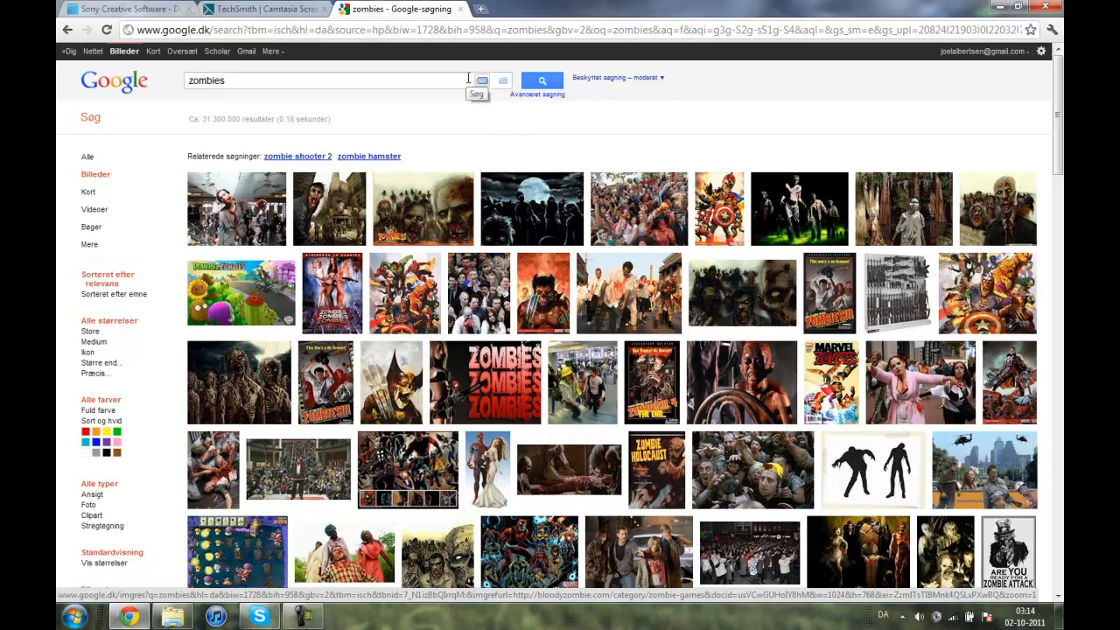
pyautogui.moveTo(469, 78)
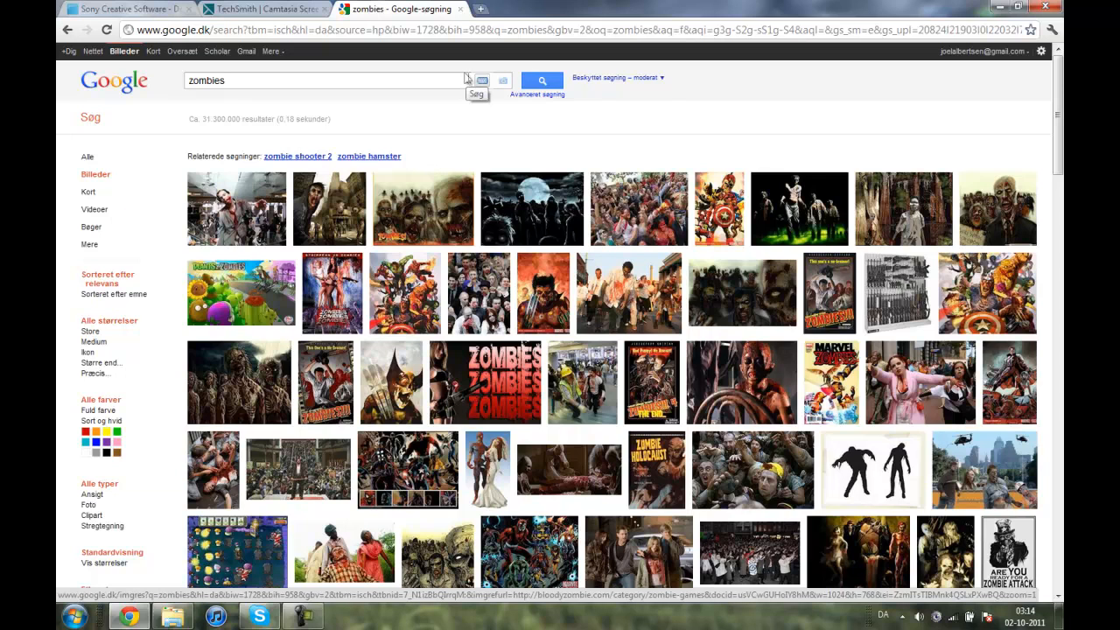
pyautogui.moveTo(383, 49)
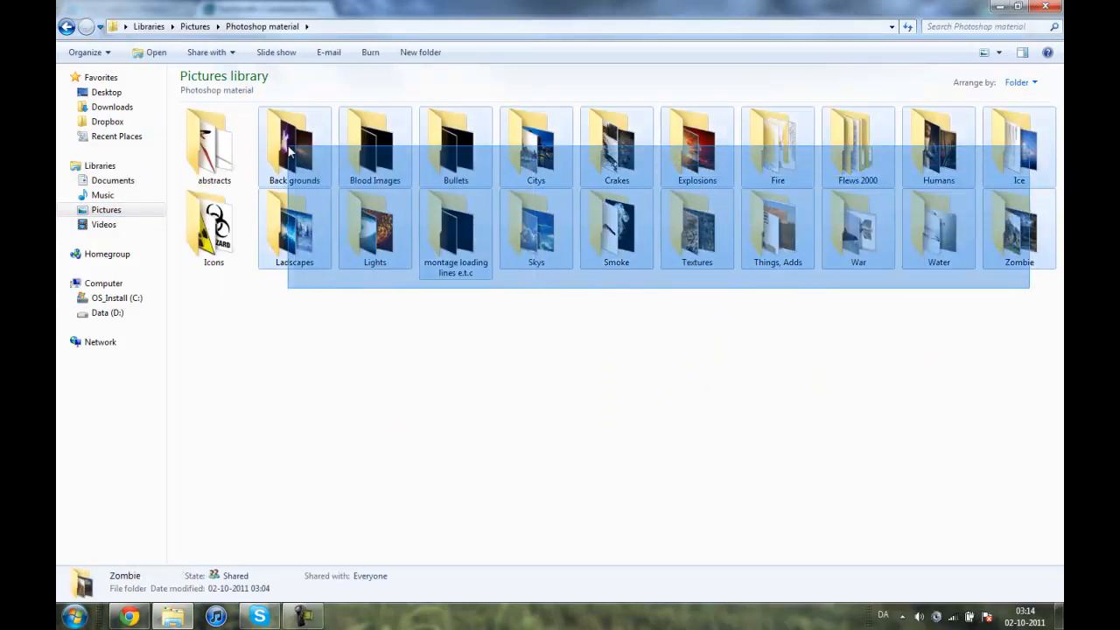
# - Open the War picture folder in Windows Explorer, then minimize the Explorer window
pyautogui.click(695, 413)
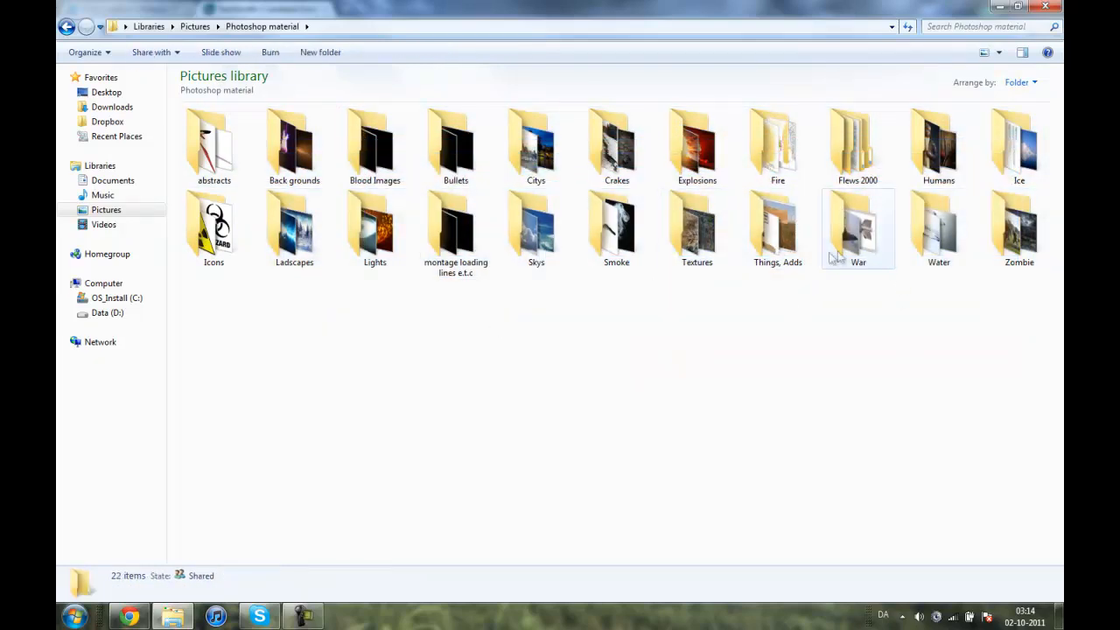
pyautogui.doubleClick(858, 228)
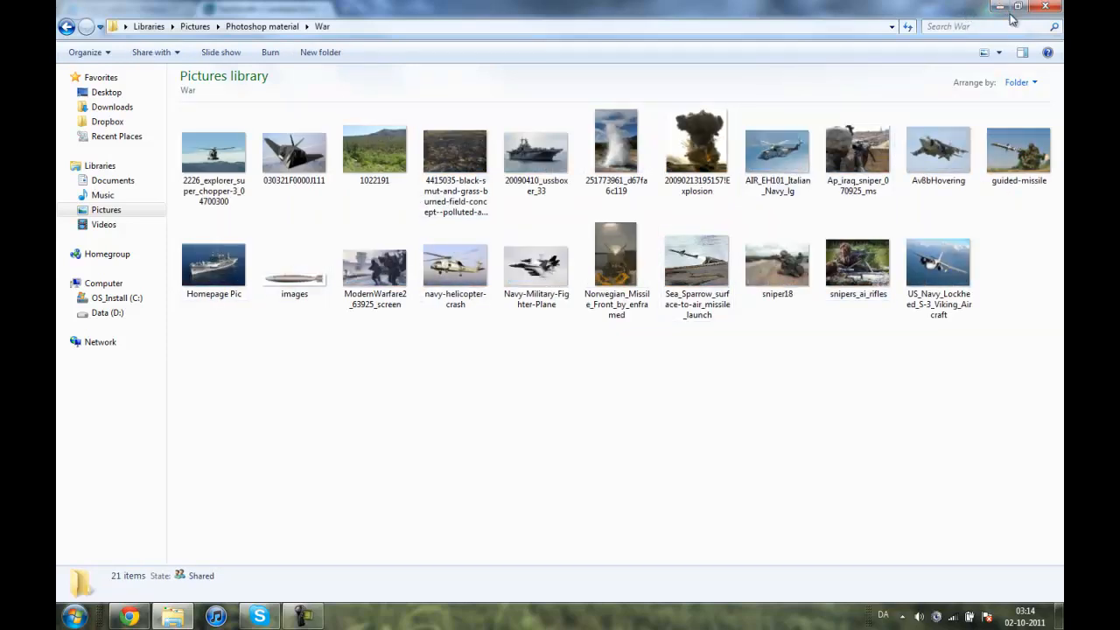
pyautogui.click(1018, 7)
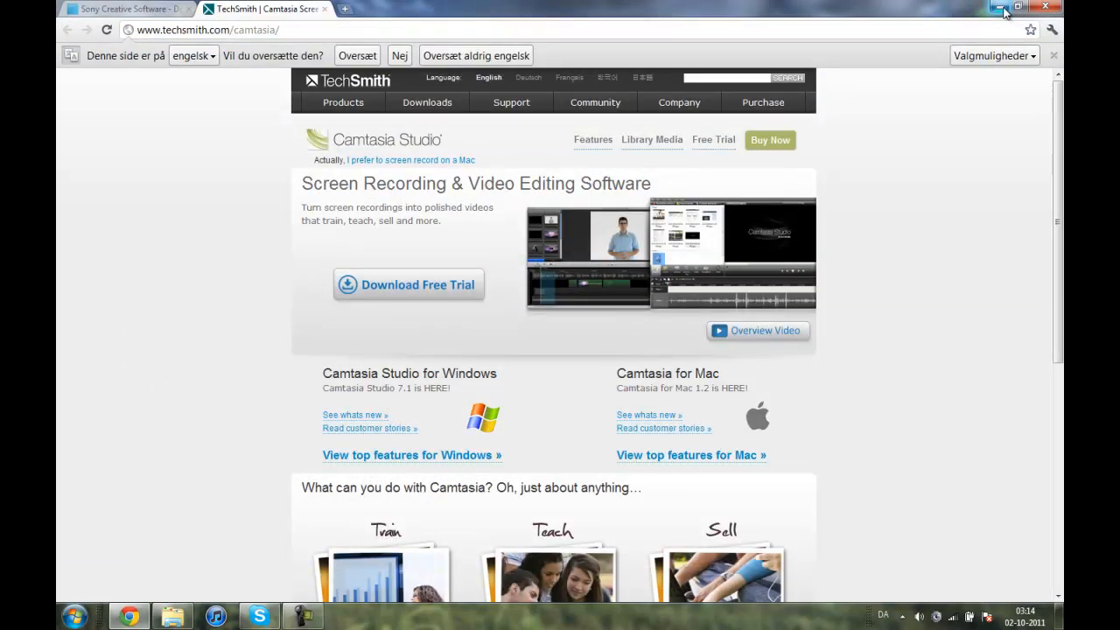
# - Bring up the techsmith.com/camtasia page in Chrome and highlight its address
pyautogui.click(1005, 7)
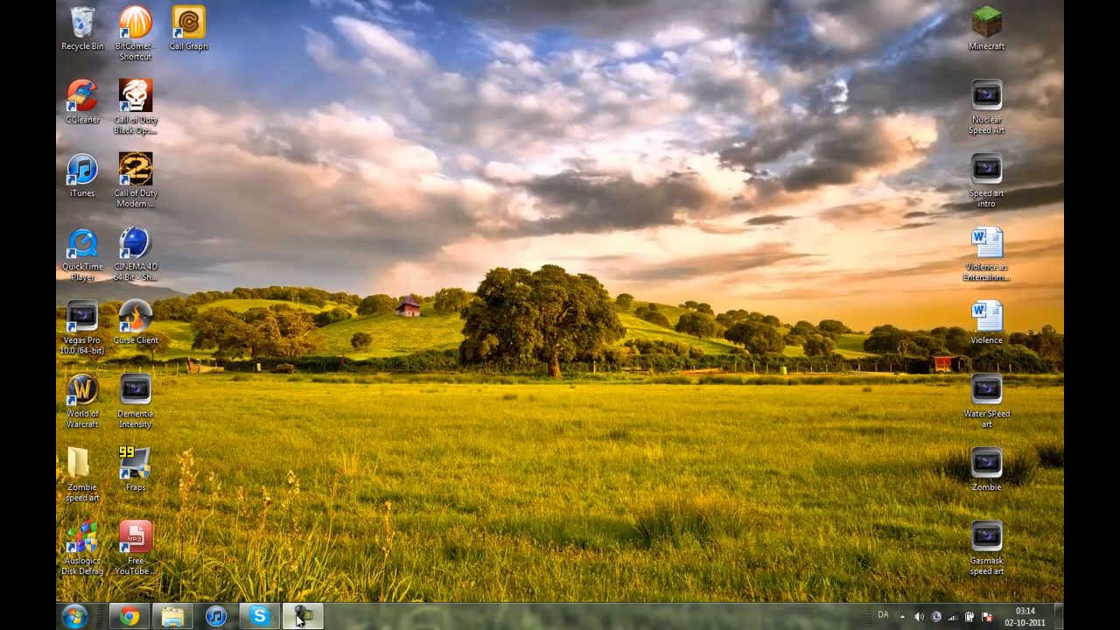
pyautogui.click(129, 615)
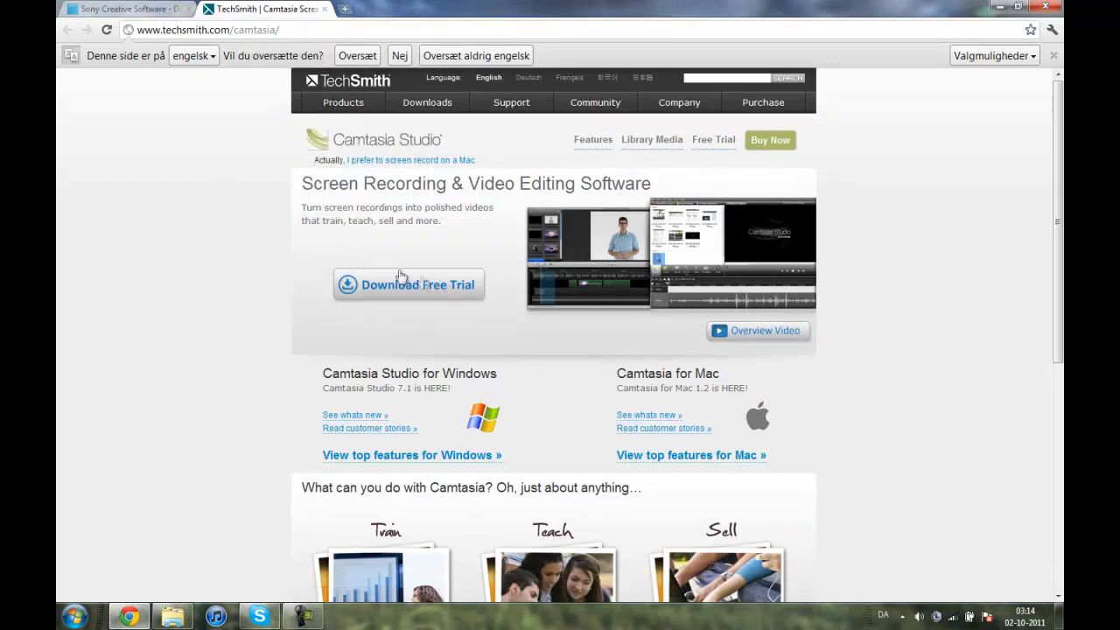
pyautogui.click(343, 102)
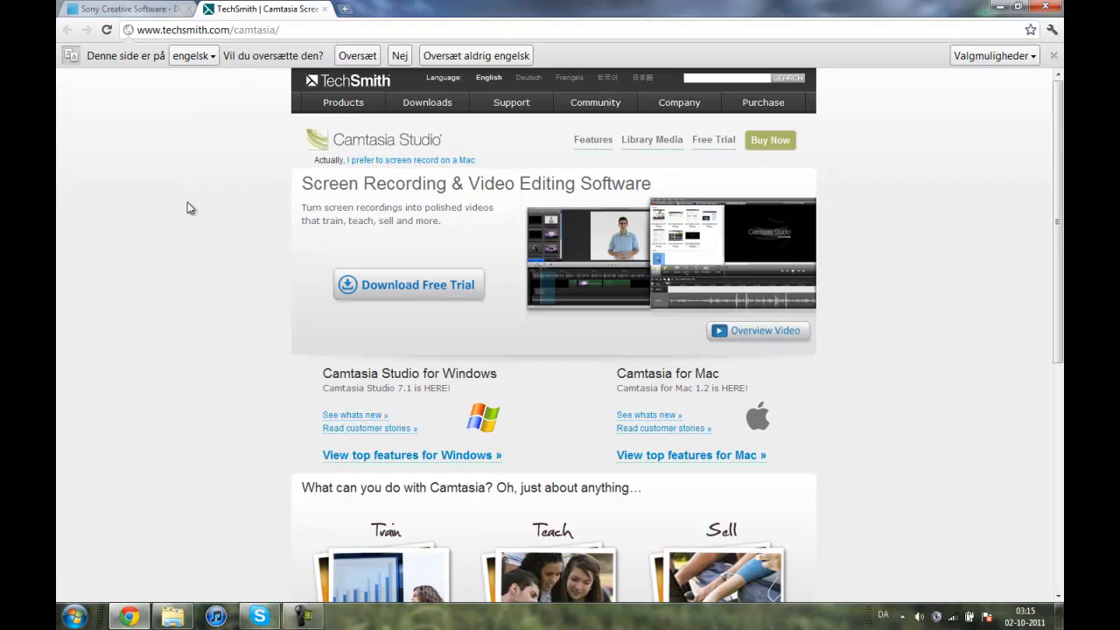
pyautogui.moveTo(413, 270)
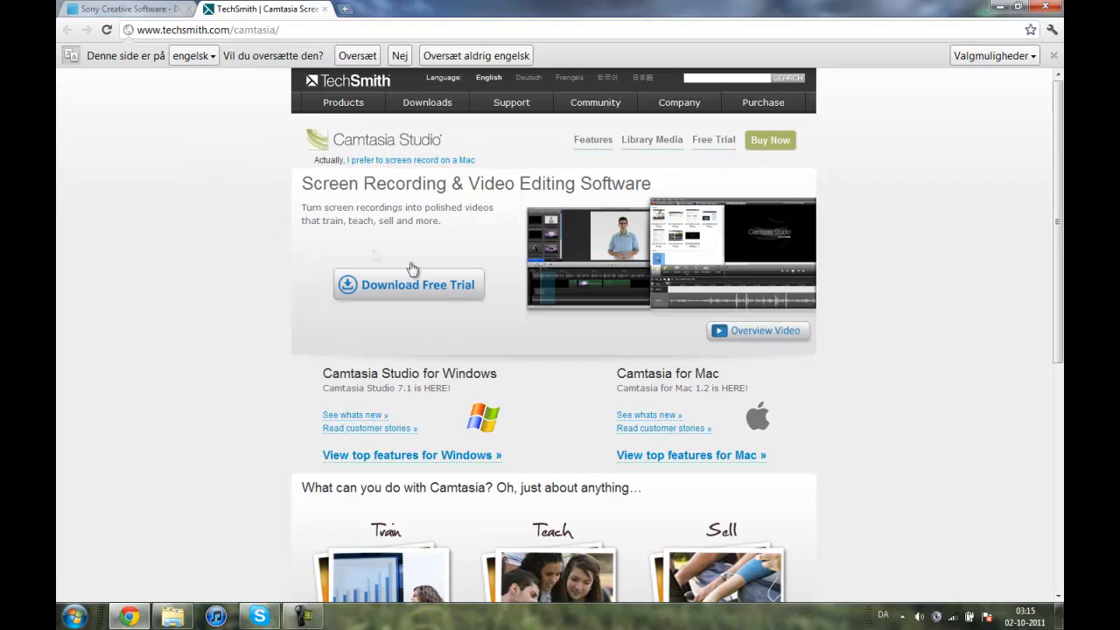
pyautogui.moveTo(471, 263)
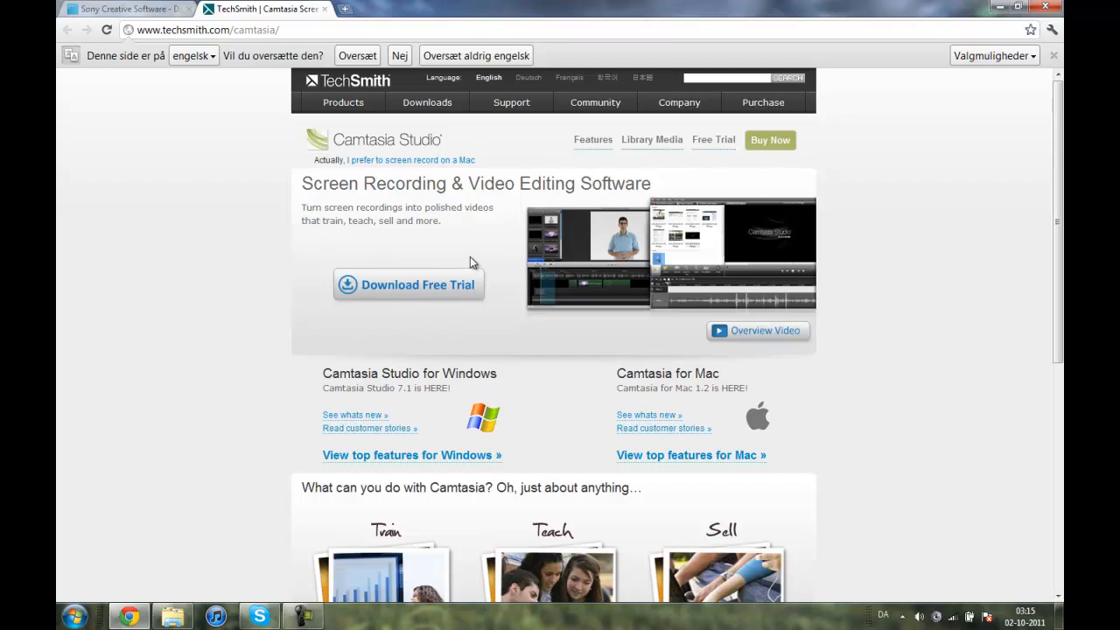
pyautogui.click(427, 102)
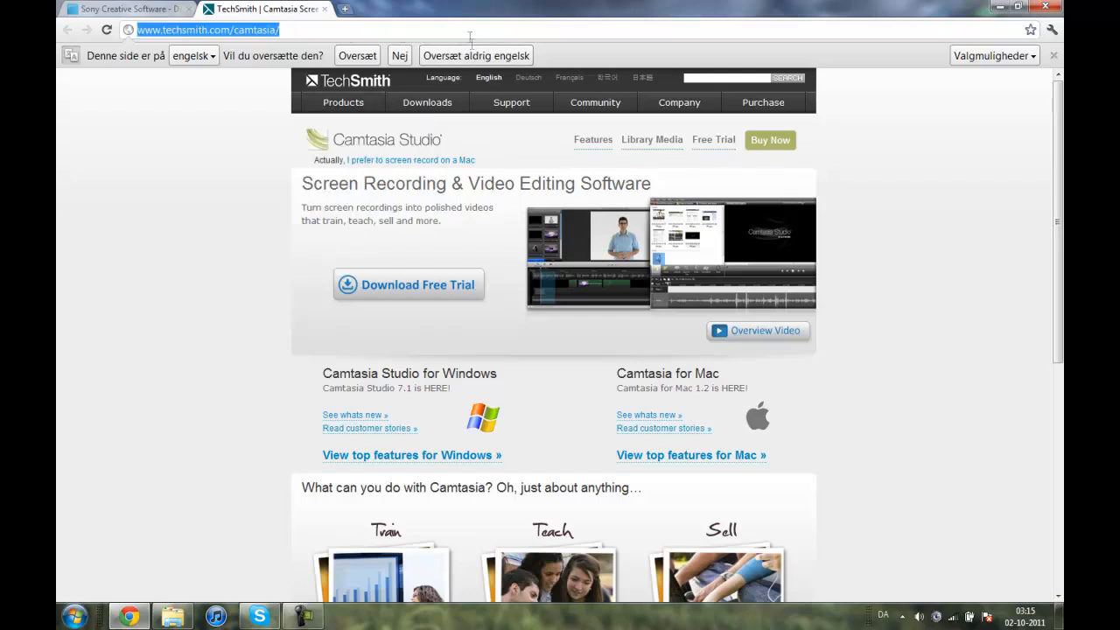
pyautogui.click(427, 102)
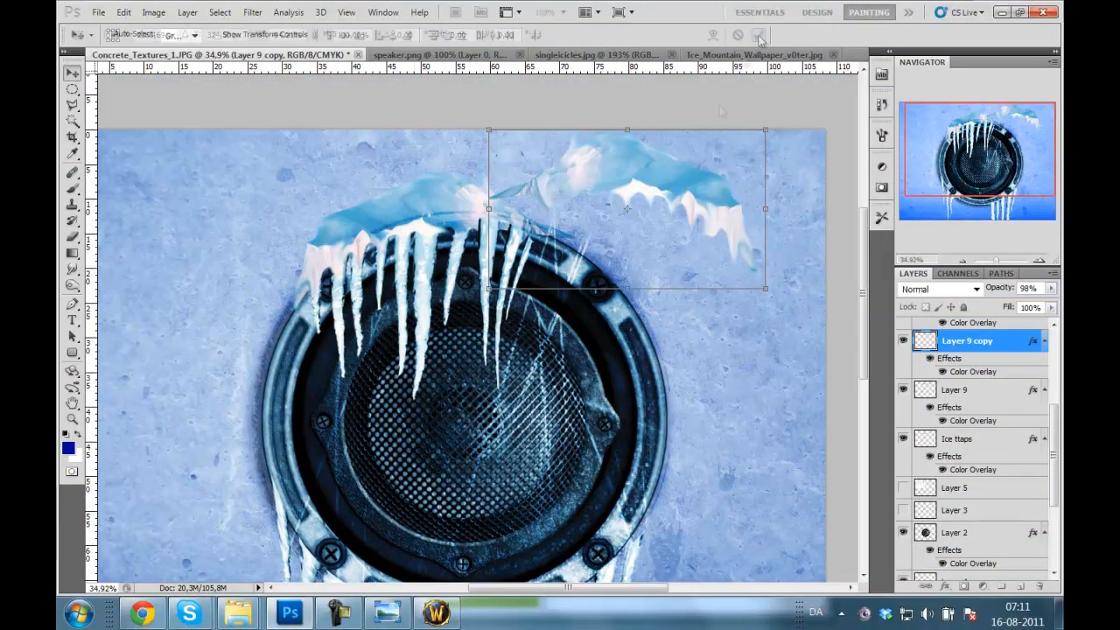
# - Switch to the Ice_Mountain document tab, then to another open Photoshop document
pyautogui.click(754, 54)
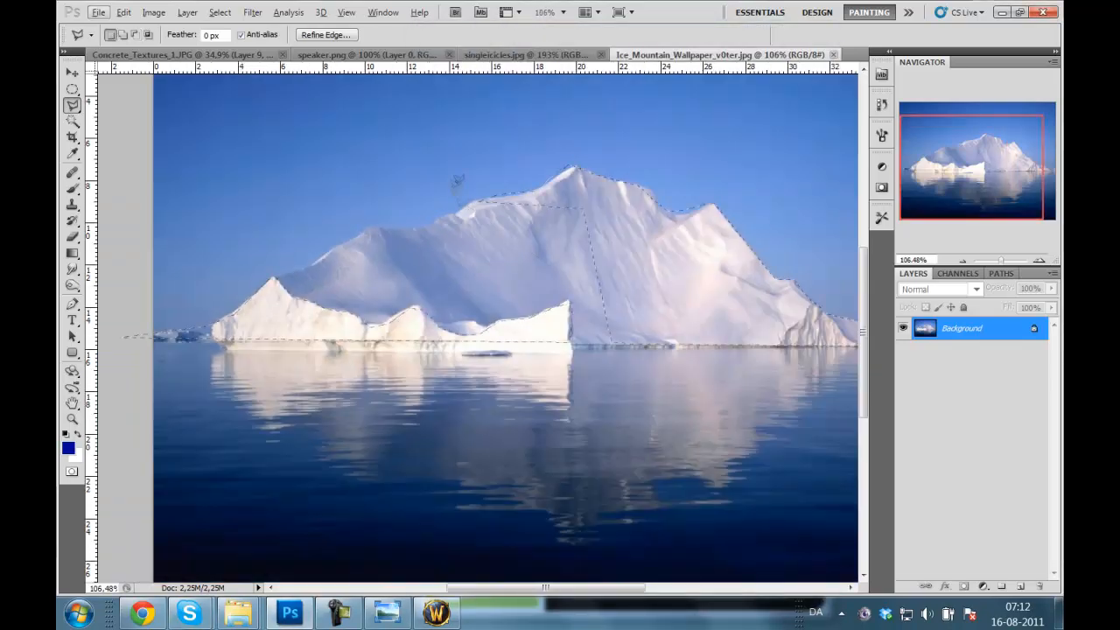
pyautogui.hscroll(3)
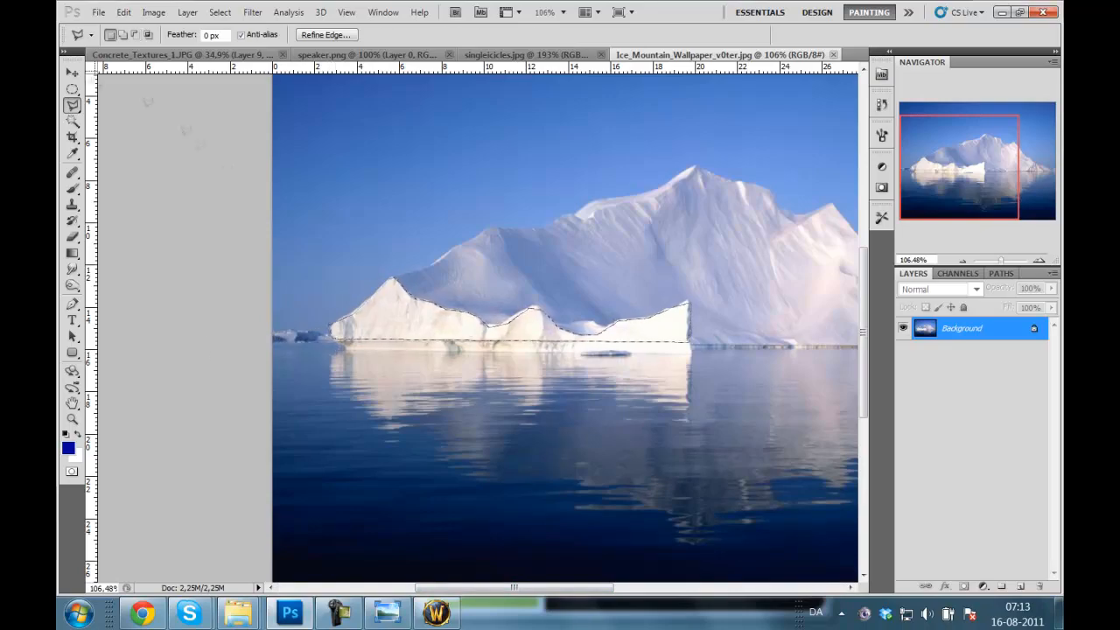
pyautogui.click(365, 54)
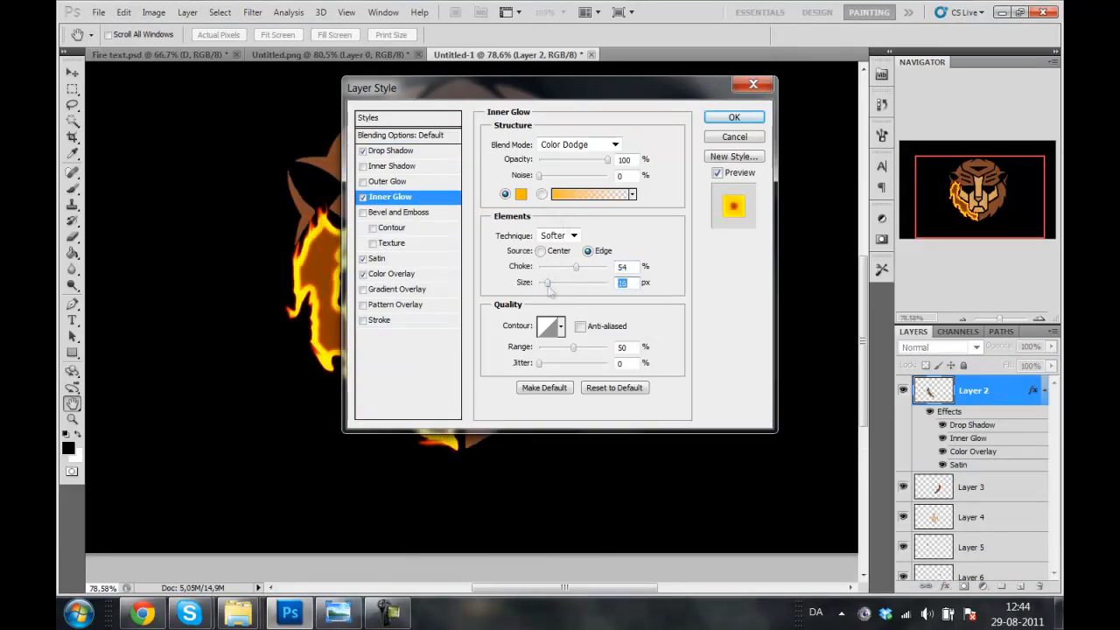
# - Confirm the Inner Glow layer style and switch to another document tab
pyautogui.click(734, 116)
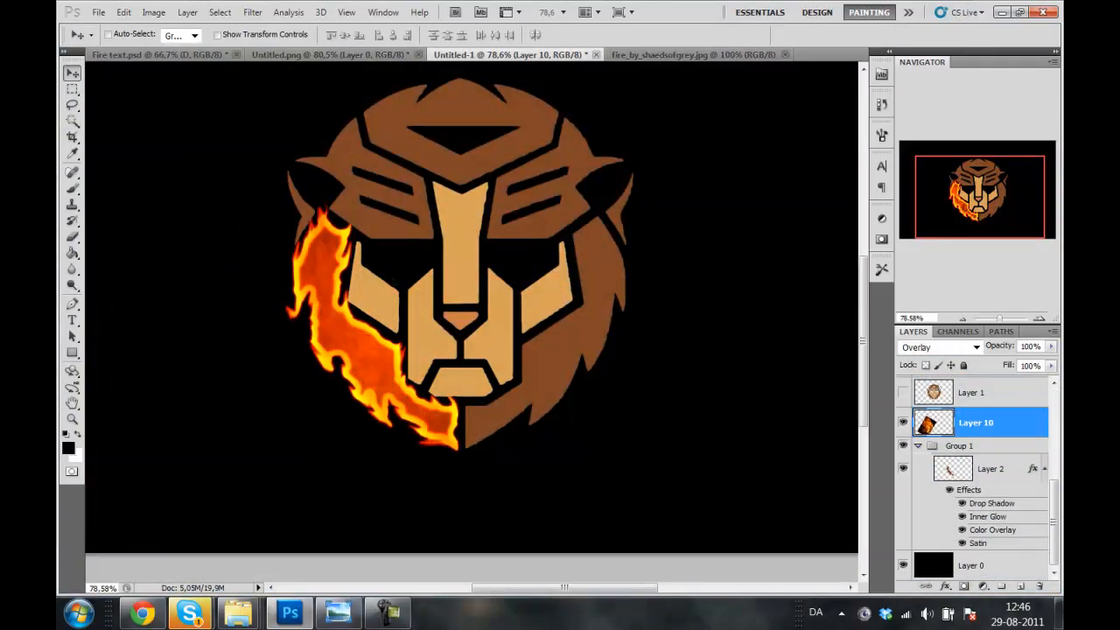
pyautogui.click(694, 54)
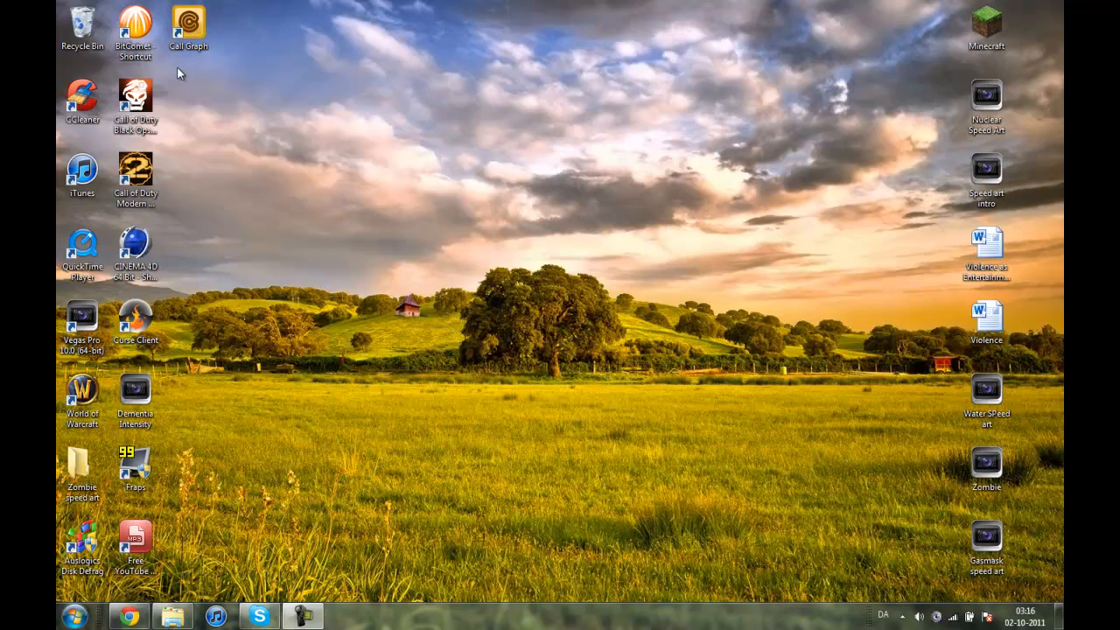
pyautogui.moveTo(172, 65)
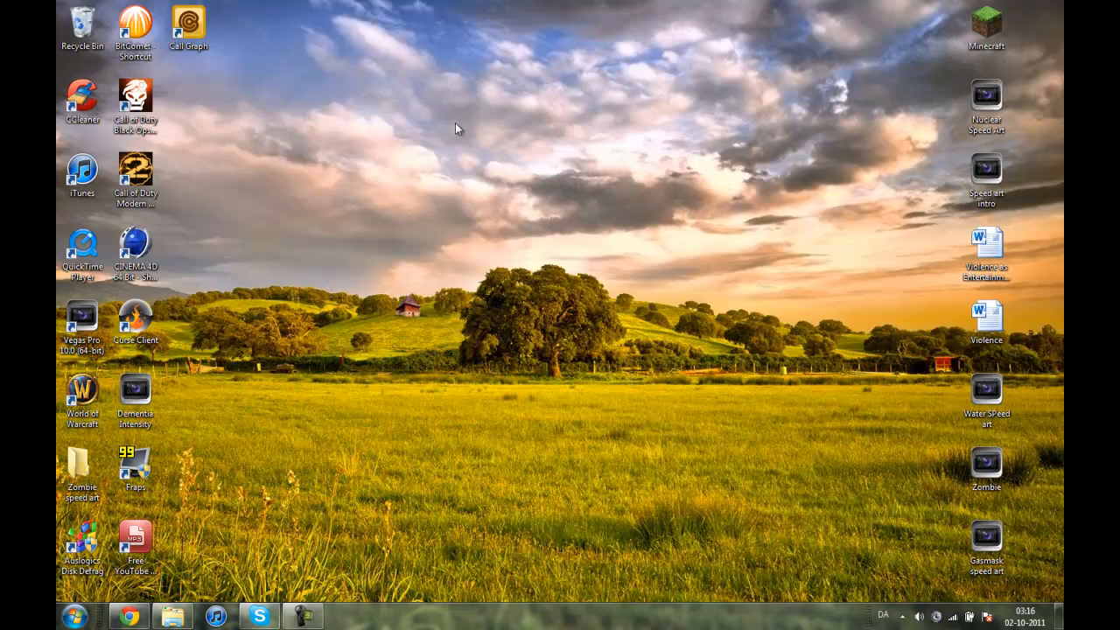
pyautogui.moveTo(445, 131)
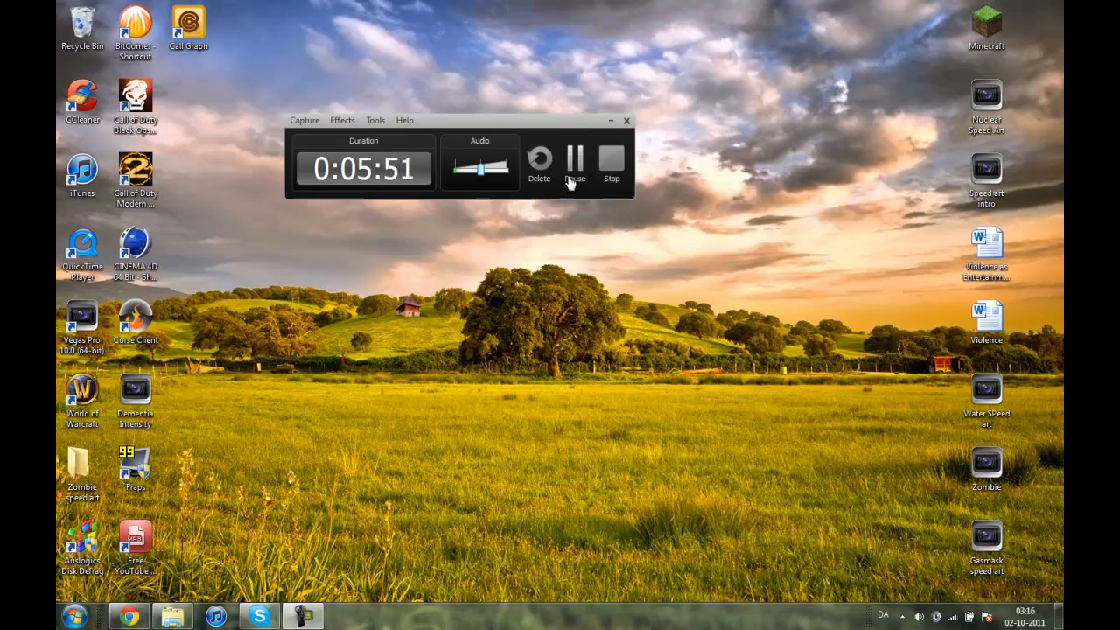
pyautogui.moveTo(566, 134)
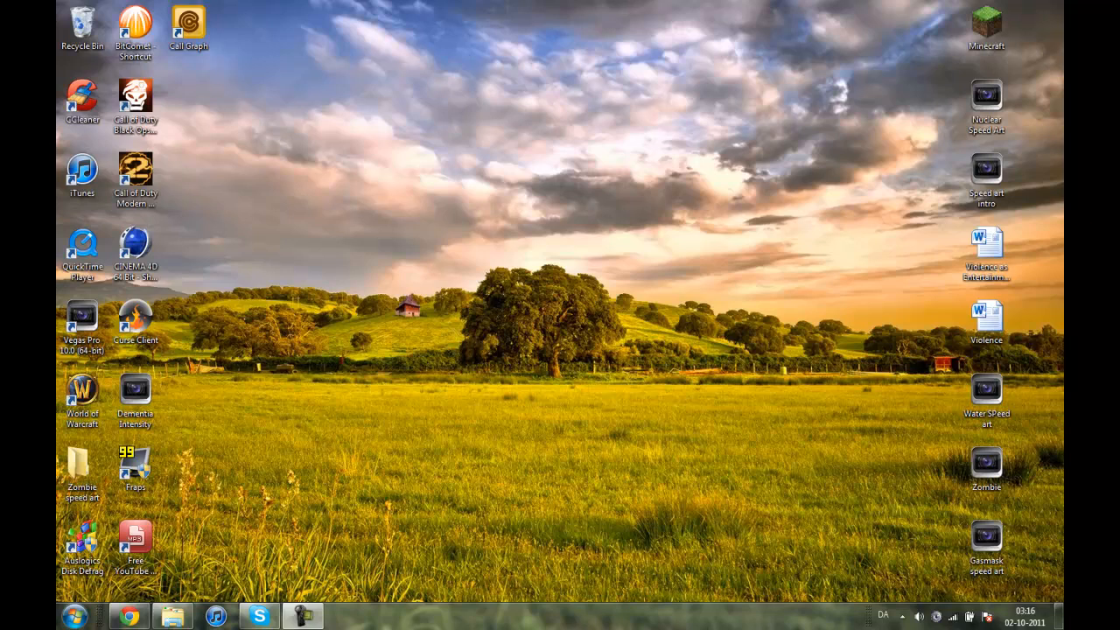
pyautogui.moveTo(357, 65)
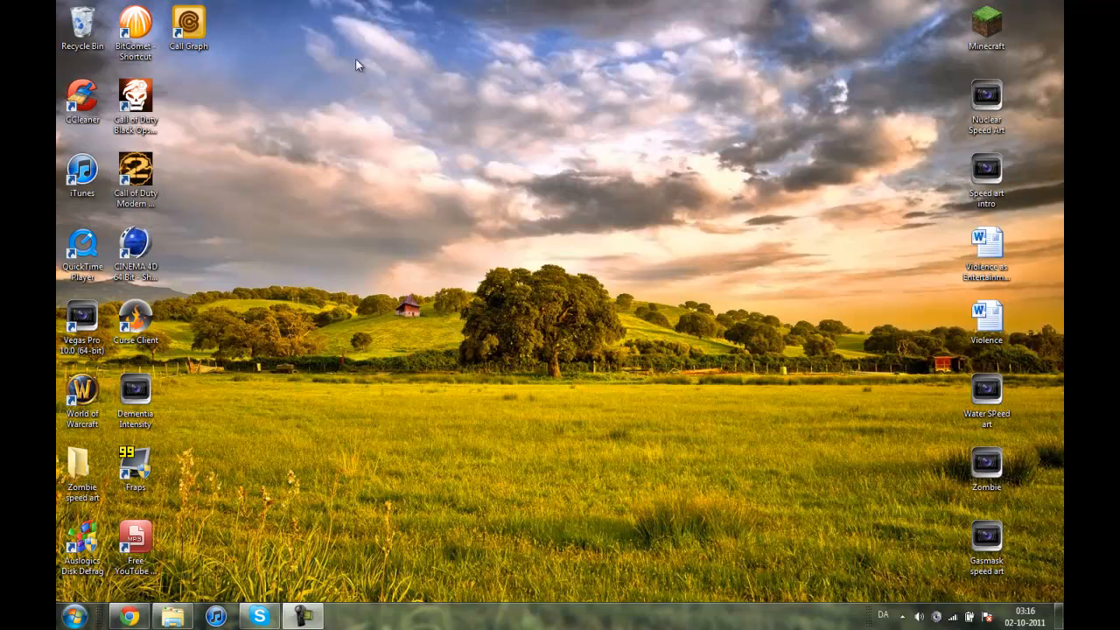
pyautogui.moveTo(301, 37)
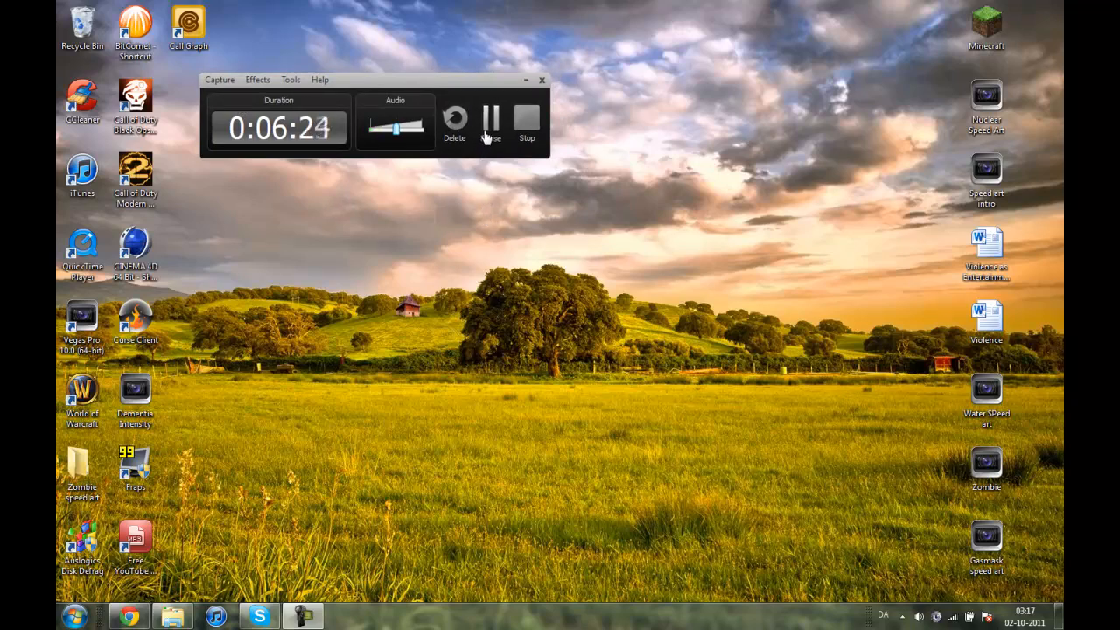
# - Stop the recording and set the Camtasia project size to 1280 x 720 (YouTube & HD)
pyautogui.click(526, 121)
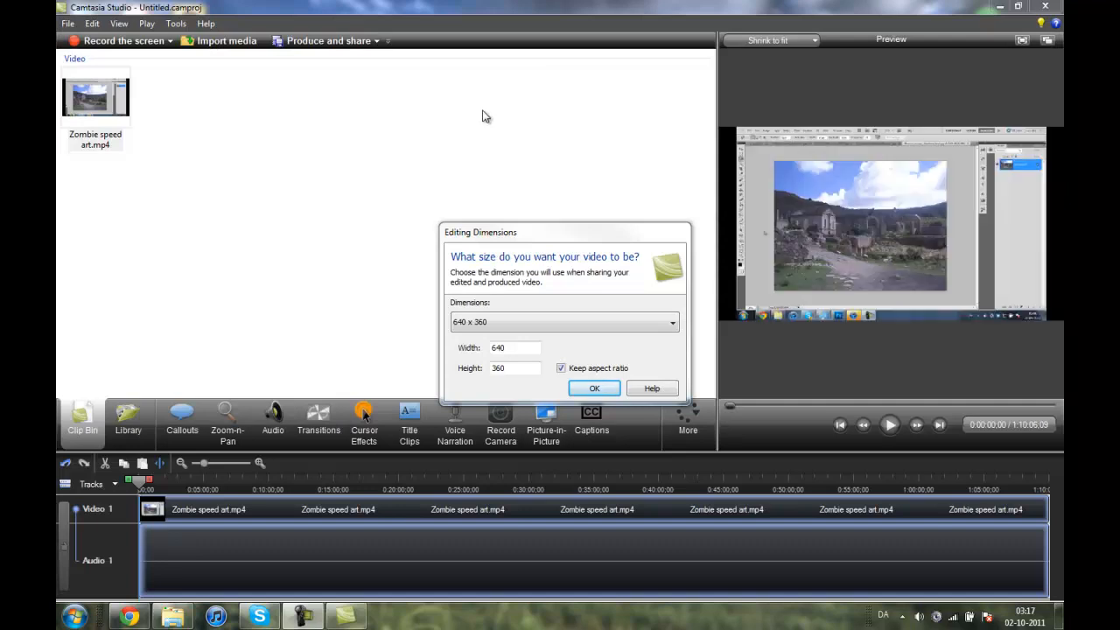
pyautogui.moveTo(594, 232)
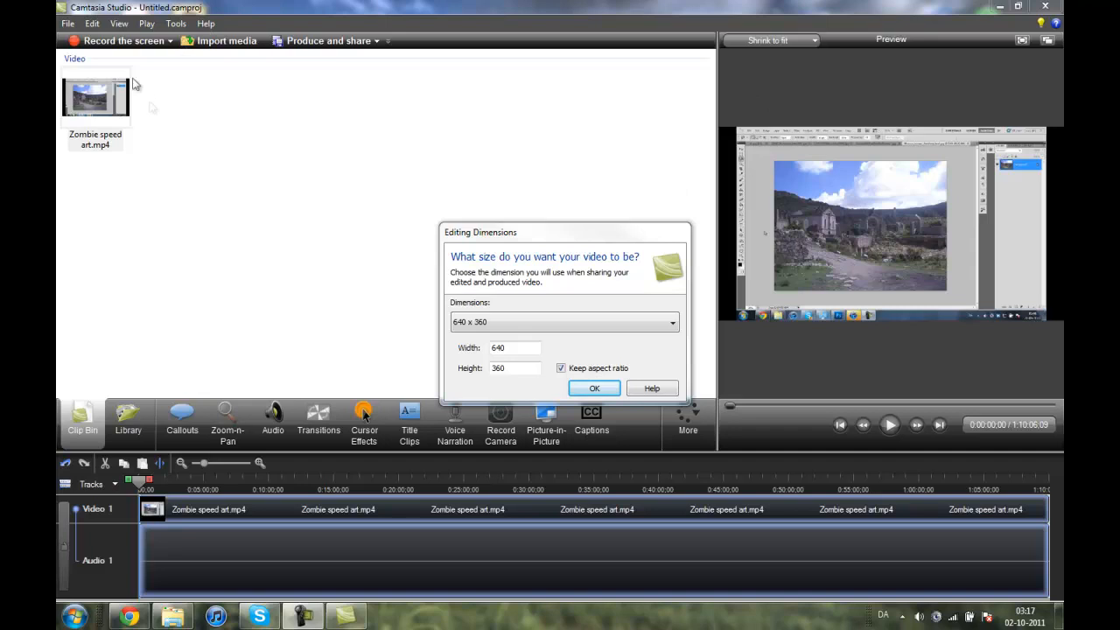
pyautogui.moveTo(168, 86)
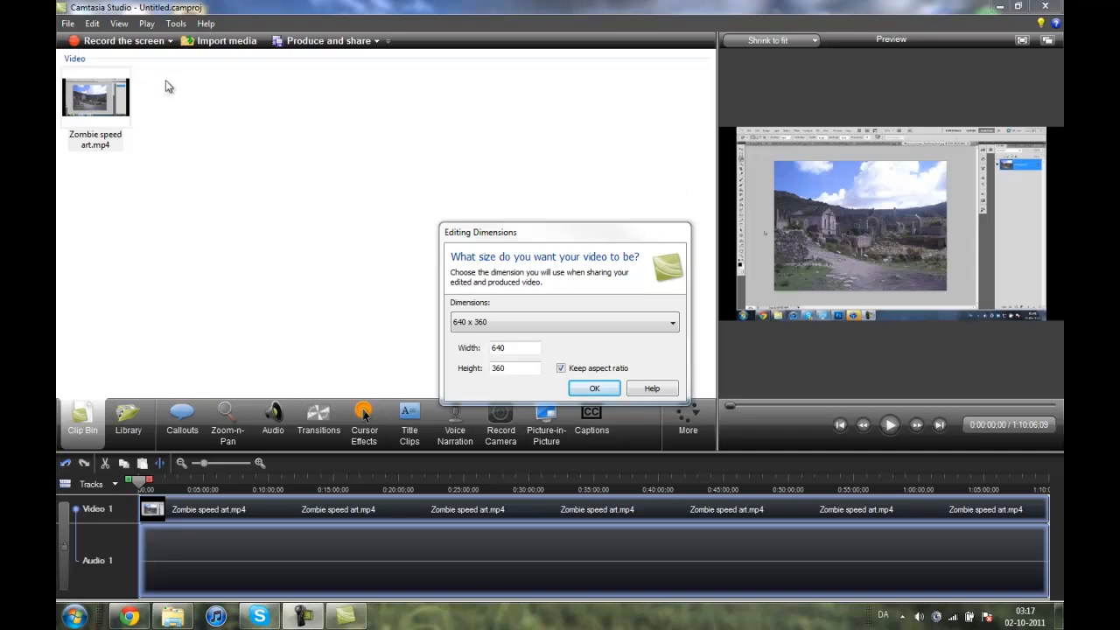
pyautogui.moveTo(510, 266)
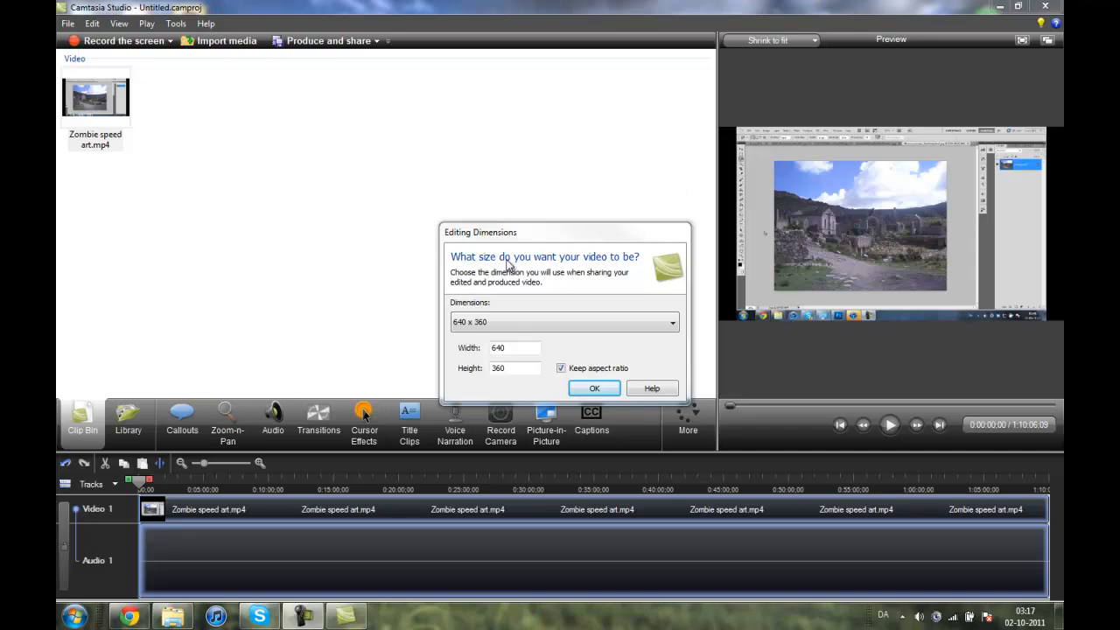
pyautogui.moveTo(550, 267)
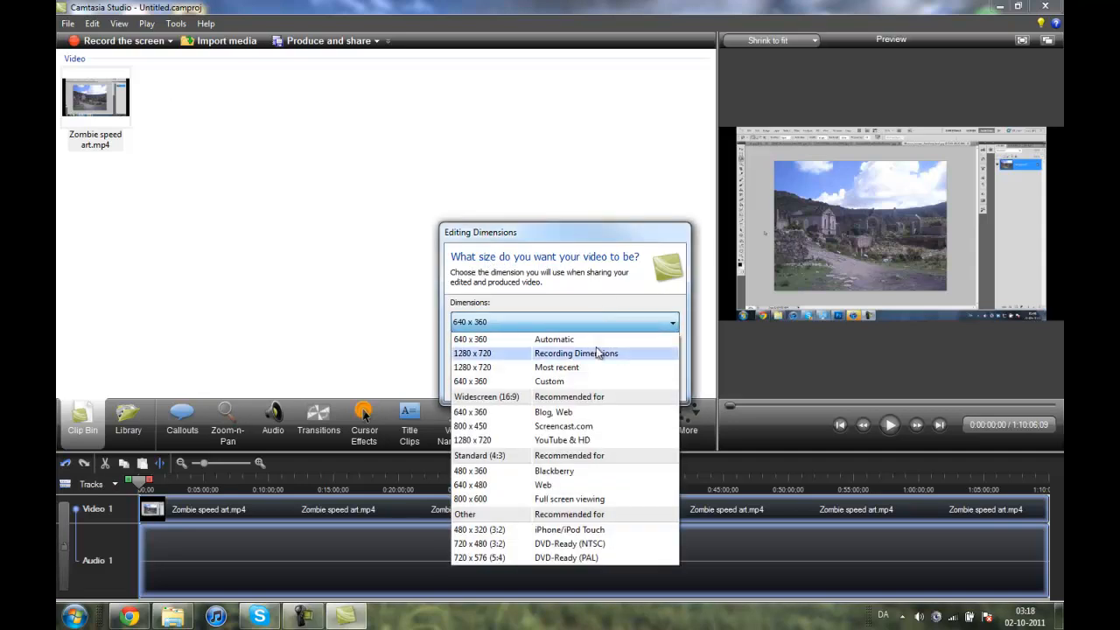
pyautogui.moveTo(560, 440)
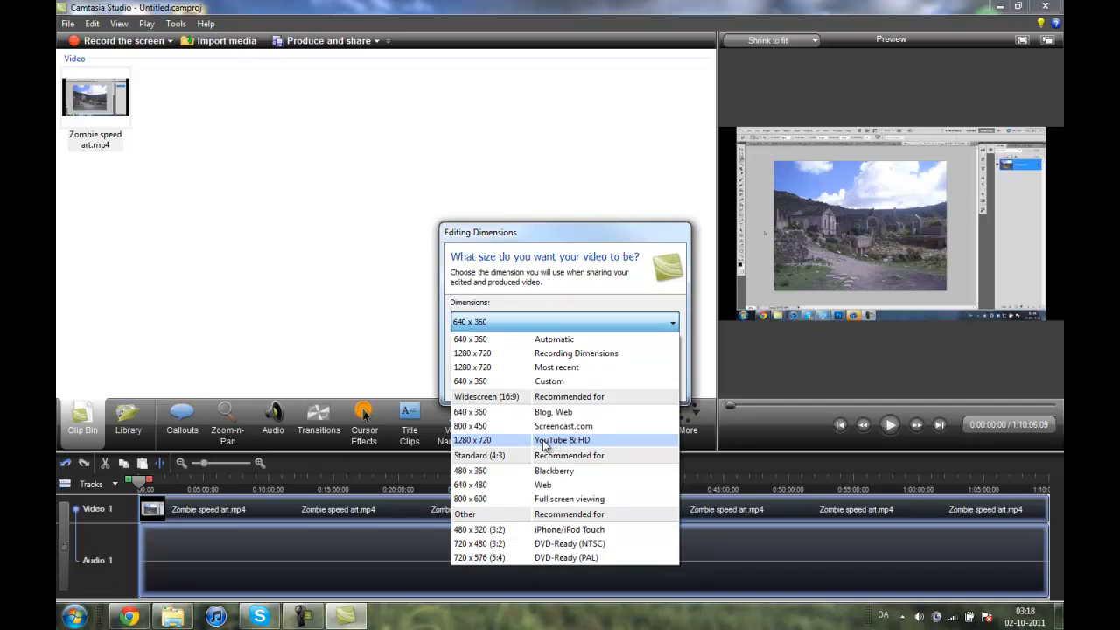
pyautogui.click(473, 441)
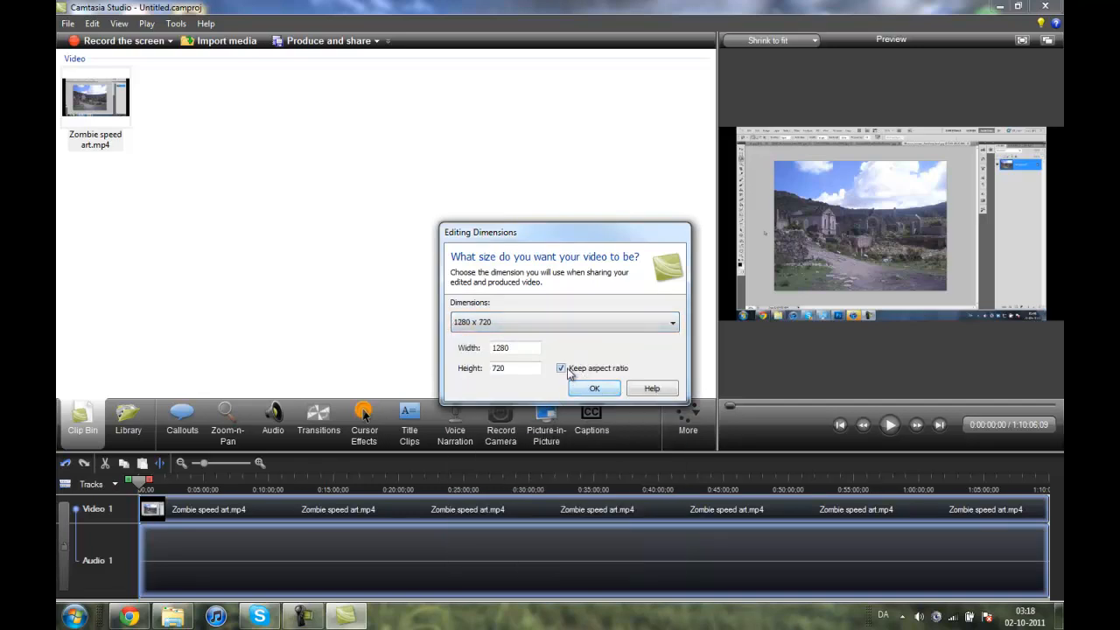
pyautogui.click(594, 388)
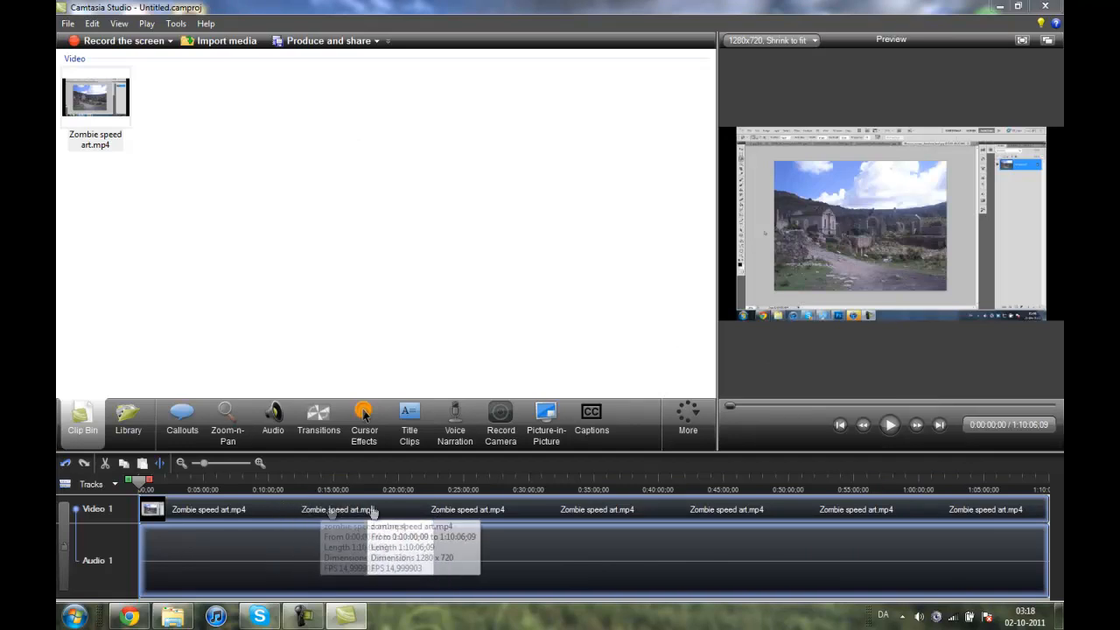
pyautogui.moveTo(314, 53)
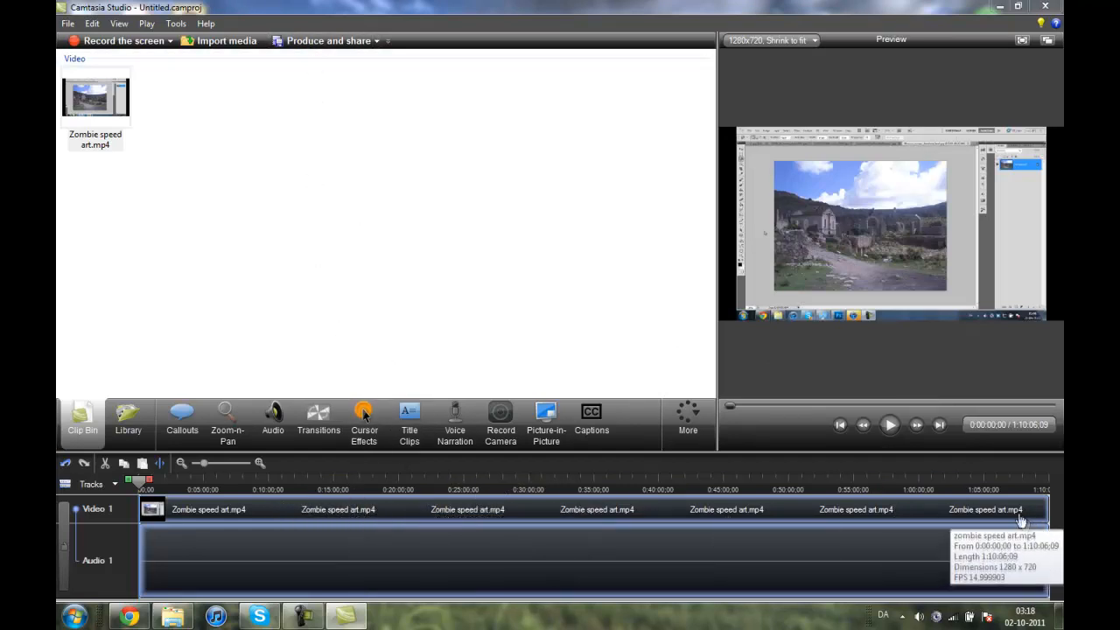
pyautogui.moveTo(875, 509)
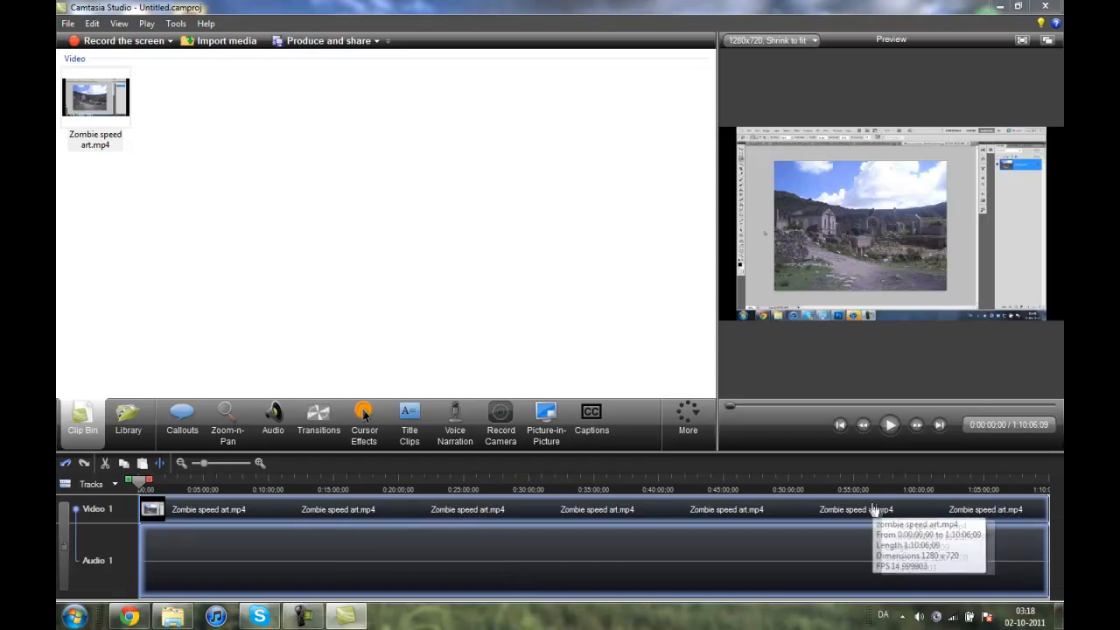
pyautogui.moveTo(1049, 540)
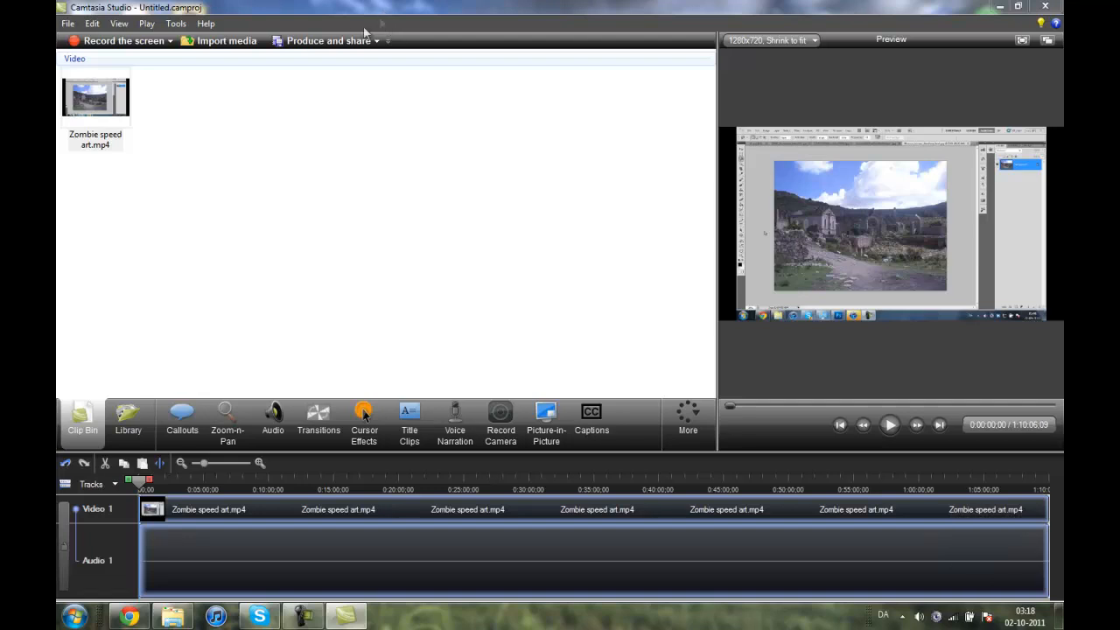
pyautogui.moveTo(354, 45)
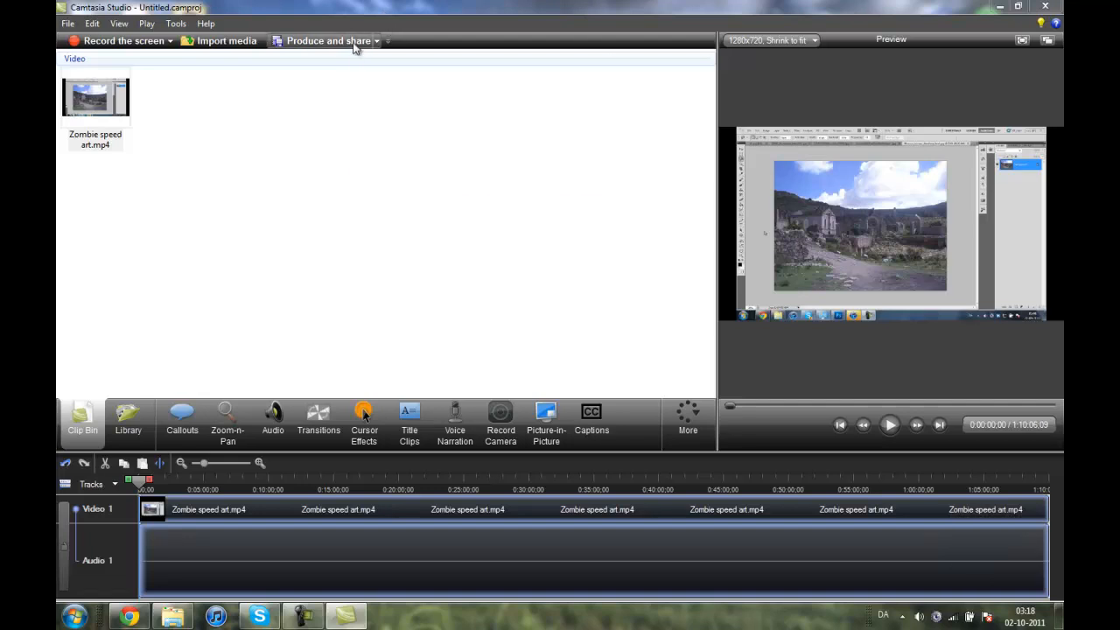
# - Open and cancel the Produce and share wizard, then close Camtasia Studio
pyautogui.click(328, 40)
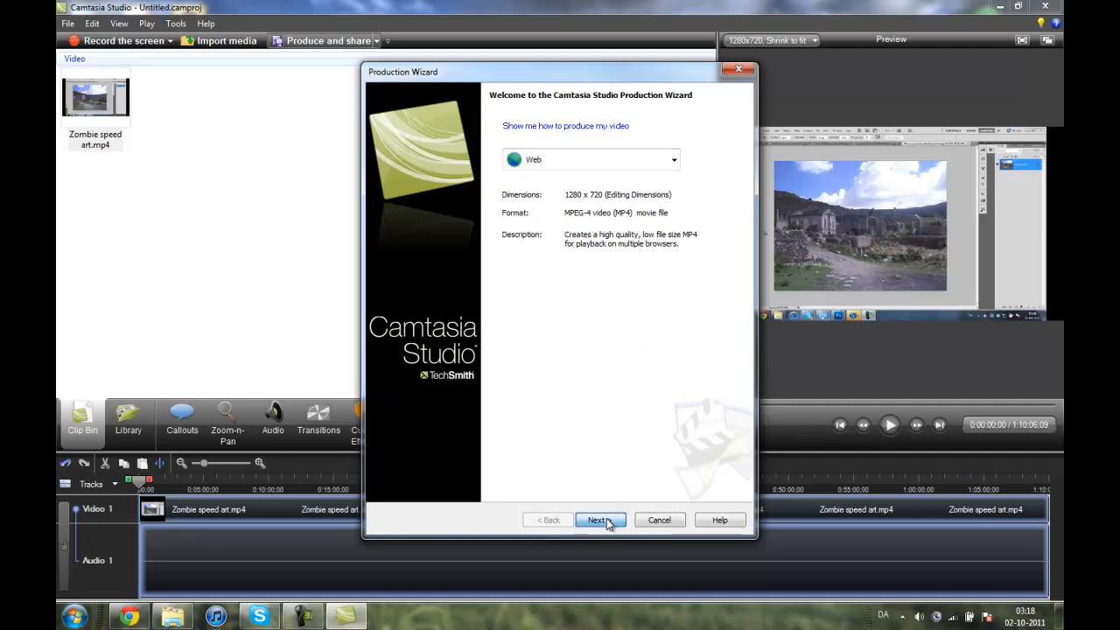
pyautogui.click(601, 520)
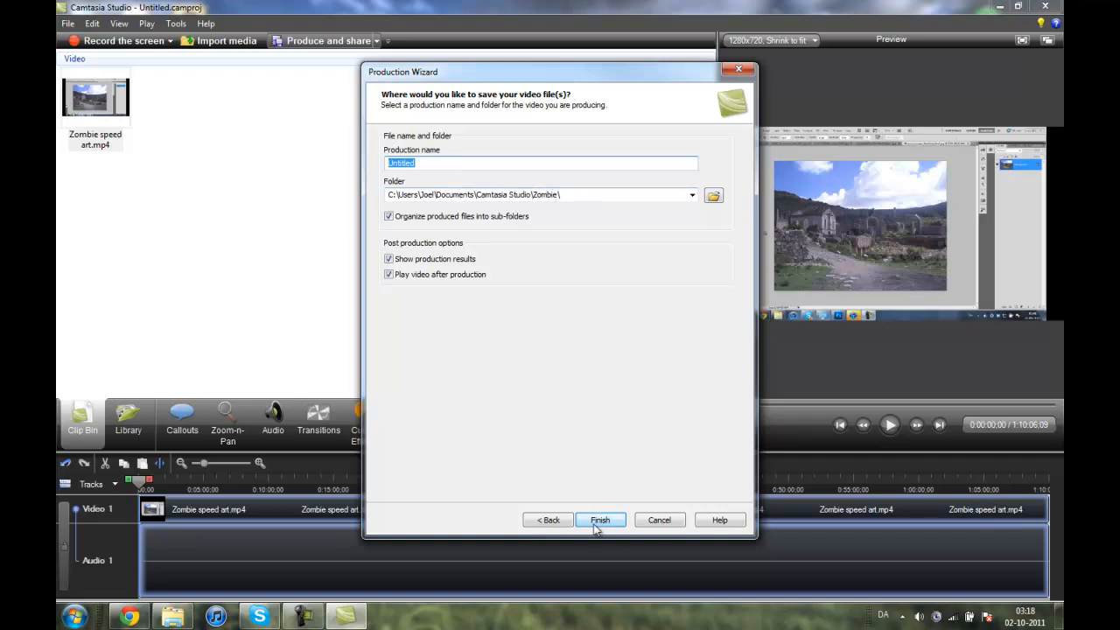
pyautogui.moveTo(659, 519)
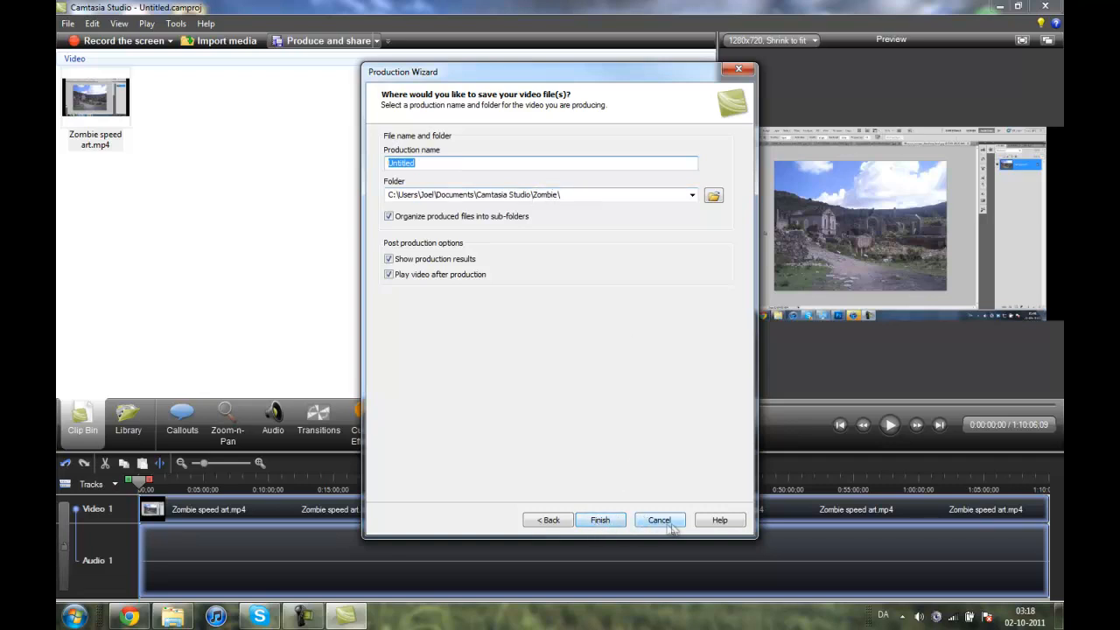
pyautogui.click(659, 519)
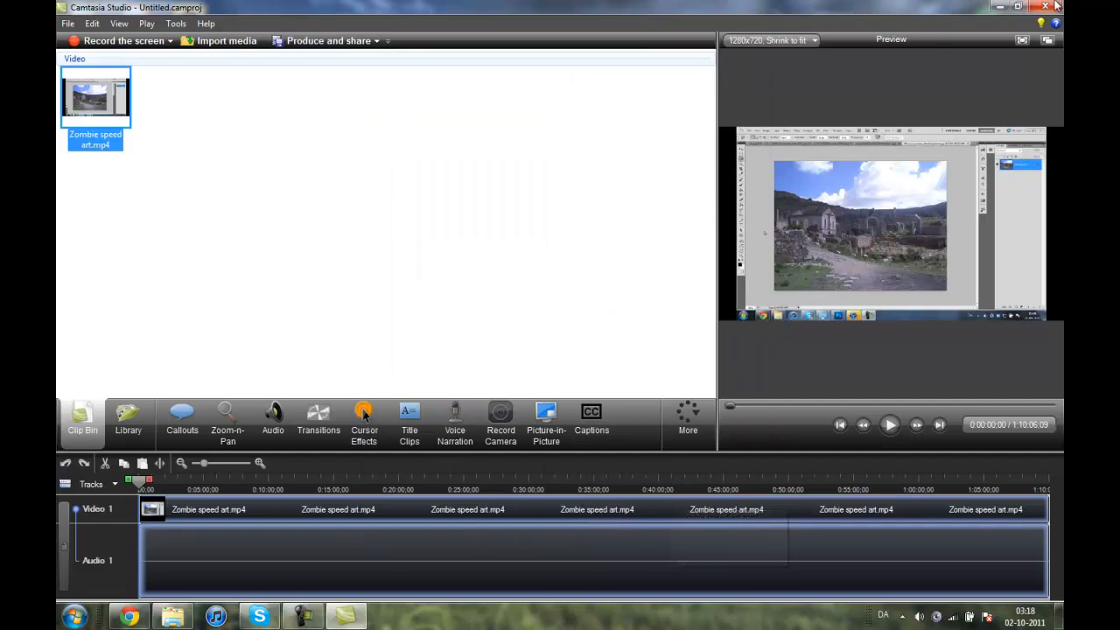
pyautogui.click(1057, 7)
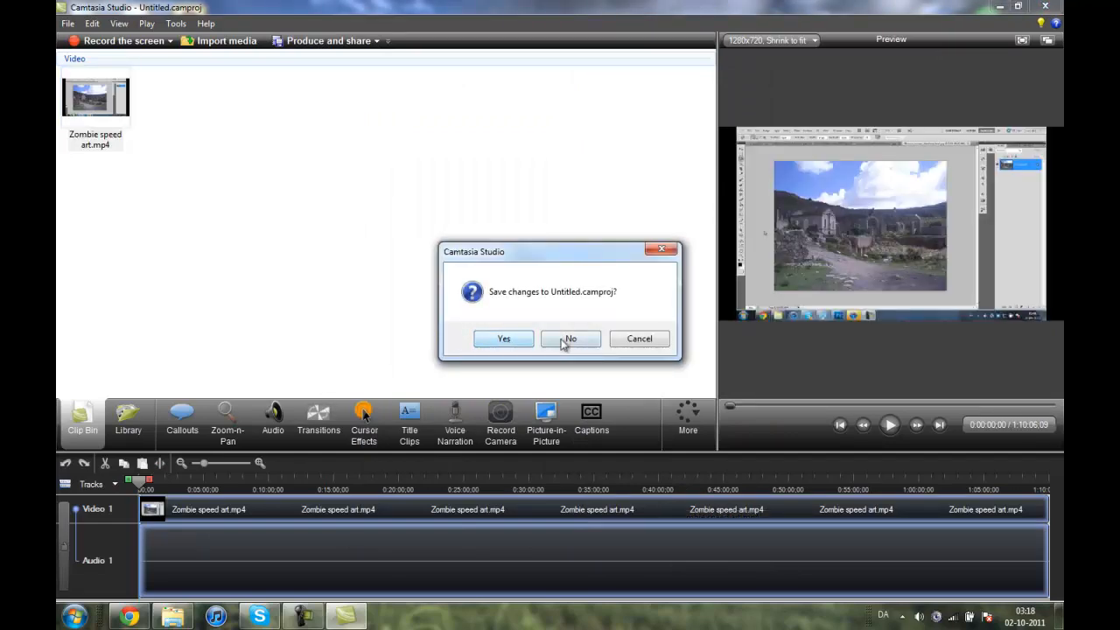
# - Decline saving Untitled.camproj and launch Vegas Pro 10.0 from its desktop shortcut
pyautogui.click(570, 338)
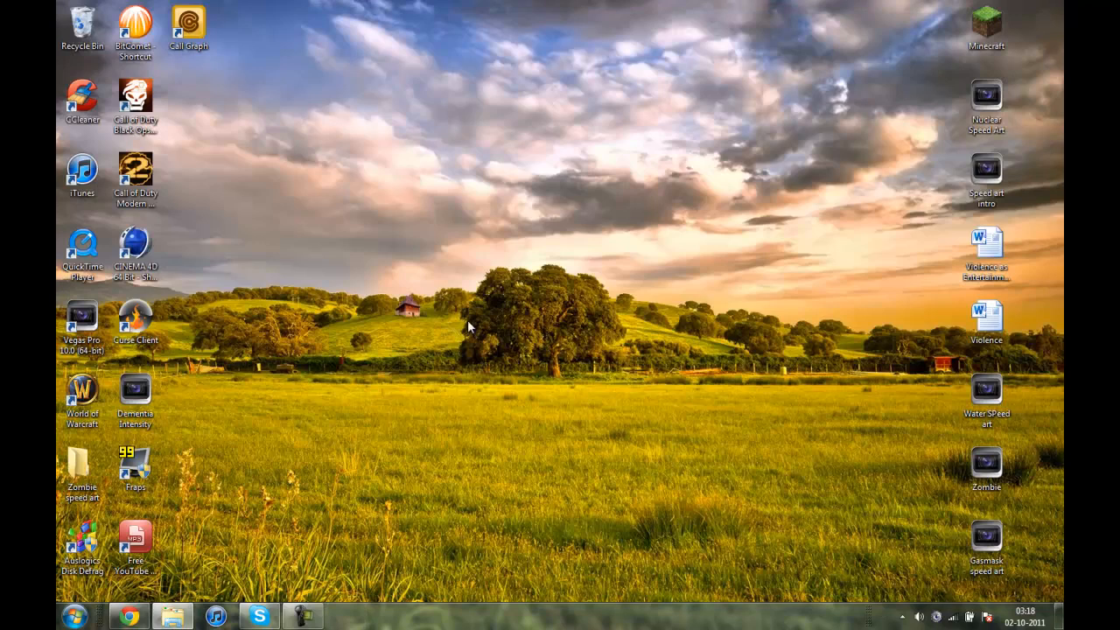
pyautogui.moveTo(462, 316)
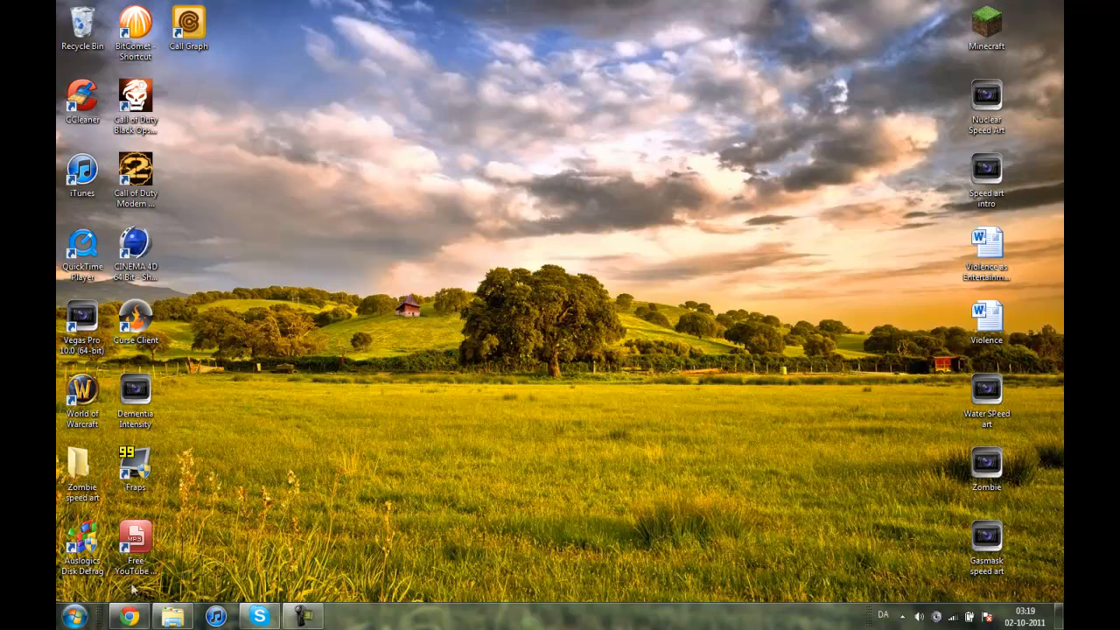
pyautogui.click(136, 315)
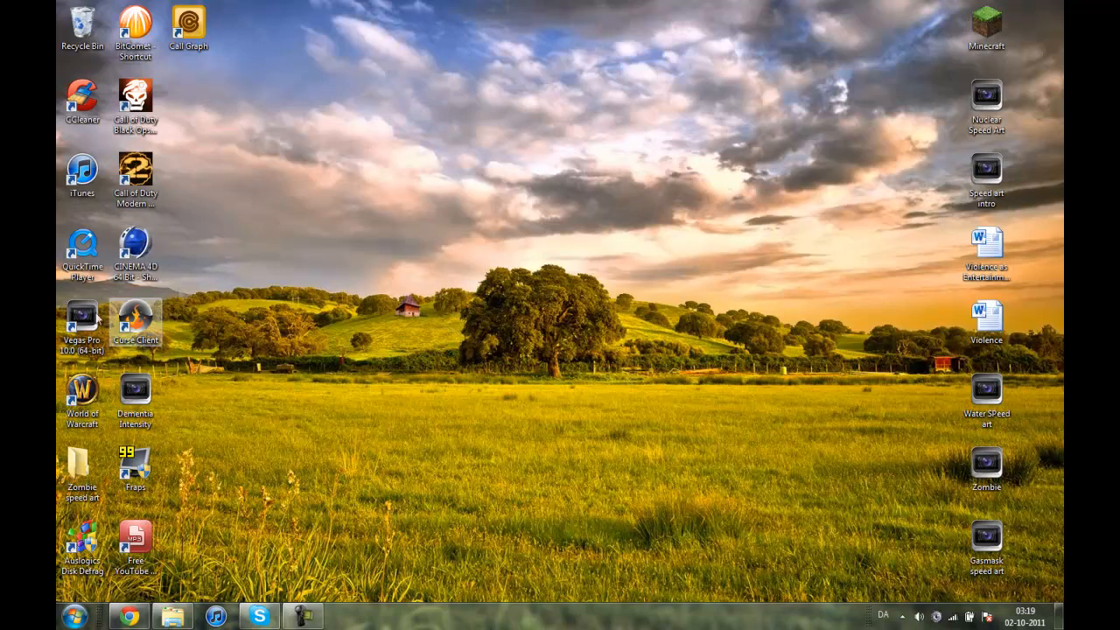
pyautogui.doubleClick(82, 319)
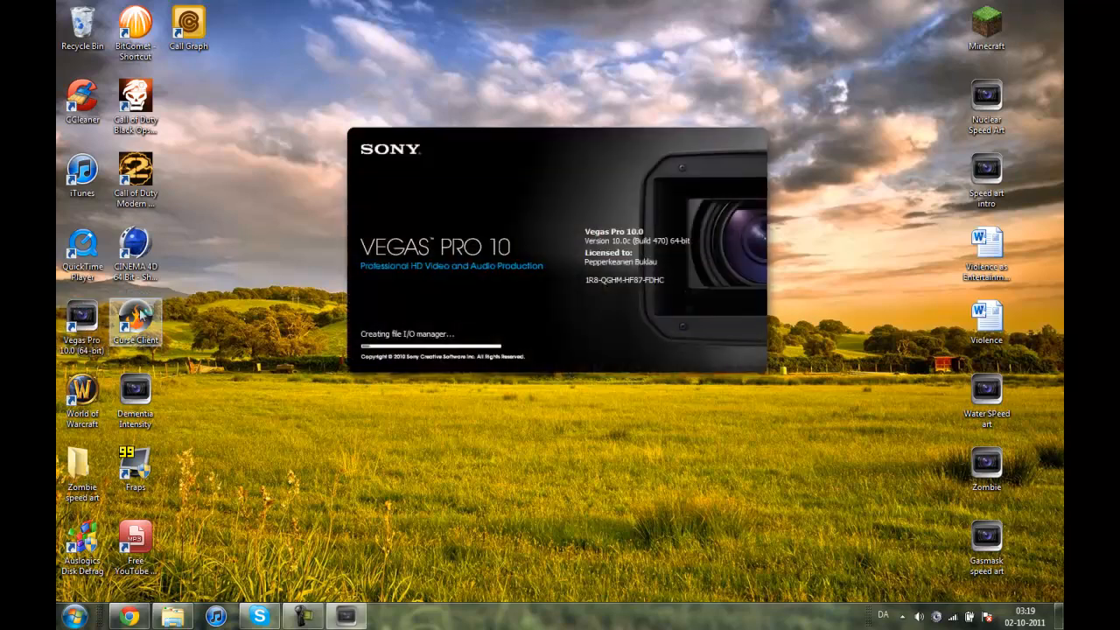
pyautogui.moveTo(81, 171)
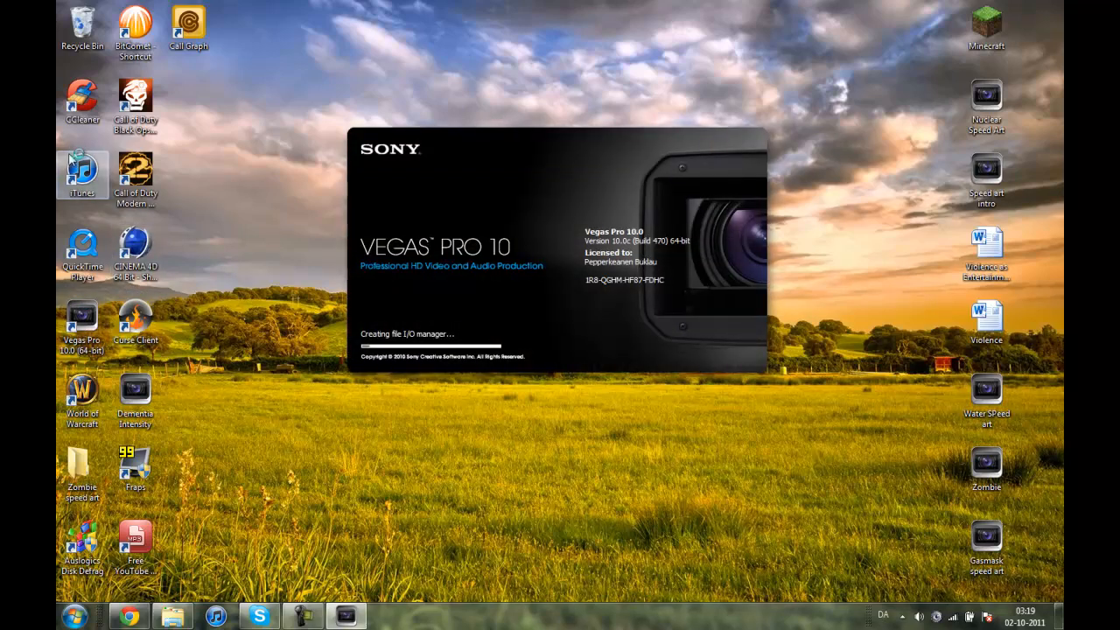
pyautogui.moveTo(128, 616)
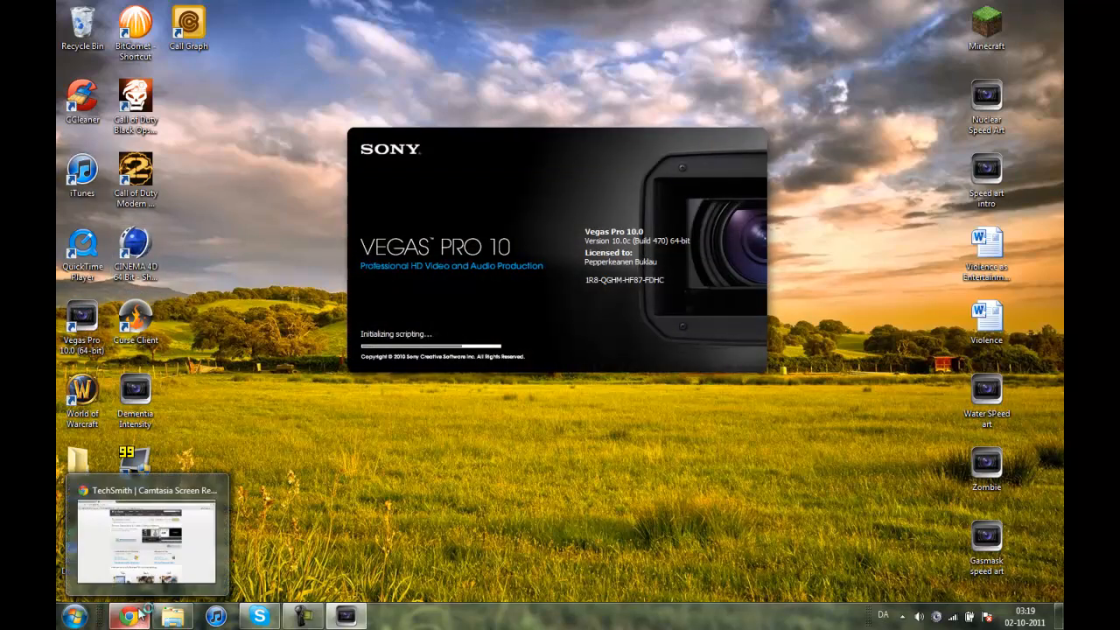
# - Bring Chrome forward on the Sony Creative Software Vegas Pro download tab
pyautogui.click(147, 538)
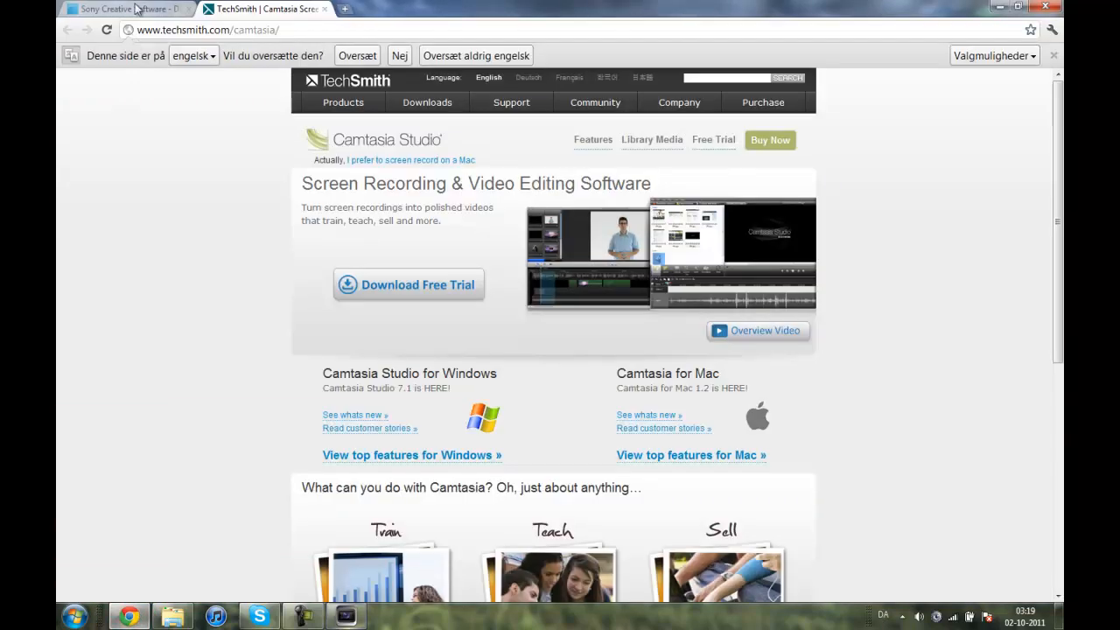
pyautogui.click(122, 9)
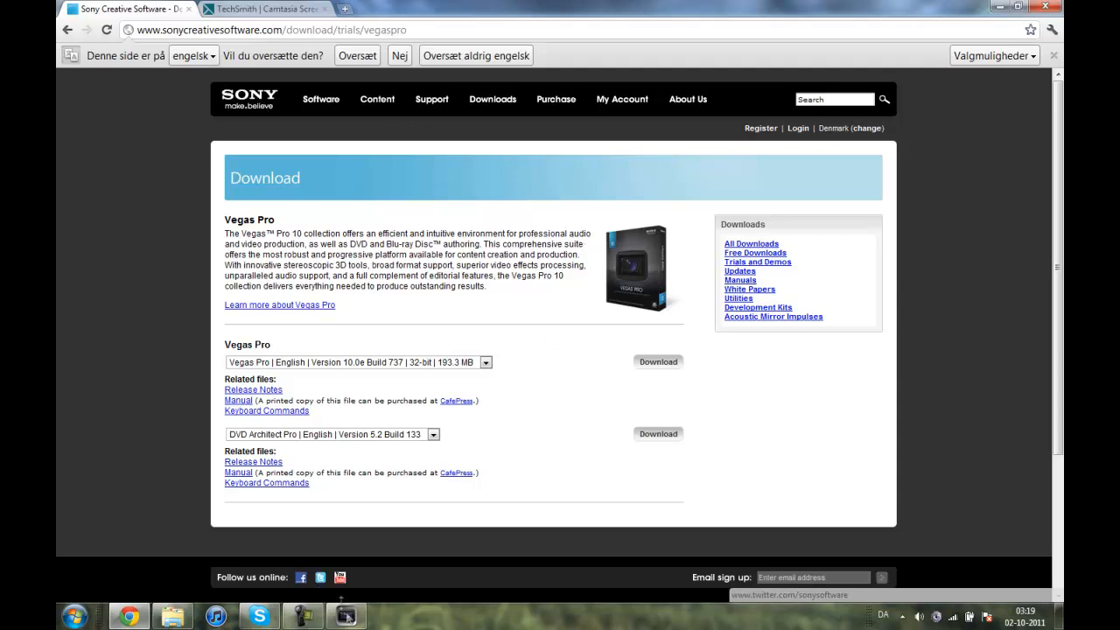
pyautogui.moveTo(345, 615)
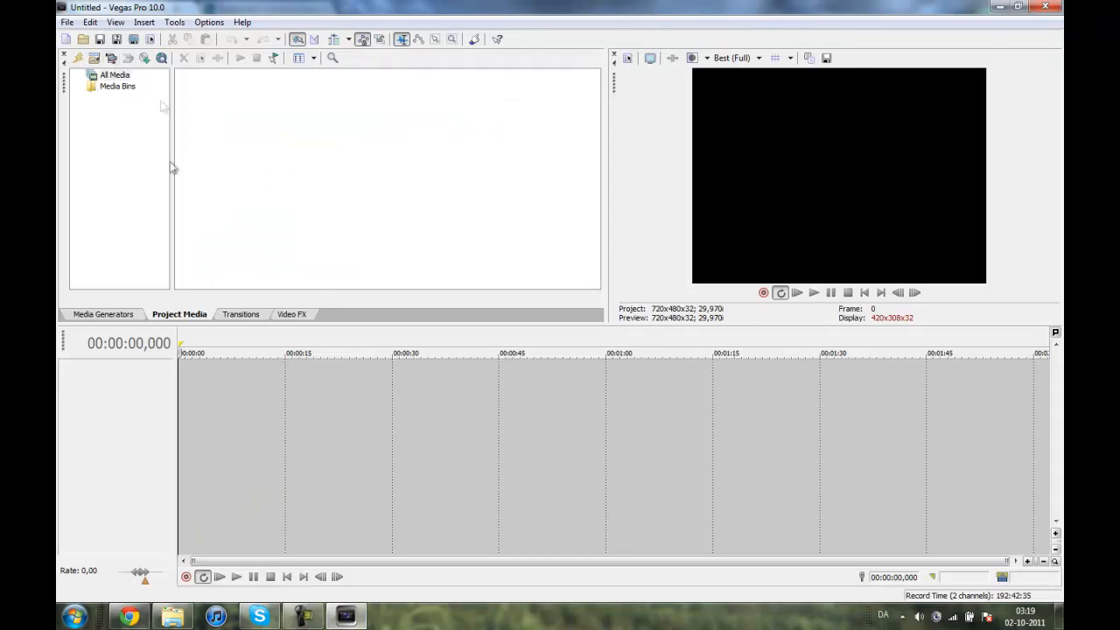
# - Search the Start menu for the recorded video by typing 'amt'
pyautogui.click(74, 618)
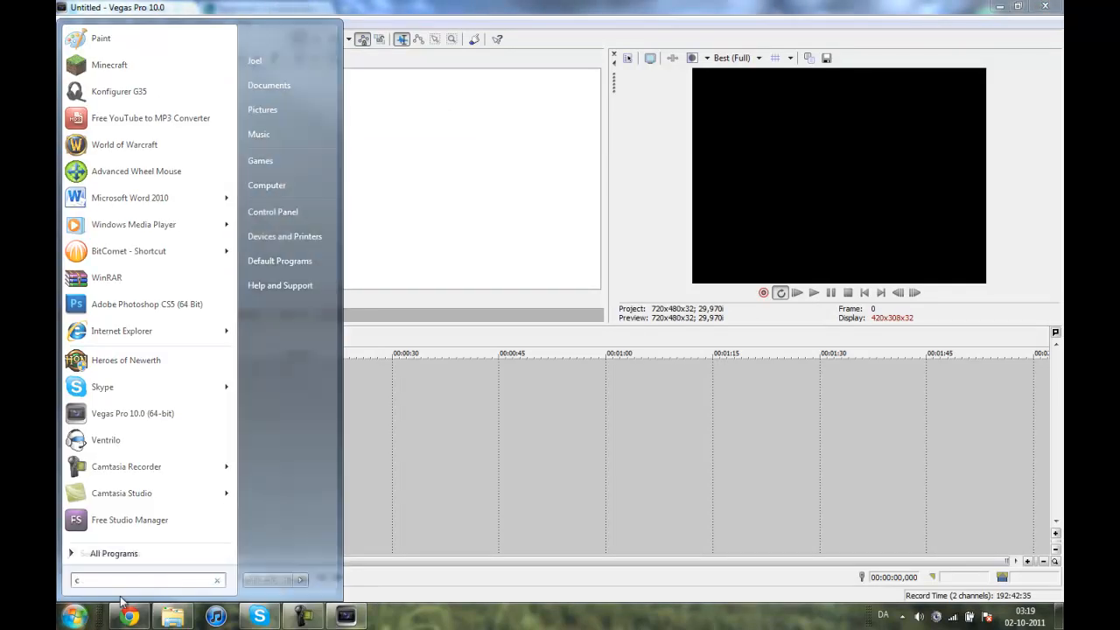
pyautogui.write('amt')
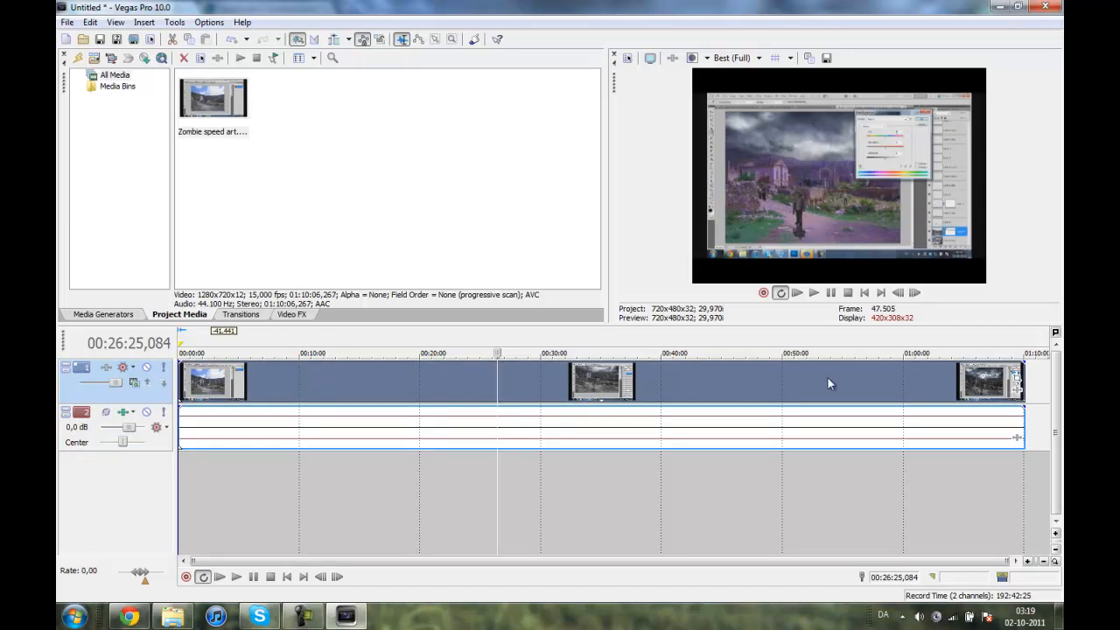
pyautogui.moveTo(805, 386)
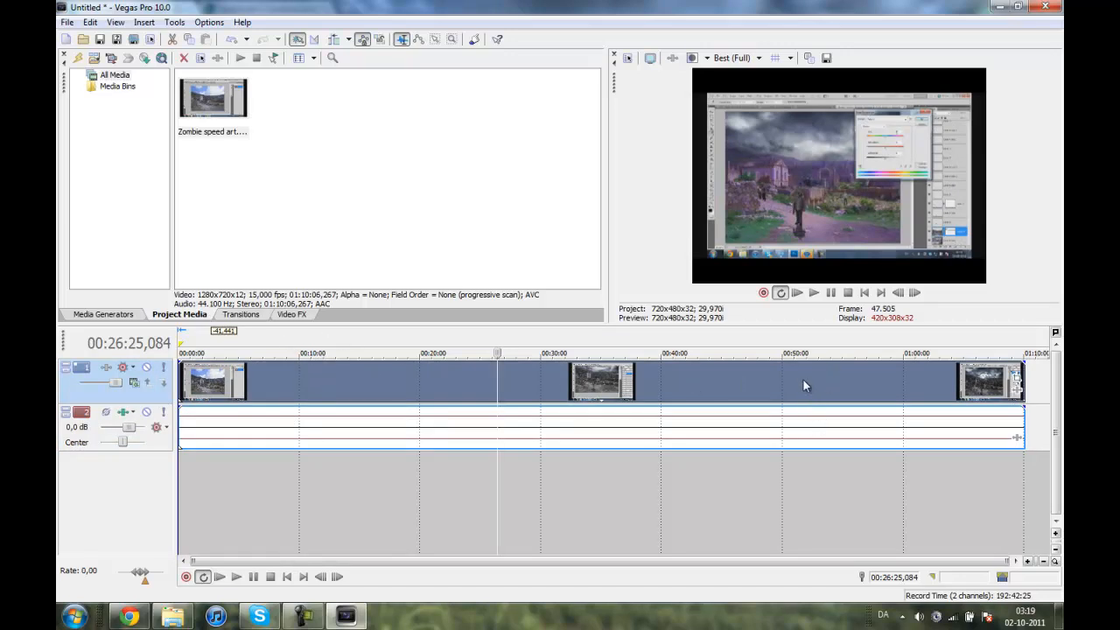
pyautogui.moveTo(391, 424)
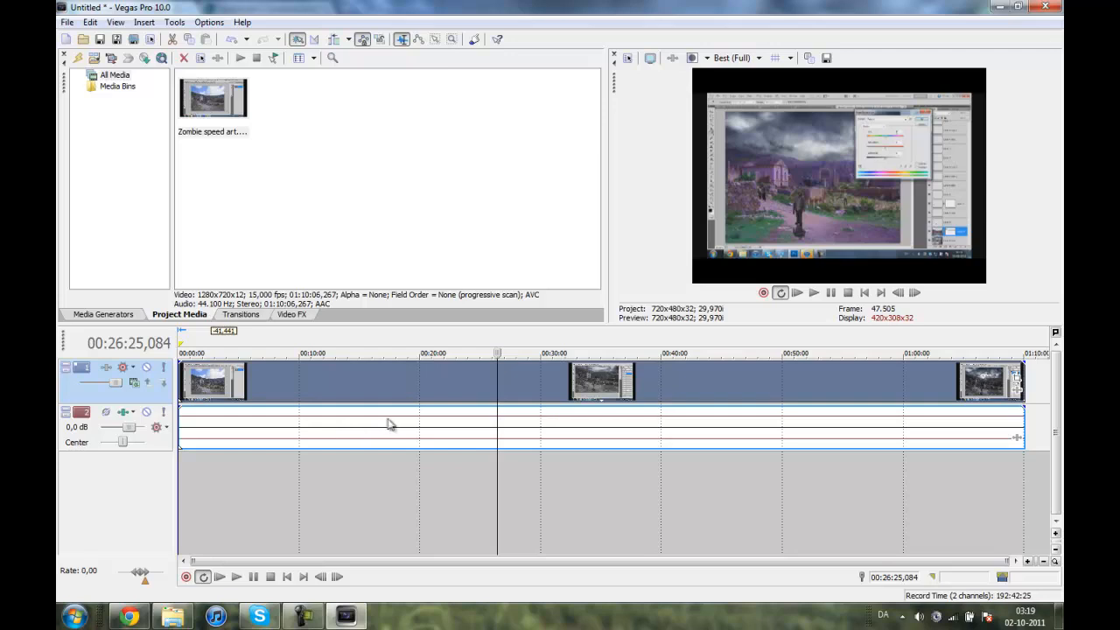
# - Select the Zombie speed art recording's audio event on the timeline
pyautogui.click(901, 352)
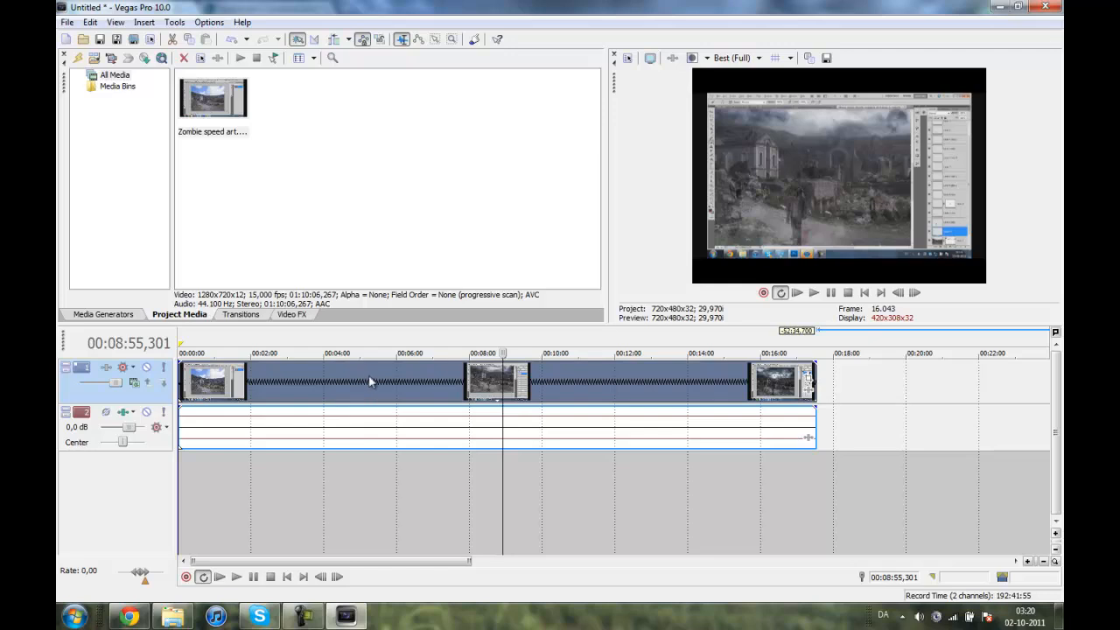
pyautogui.moveTo(296, 418)
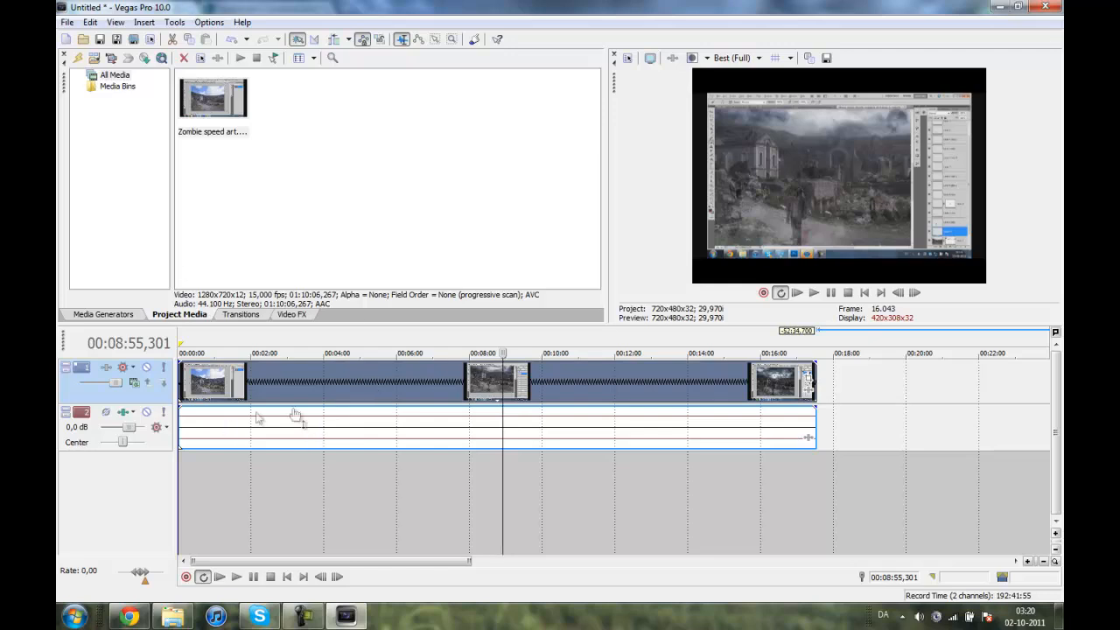
pyautogui.moveTo(333, 392)
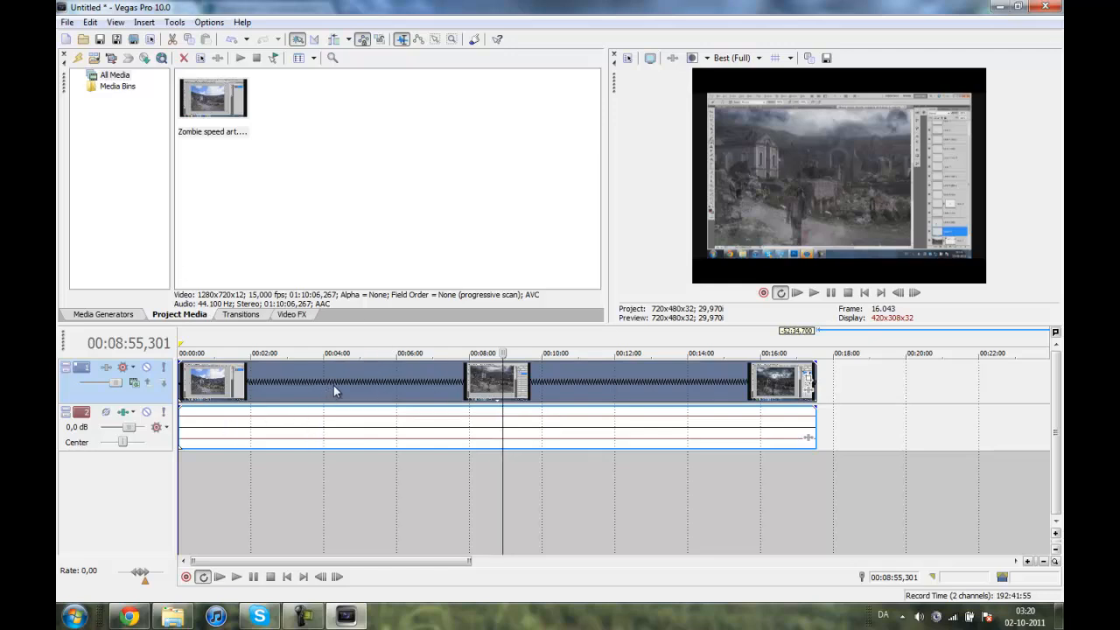
pyautogui.moveTo(390, 392)
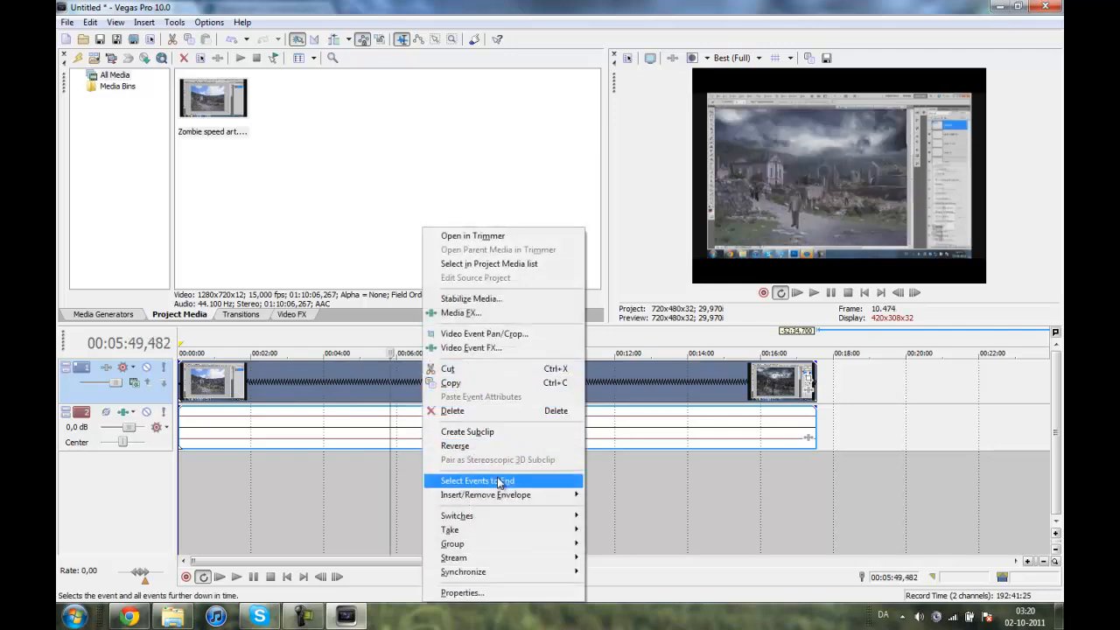
pyautogui.moveTo(485, 494)
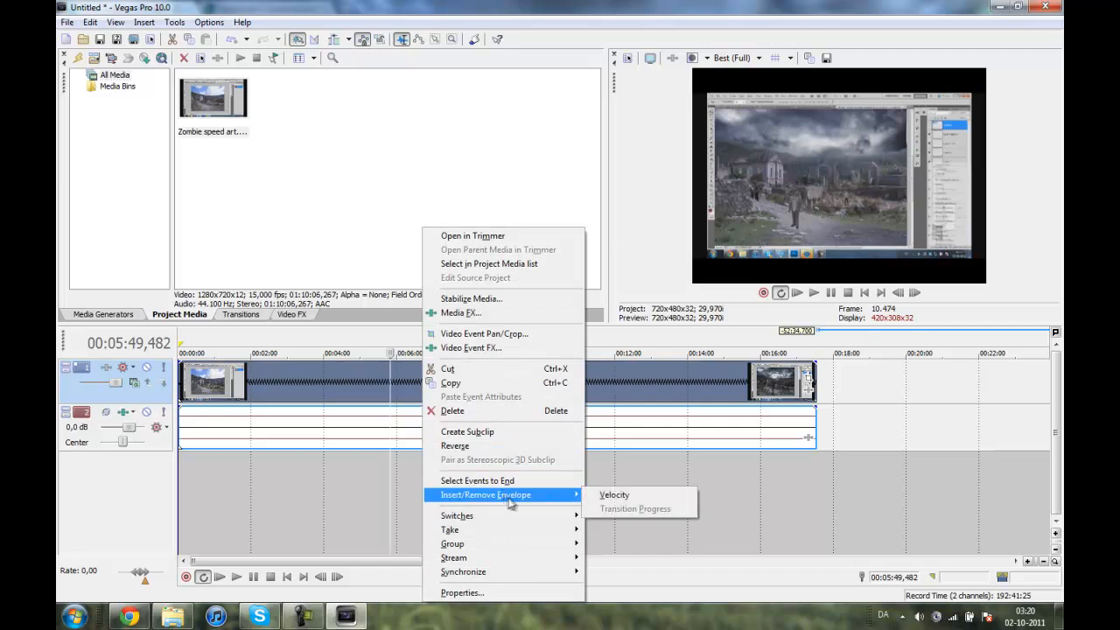
pyautogui.moveTo(614, 496)
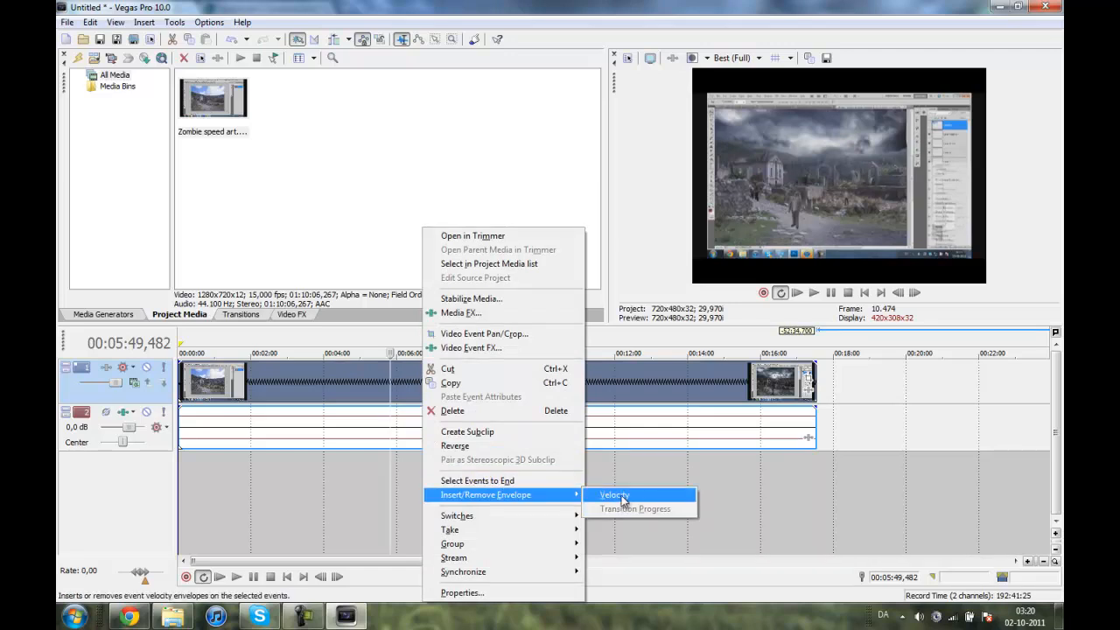
# - Add a velocity envelope to the Zombie speed art clip and shorten it to about 9:40
pyautogui.click(614, 496)
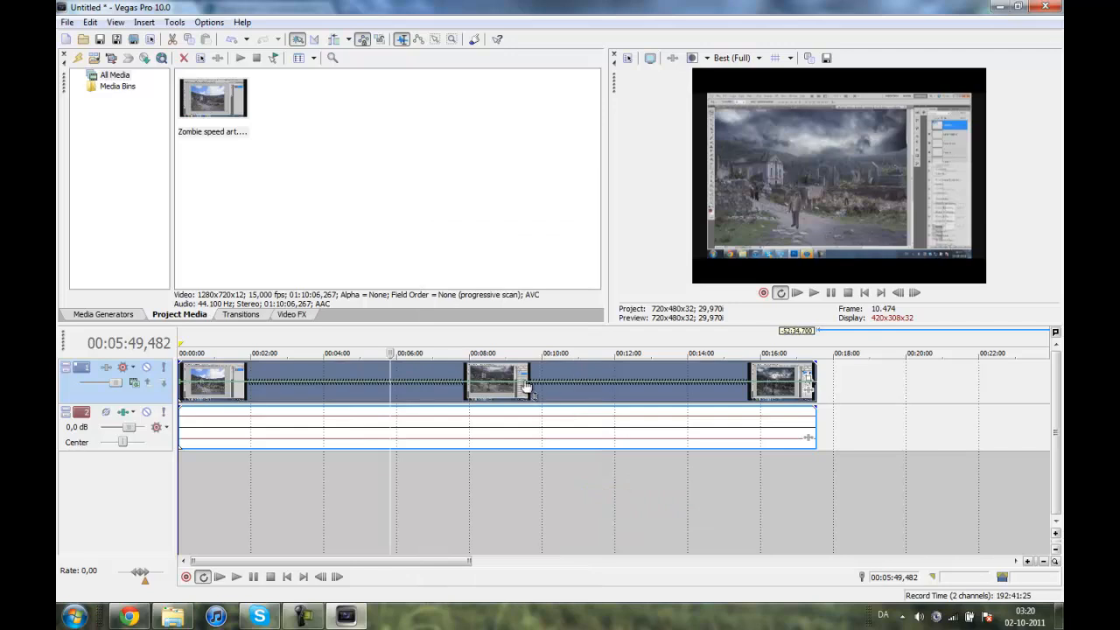
pyautogui.moveTo(554, 387)
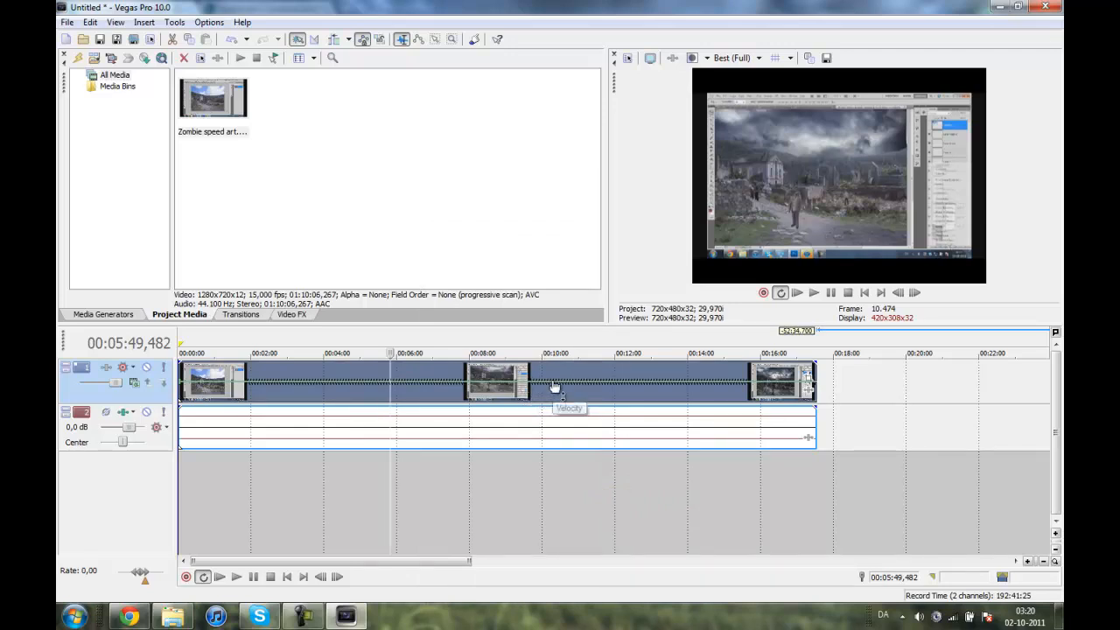
pyautogui.moveTo(547, 390)
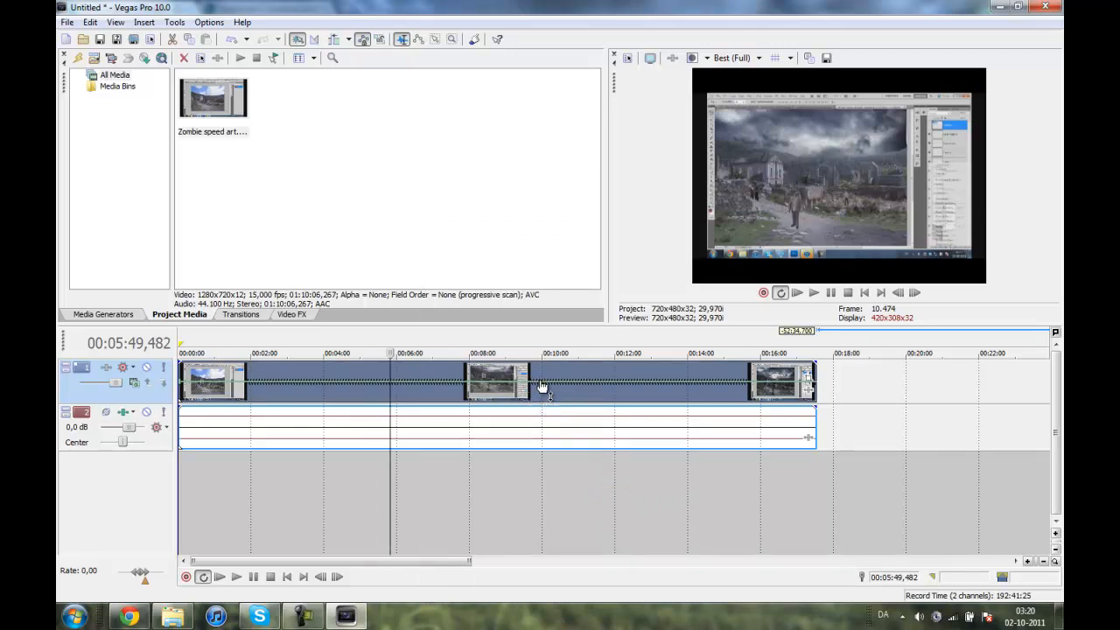
pyautogui.moveTo(543, 379)
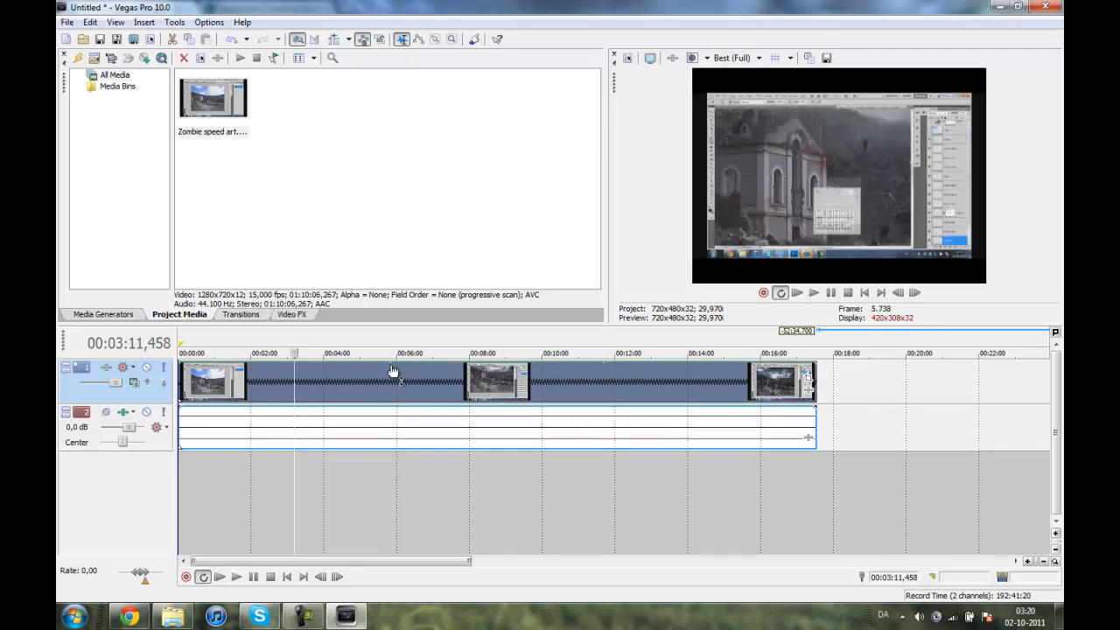
pyautogui.moveTo(392, 369)
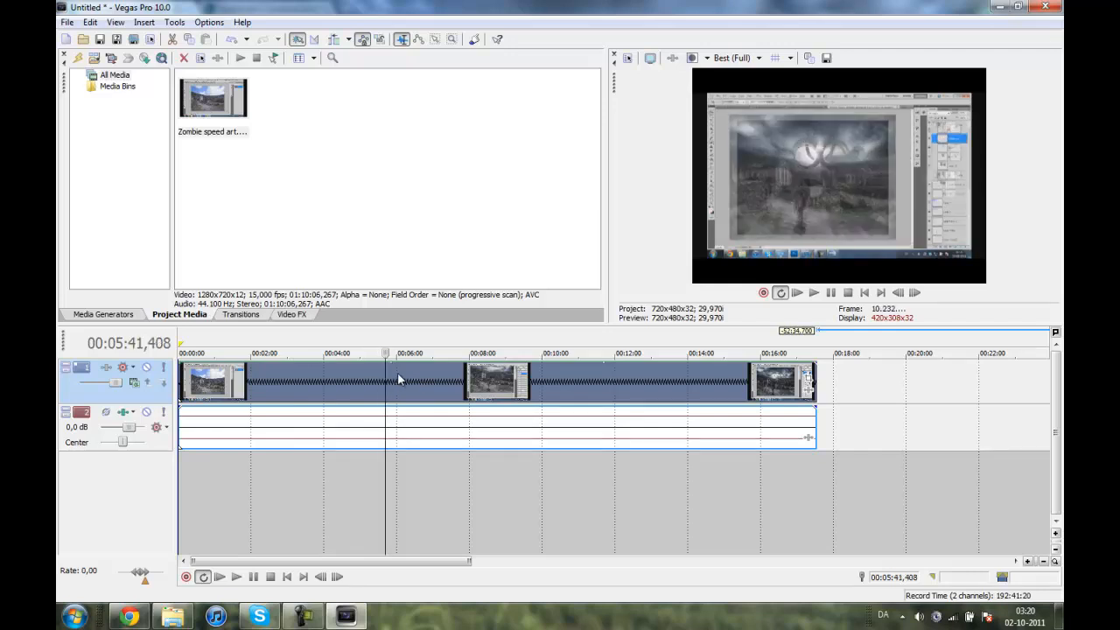
pyautogui.click(398, 354)
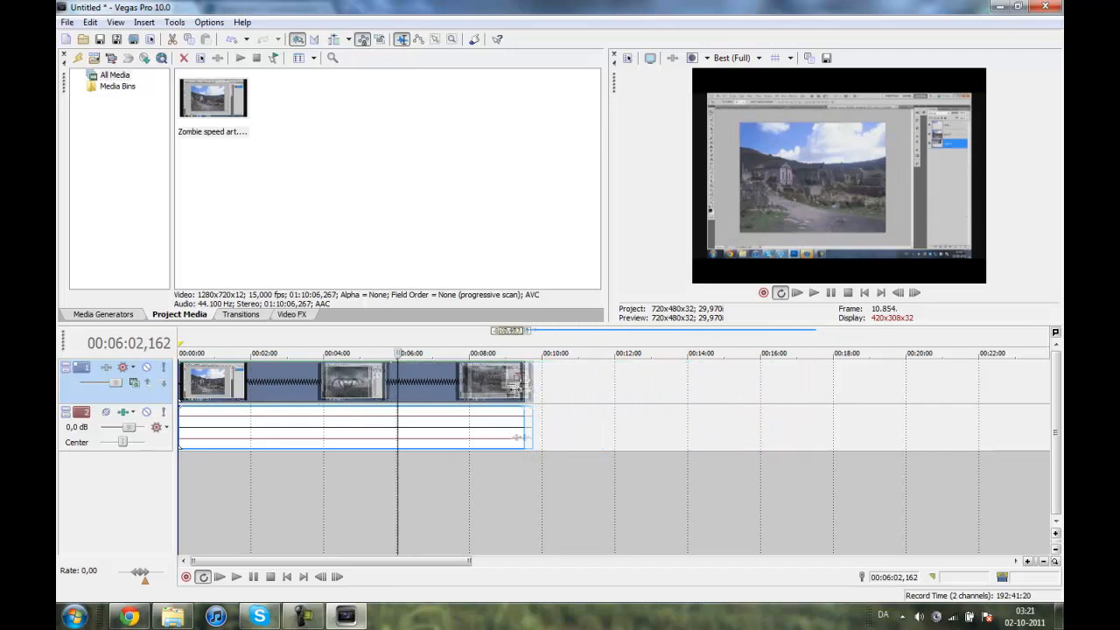
# - Compress the clip to end near 5:50, preview the sped-up footage, then pause
pyautogui.moveTo(530, 381); pyautogui.dragTo(394, 381)
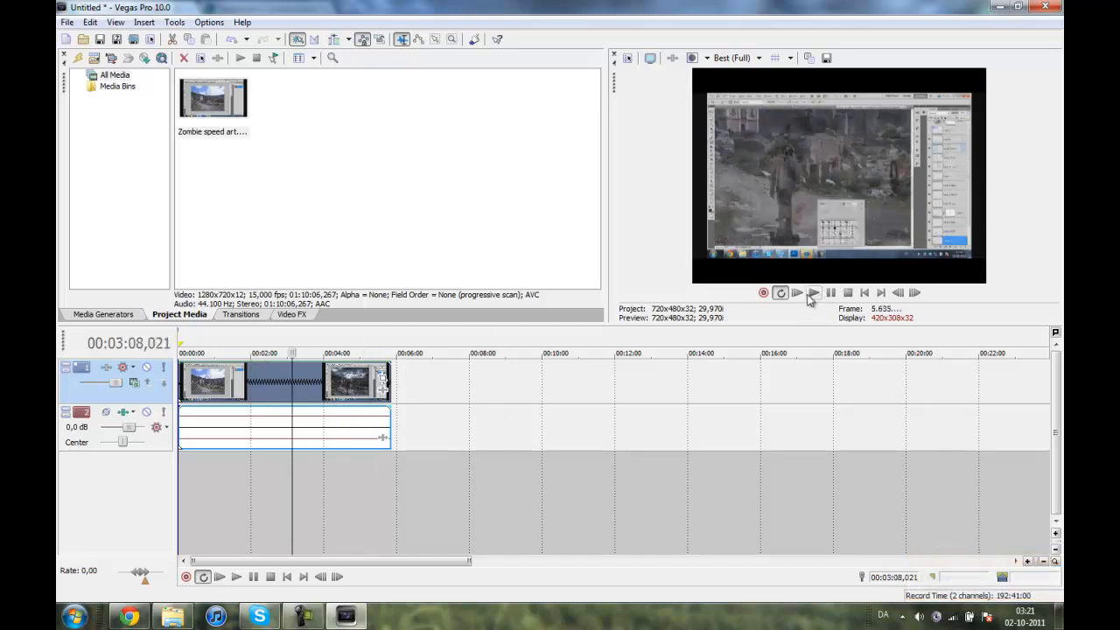
pyautogui.click(813, 293)
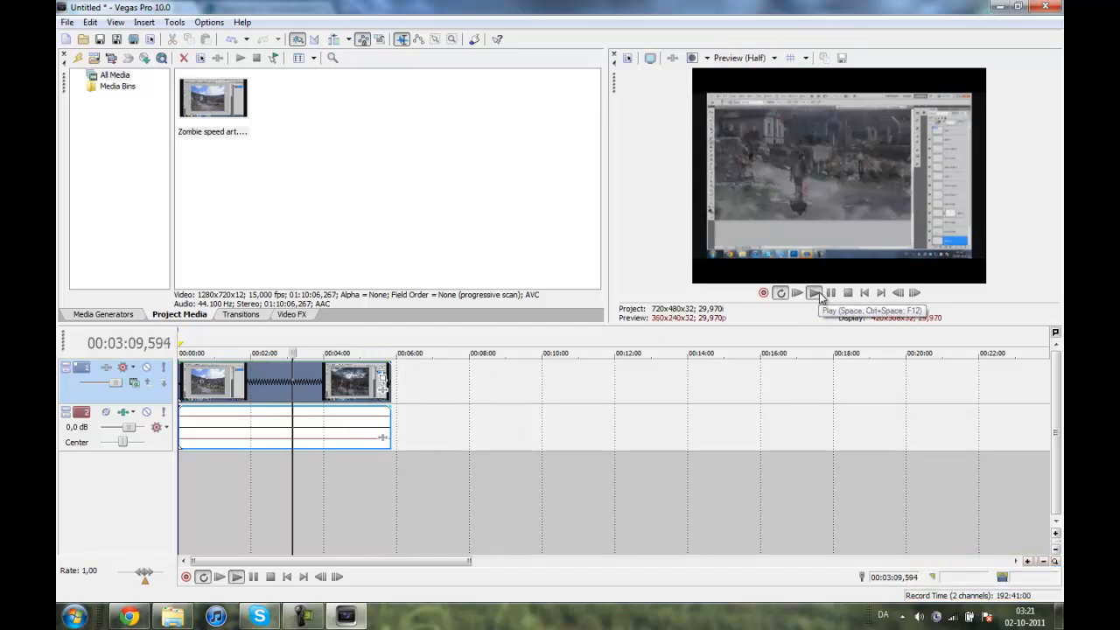
pyautogui.click(812, 293)
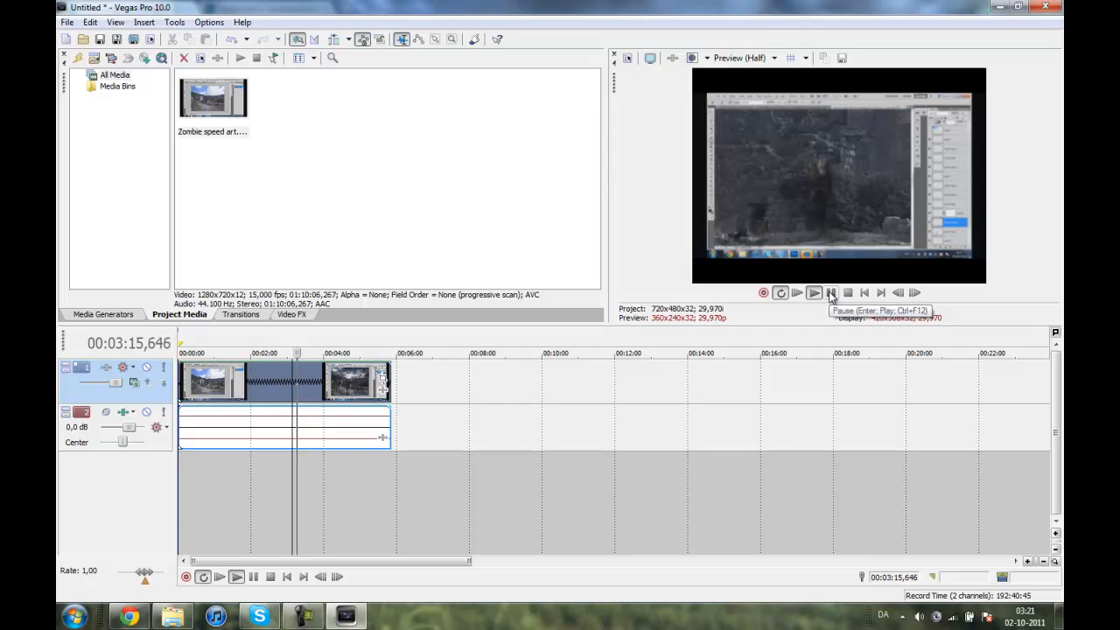
pyautogui.click(813, 292)
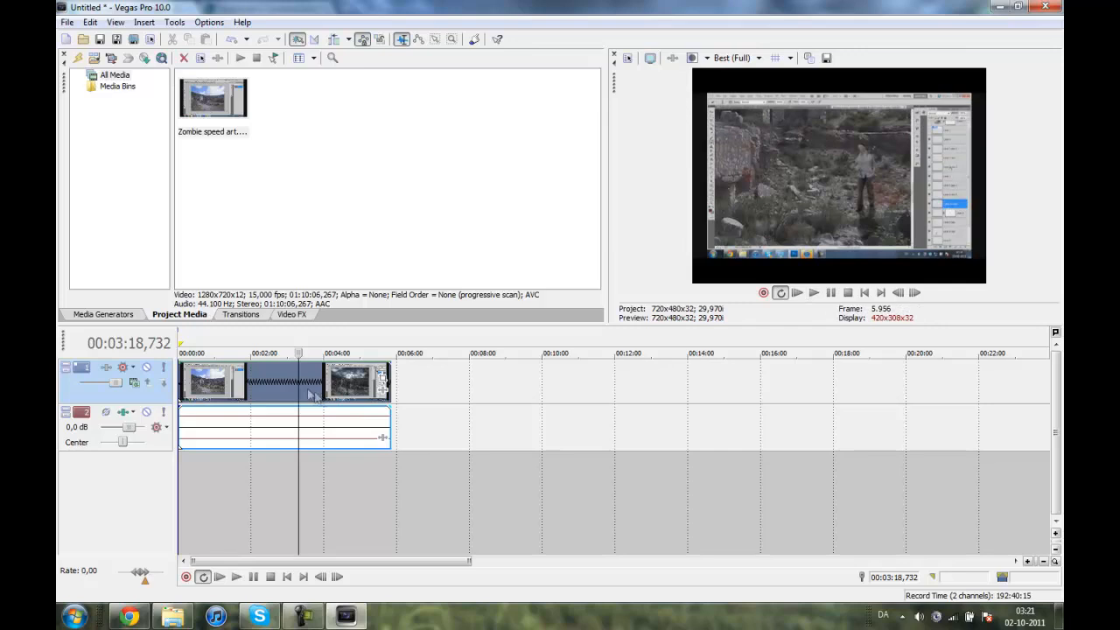
pyautogui.moveTo(191, 460)
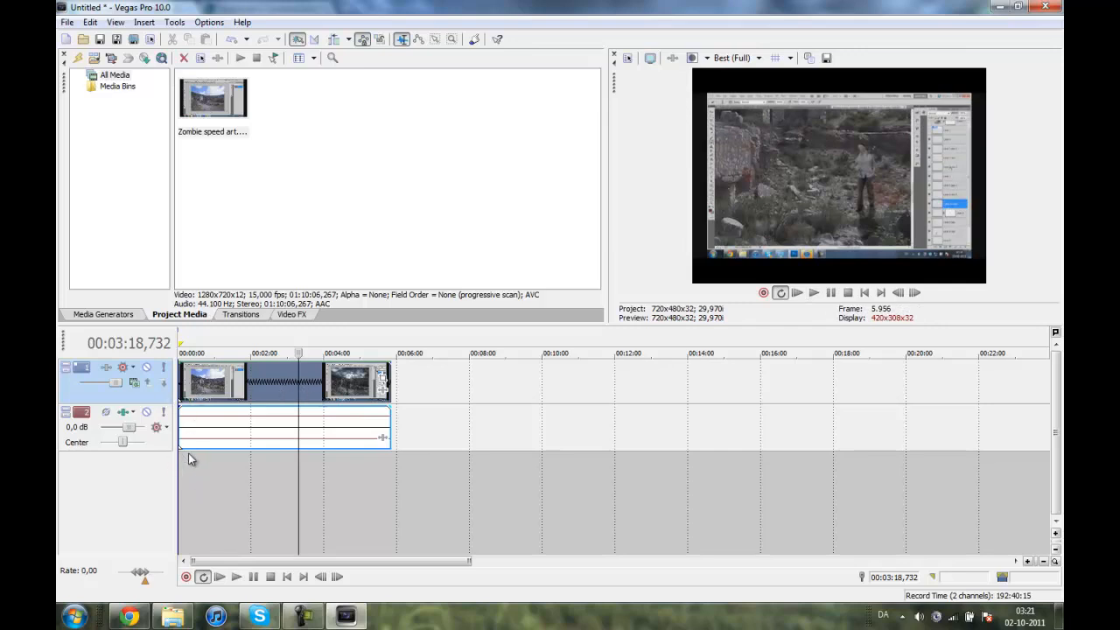
pyautogui.moveTo(183, 459)
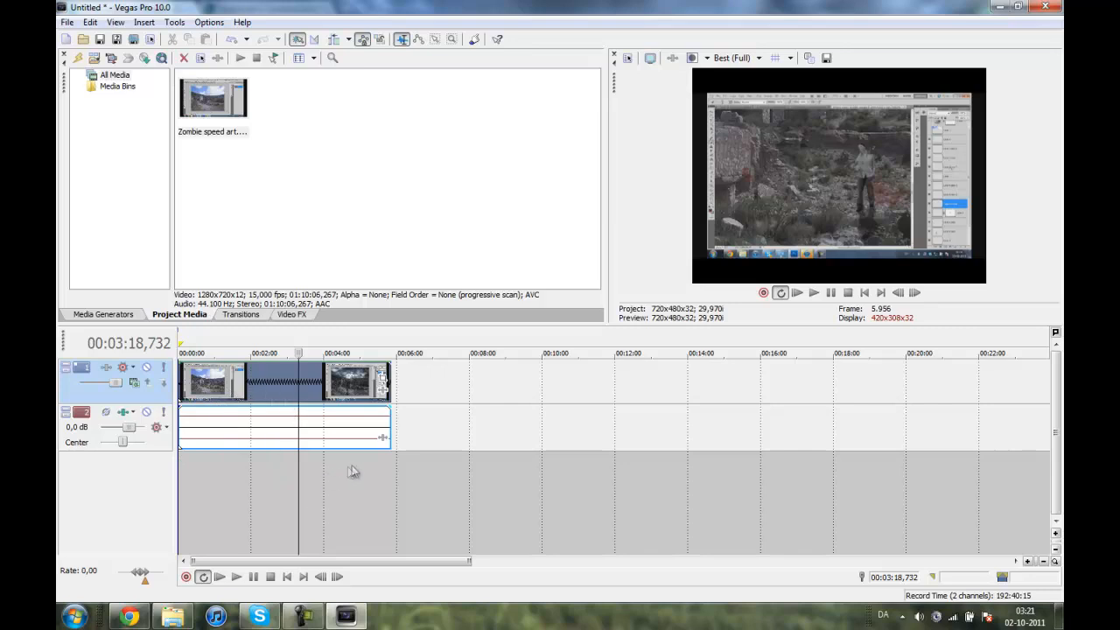
pyautogui.click(350, 353)
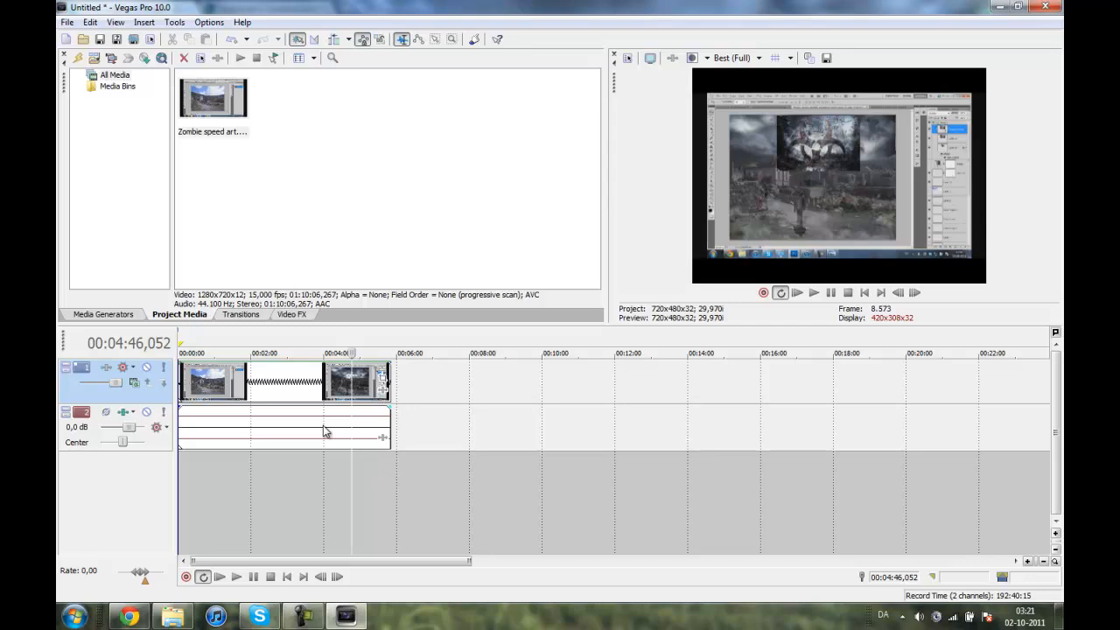
pyautogui.moveTo(316, 427)
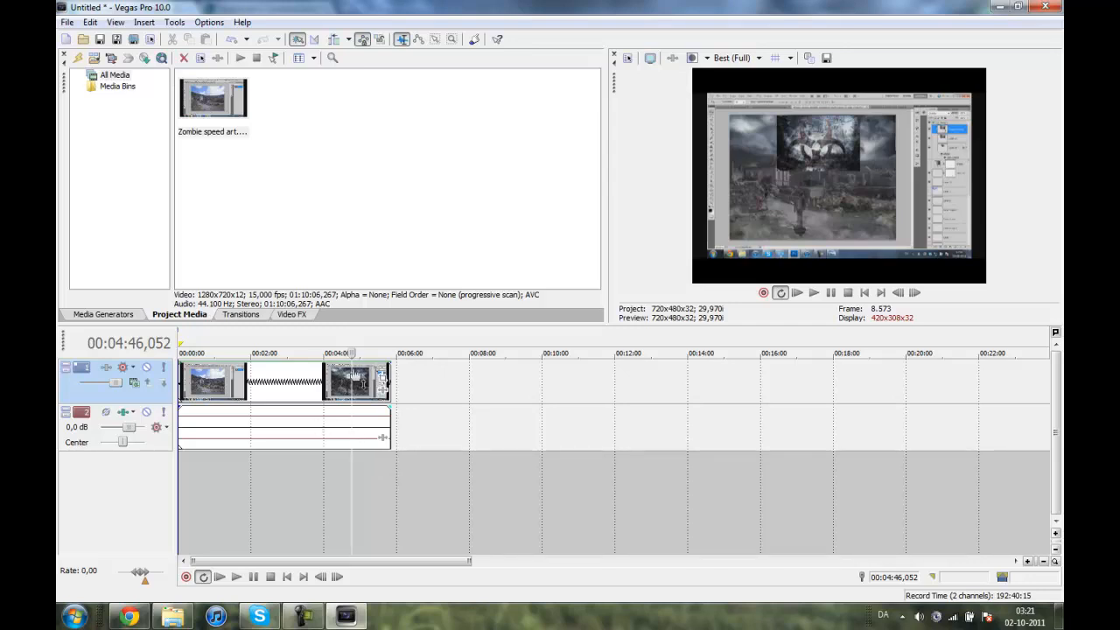
pyautogui.click(66, 22)
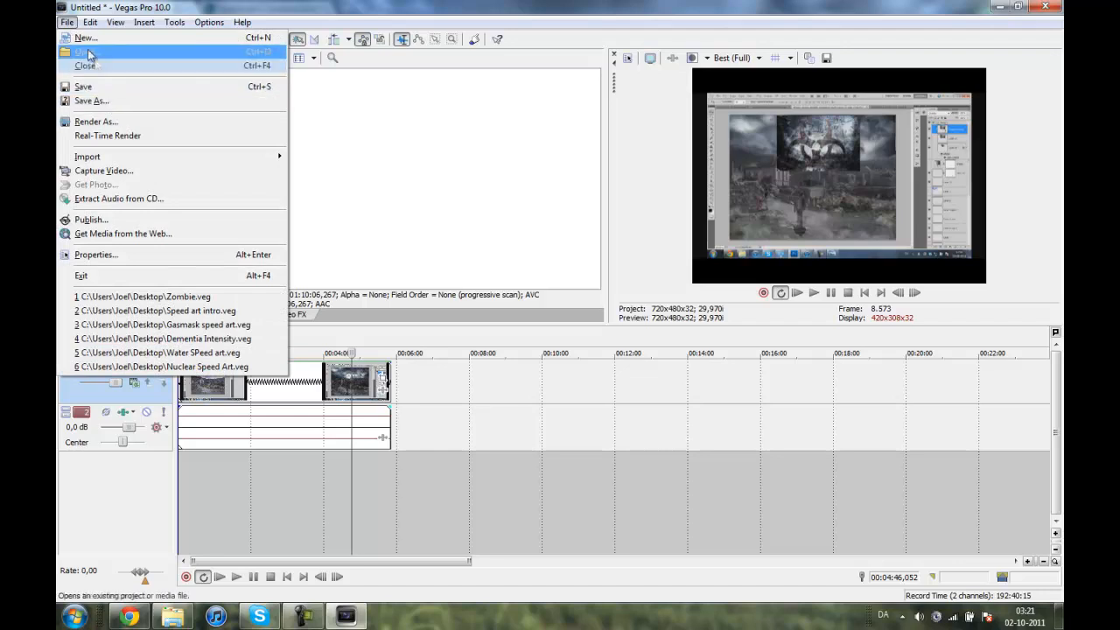
pyautogui.moveTo(95, 122)
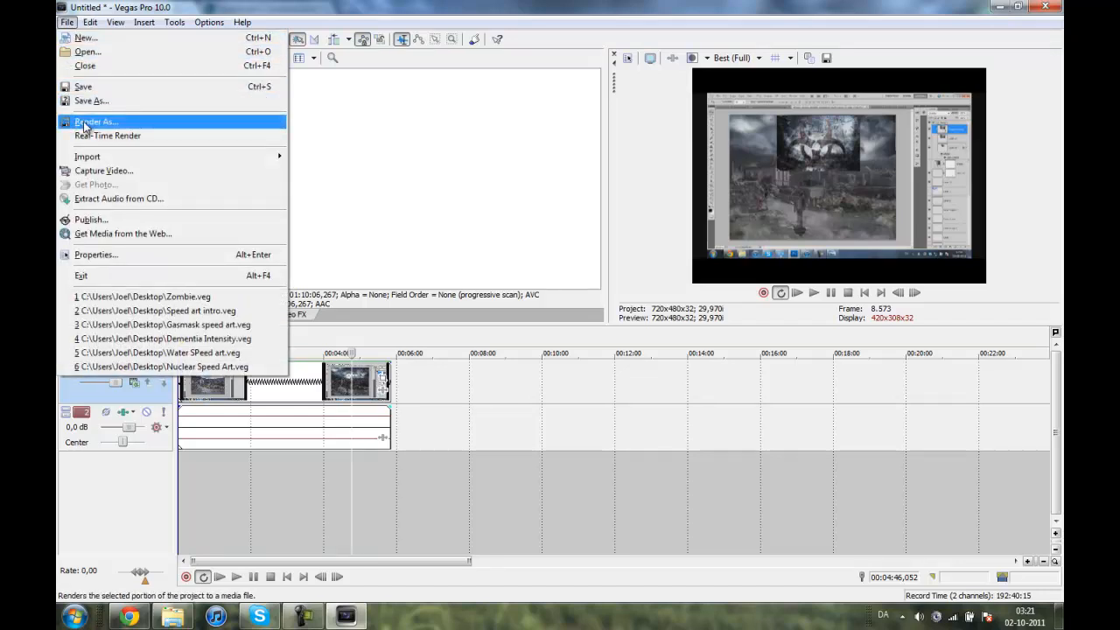
pyautogui.moveTo(84, 38)
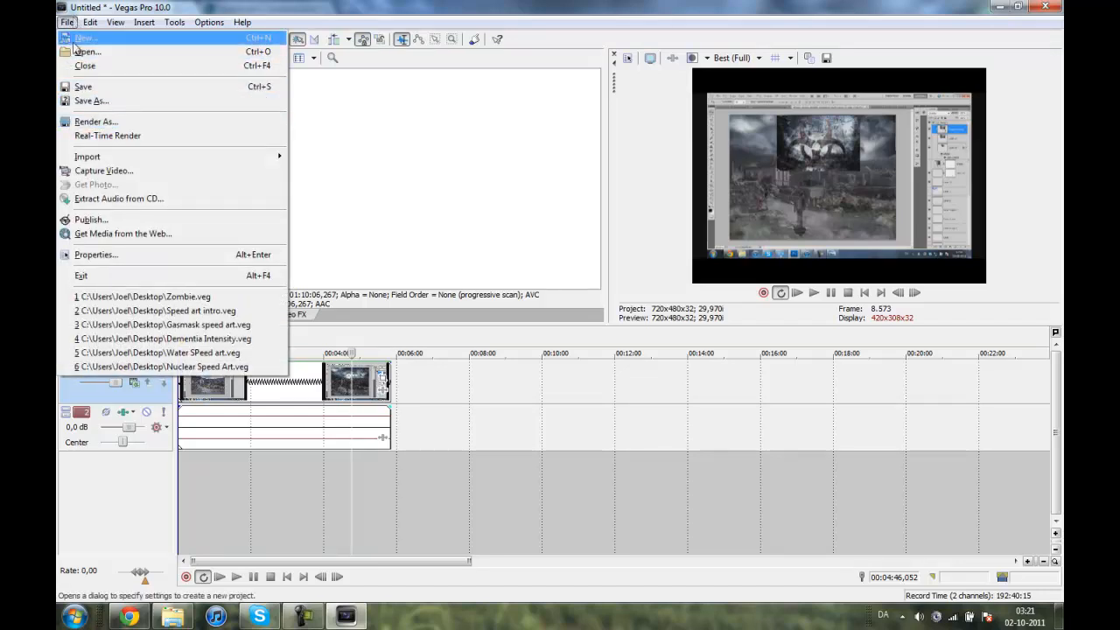
pyautogui.click(96, 122)
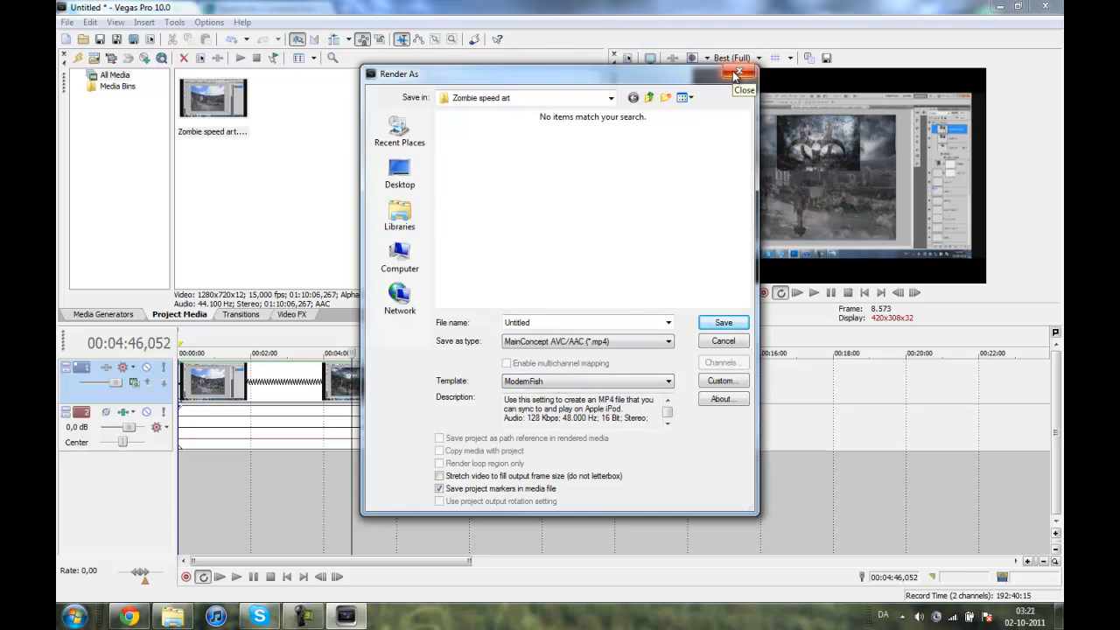
pyautogui.click(740, 74)
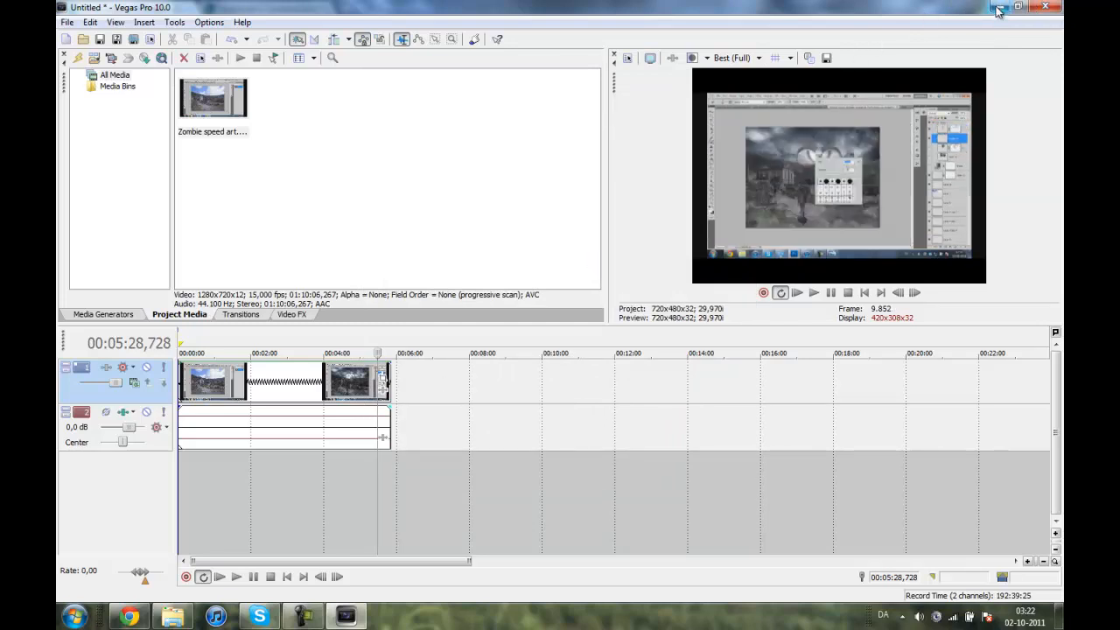
# - Minimise Vegas Pro, then drag-select and click among the desktop icons
pyautogui.click(1018, 7)
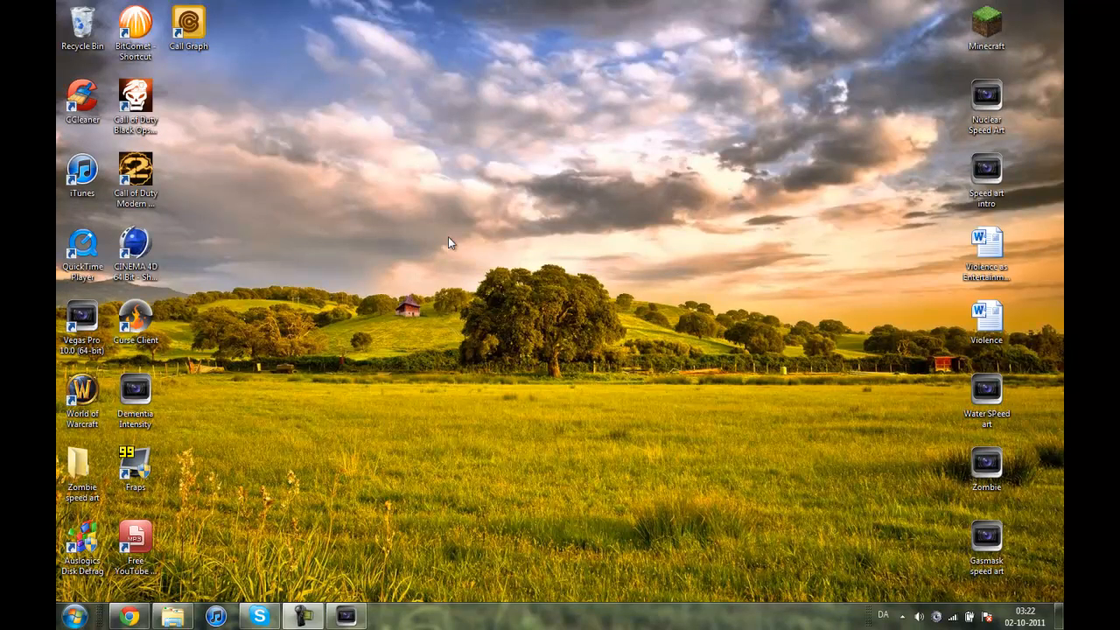
pyautogui.moveTo(448, 241); pyautogui.dragTo(643, 391)
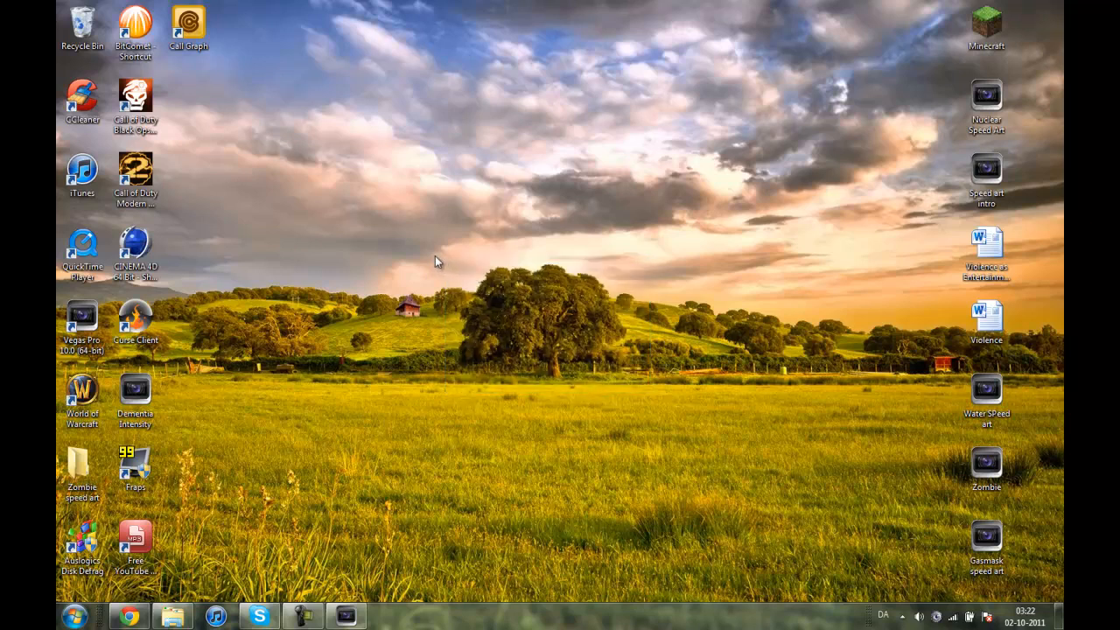
pyautogui.moveTo(438, 261); pyautogui.dragTo(630, 389)
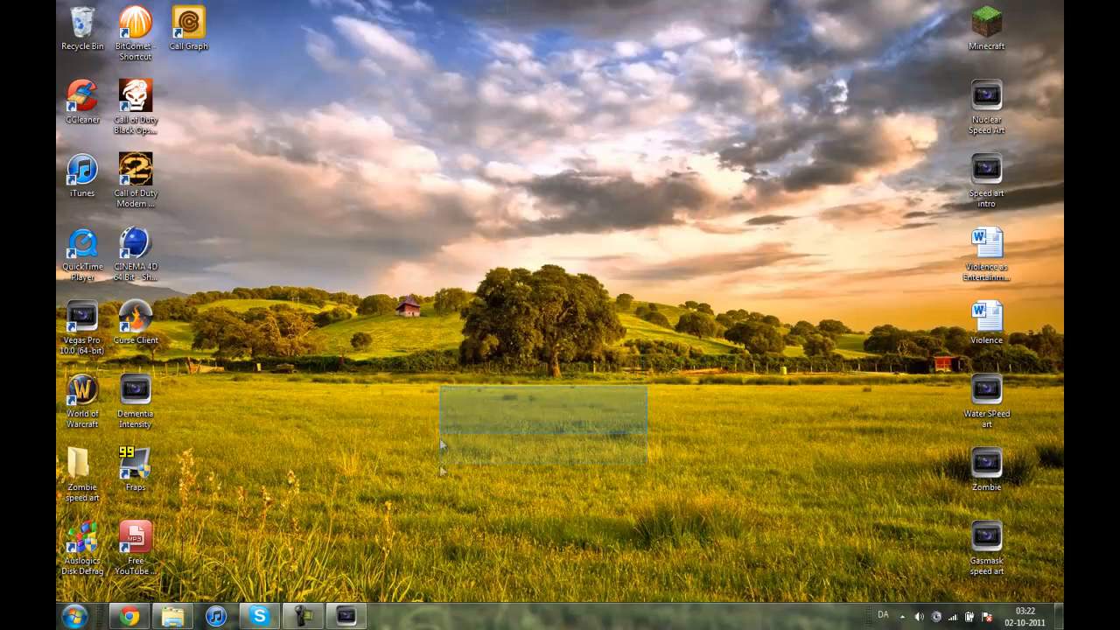
pyautogui.click(442, 473)
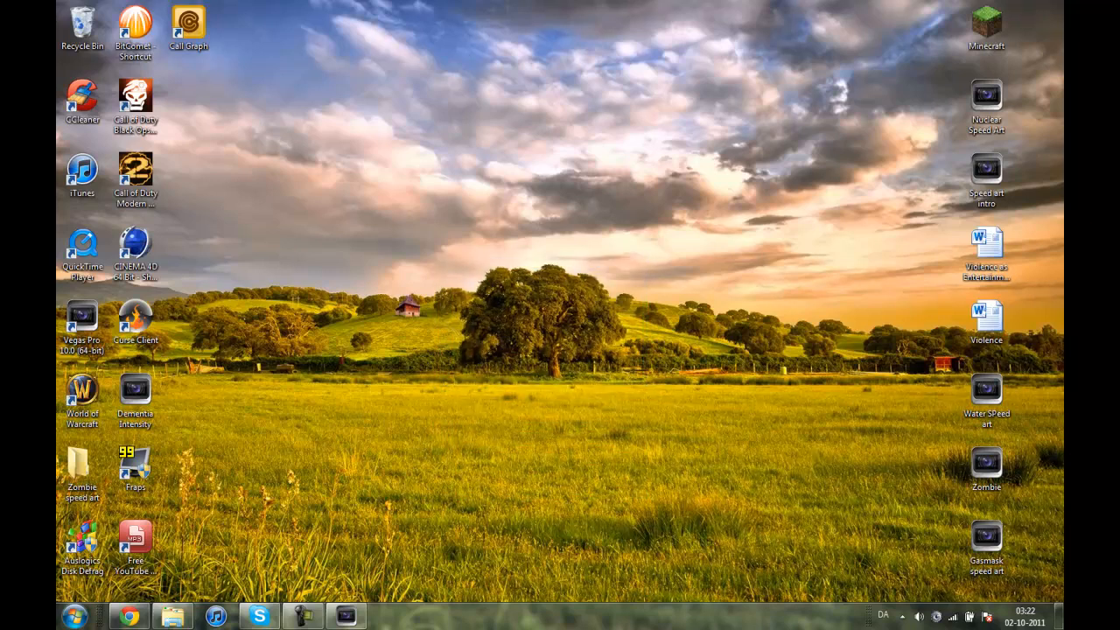